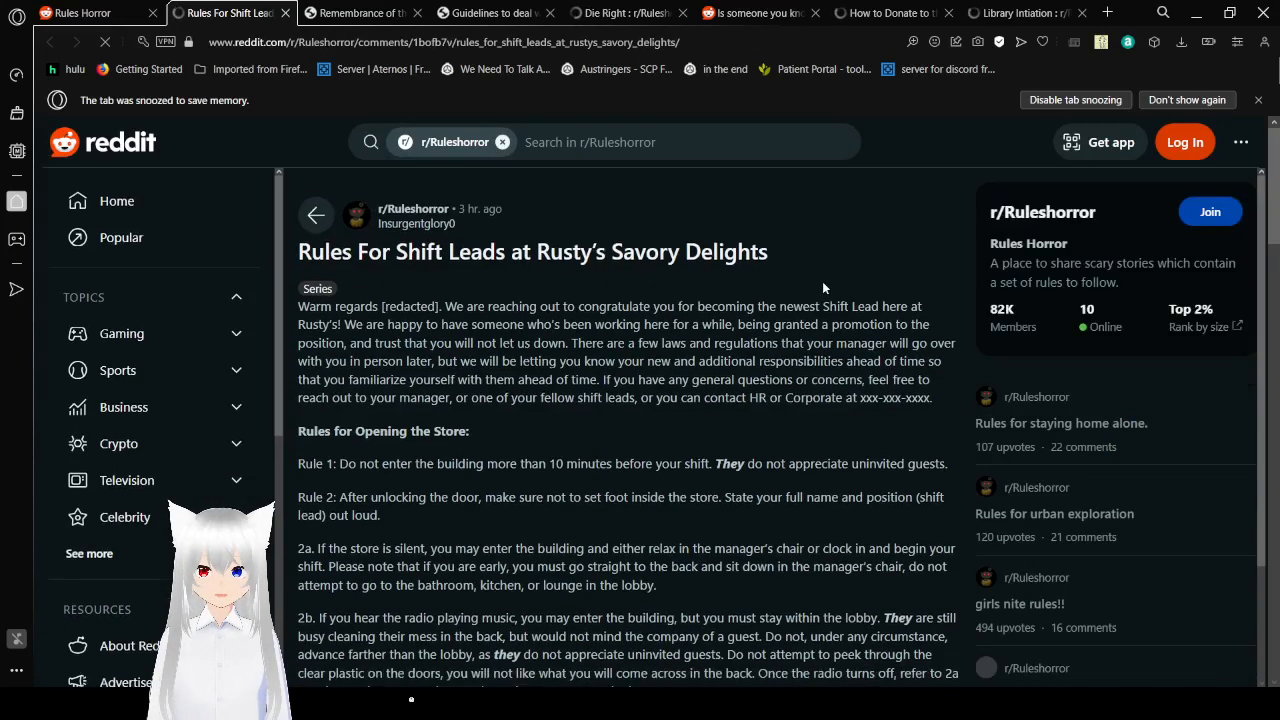
Step: Scroll through the post's intro until Rule 3 and Rule 4 are visible
{"action": "scroll", "scroll_direction": "down", "scroll_amount": 3}
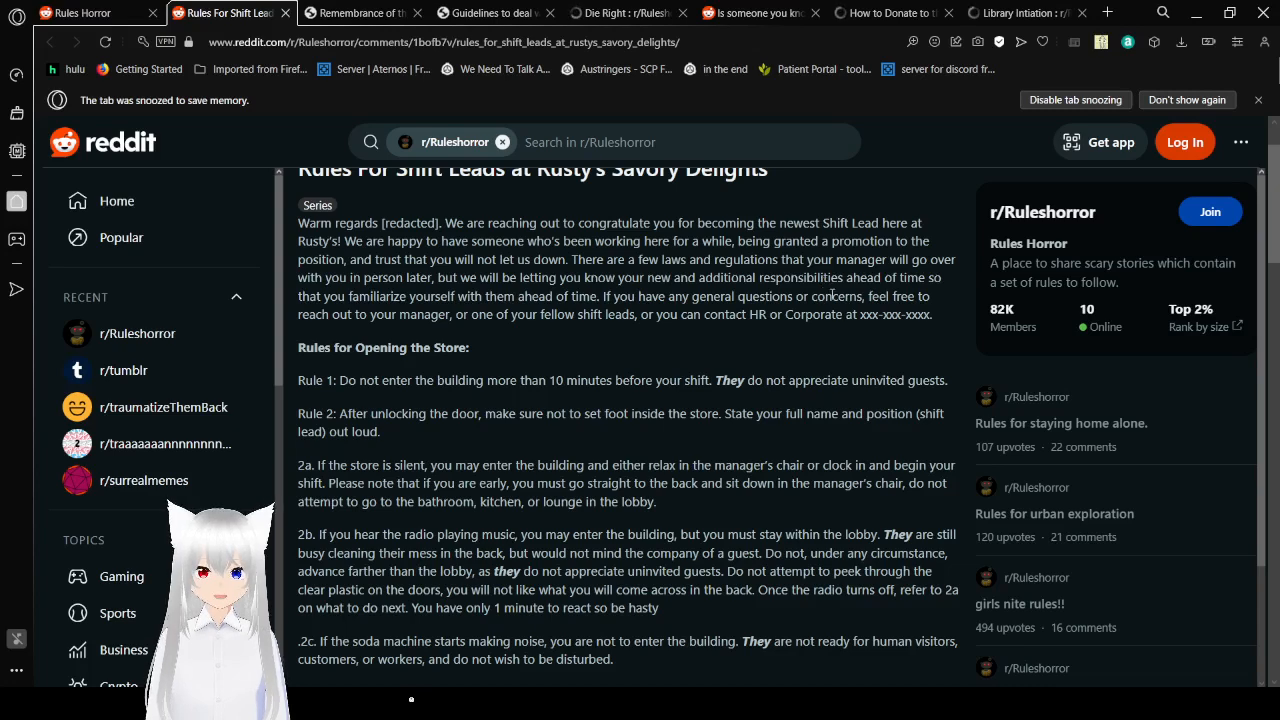
{"action": "mouse_move", "coordinate": [912, 358]}
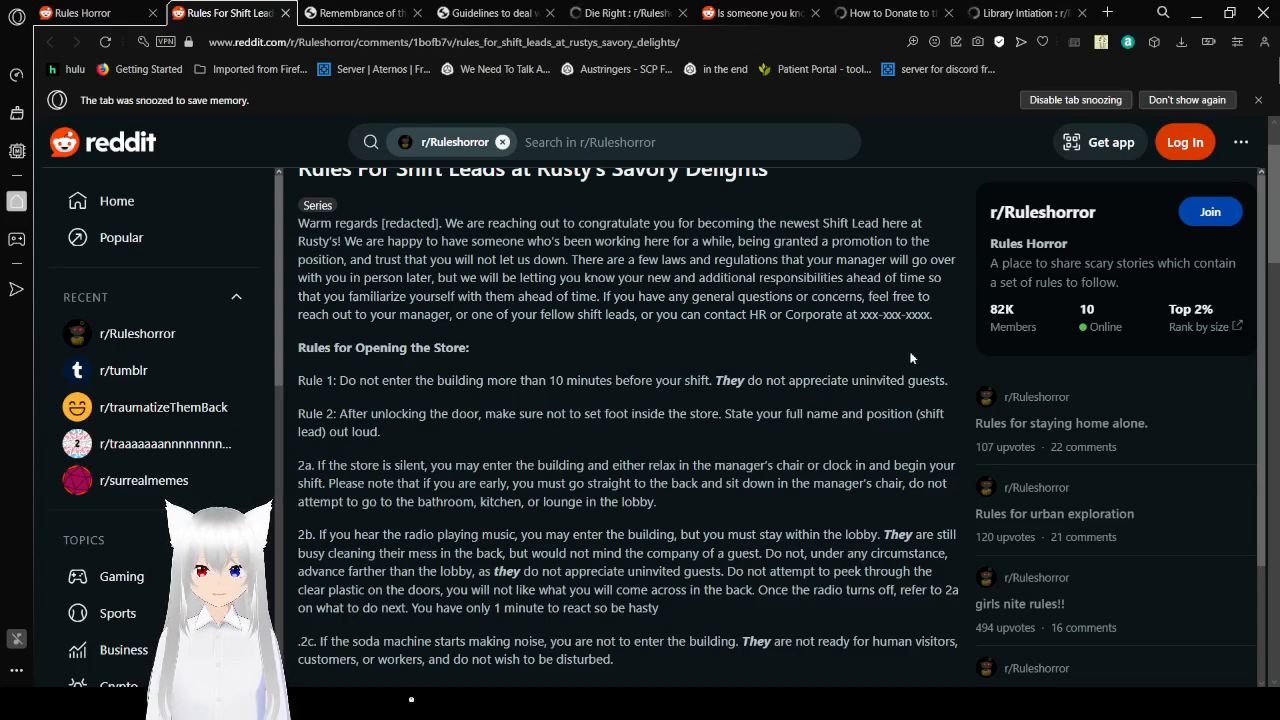
{"action": "mouse_move", "coordinate": [914, 348]}
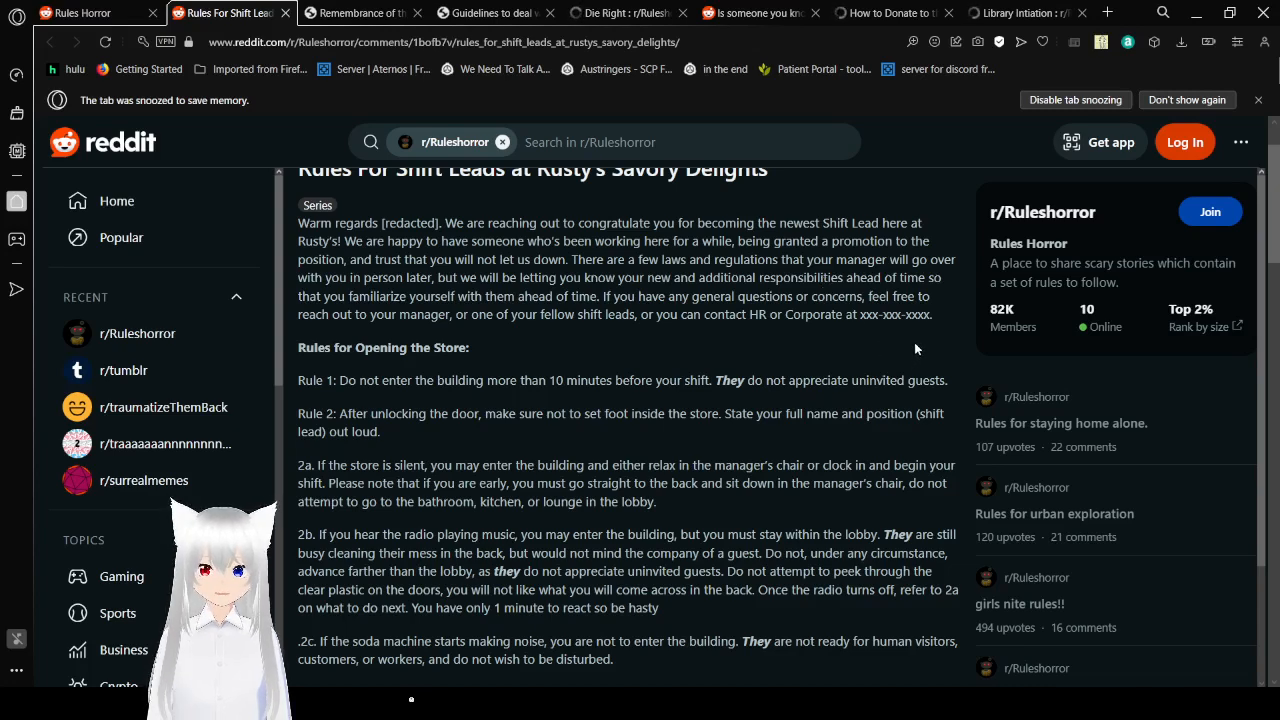
{"action": "mouse_move", "coordinate": [920, 346]}
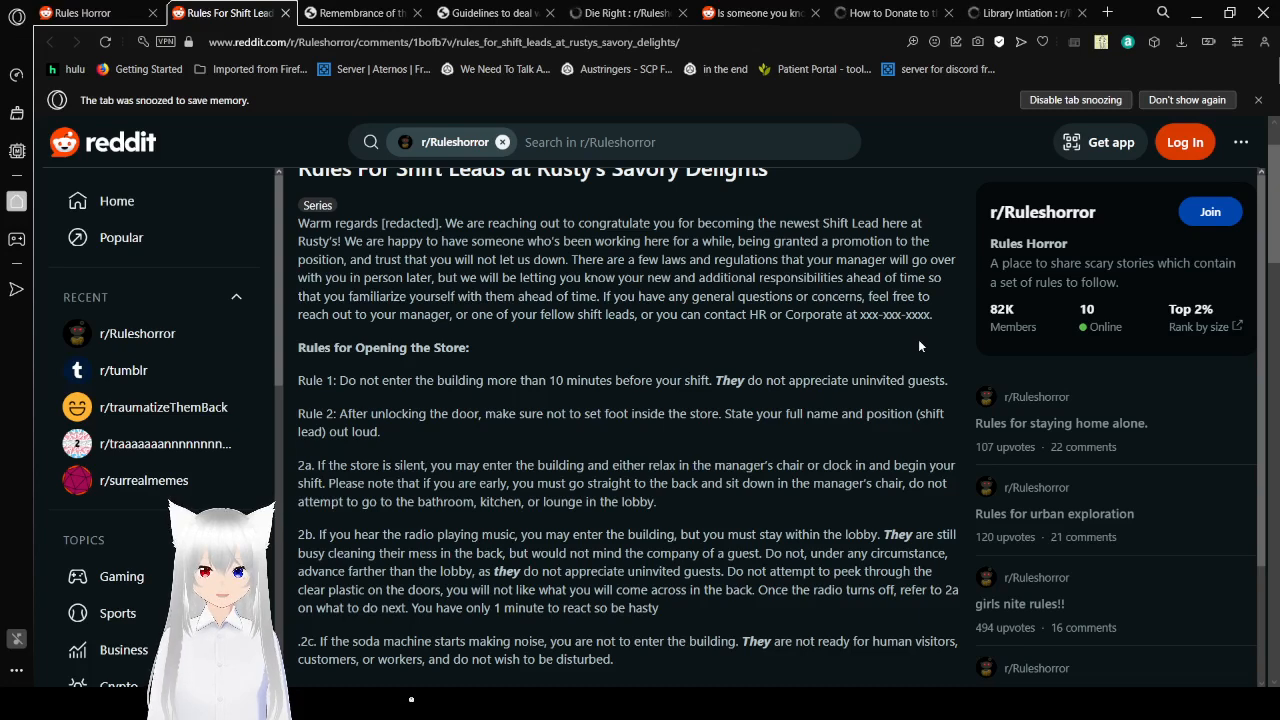
{"action": "scroll", "scroll_direction": "down", "scroll_amount": 3}
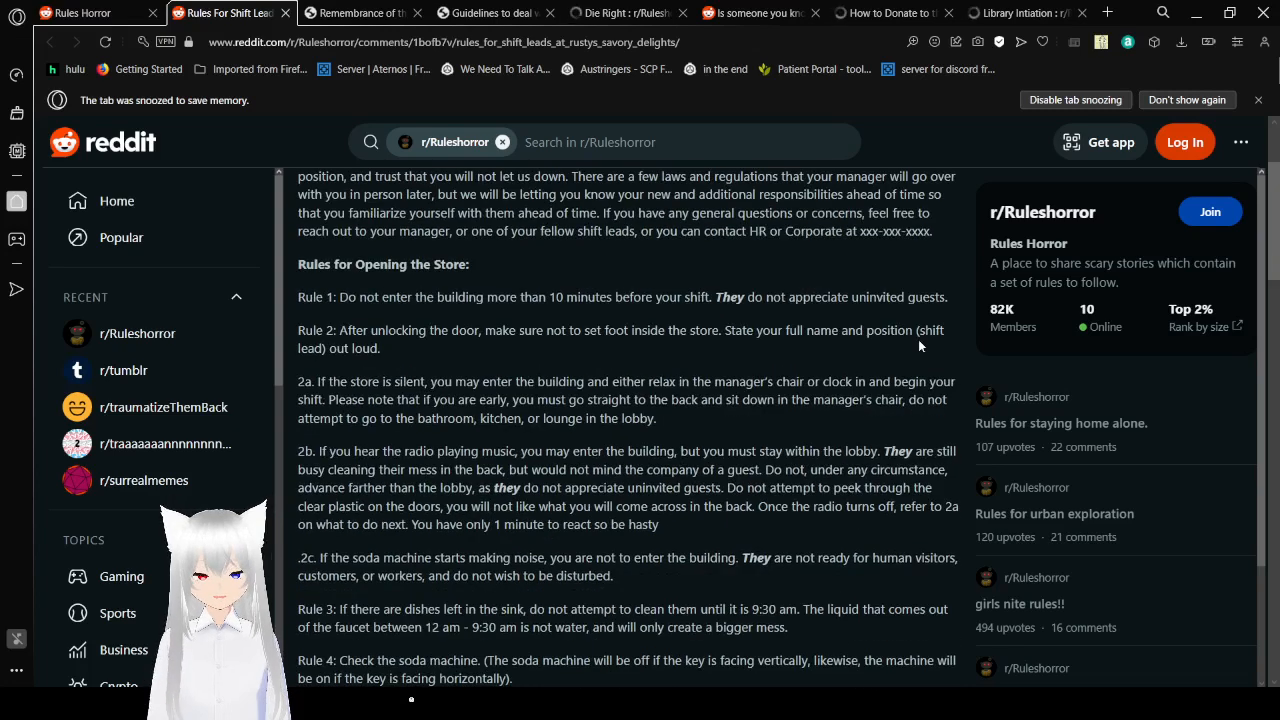
Step: Scroll down to the soda machine rules 4a, 4b and 4c
{"action": "scroll", "scroll_direction": "down", "scroll_amount": 3}
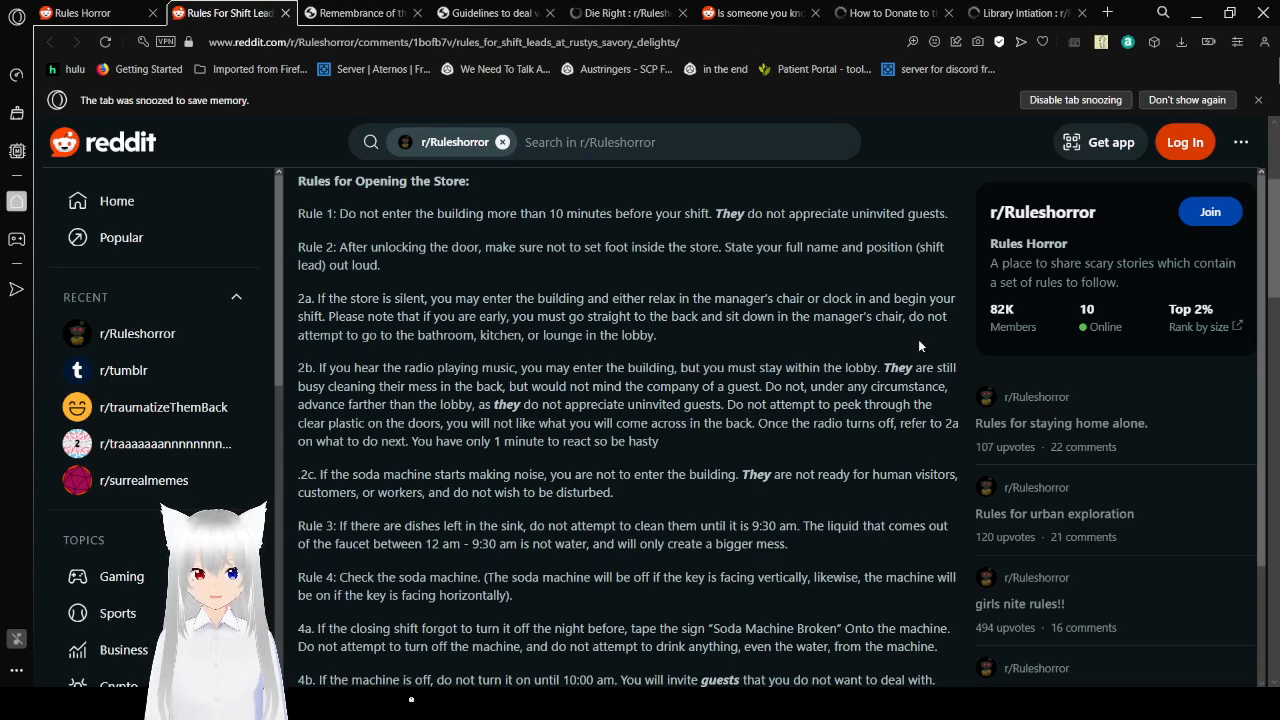
{"action": "scroll", "scroll_direction": "down", "scroll_amount": 3}
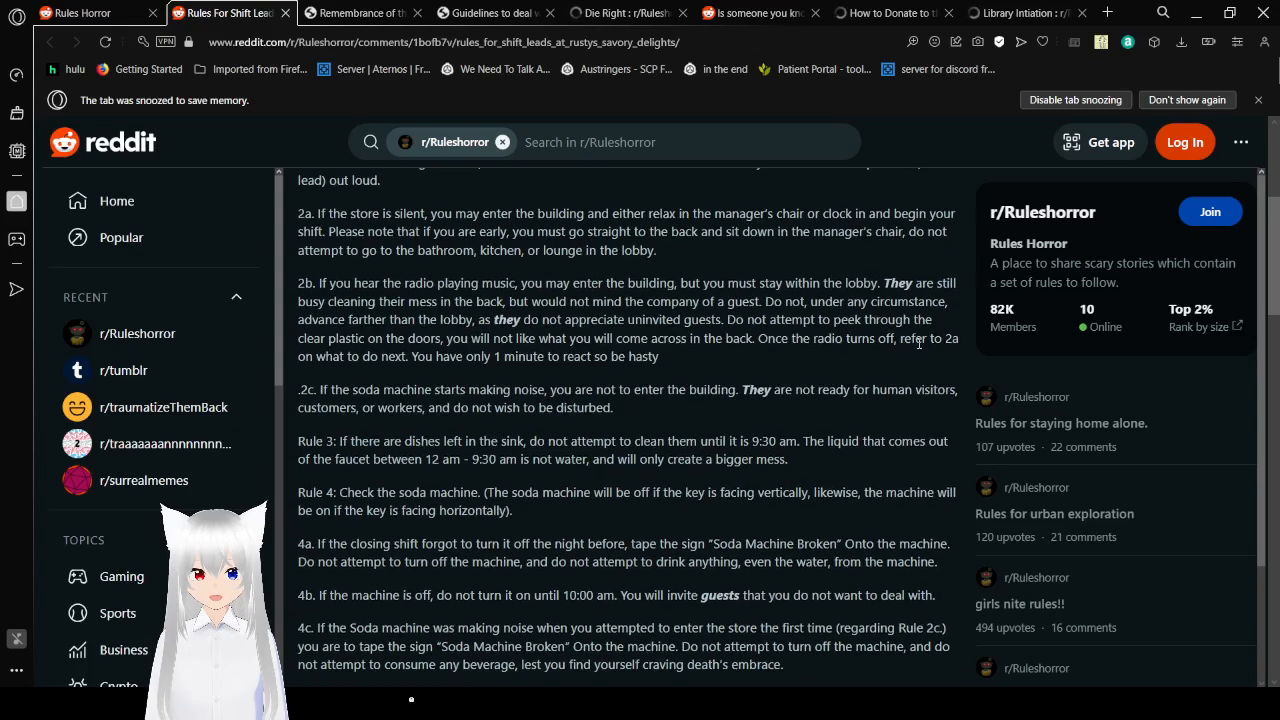
Step: Scroll down to Rule 5 and the 'What to do if you break a rule?' heading
{"action": "scroll", "scroll_direction": "down", "scroll_amount": 3}
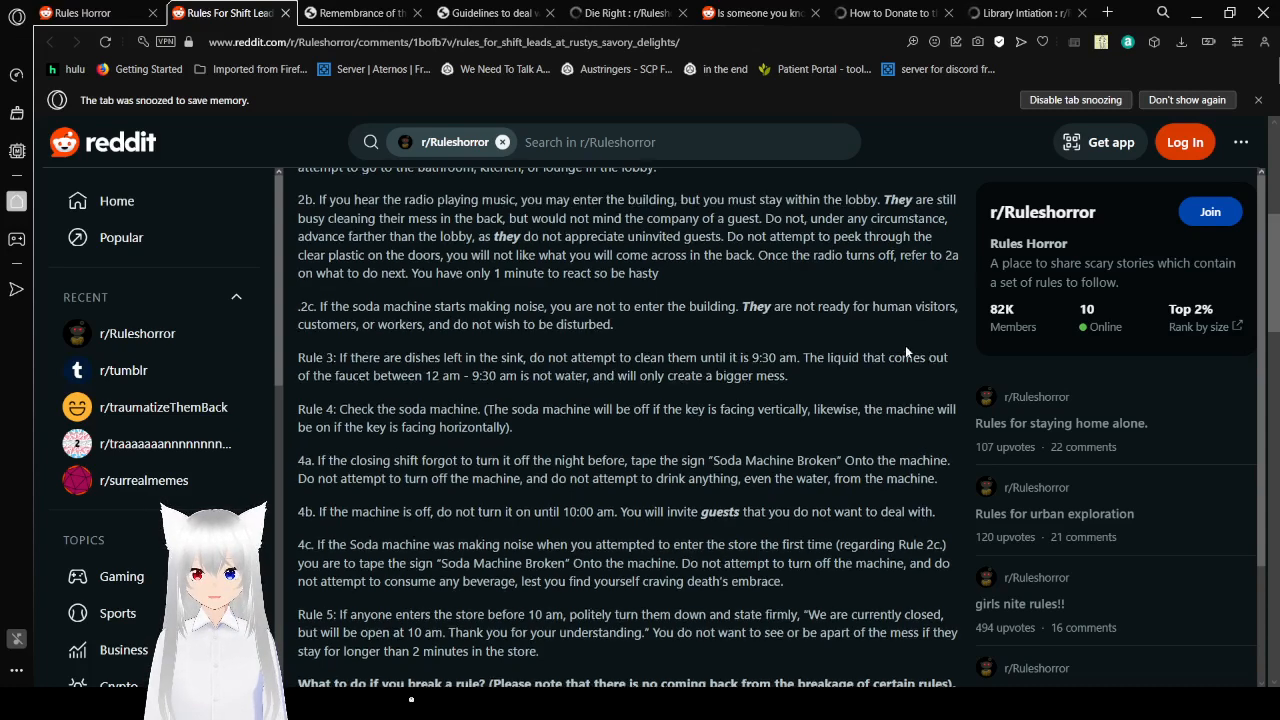
Step: Scroll down to broken-rules Rule 1 on DNA results, Rule 2 and the start of 2a
{"action": "scroll", "scroll_direction": "down", "scroll_amount": 3}
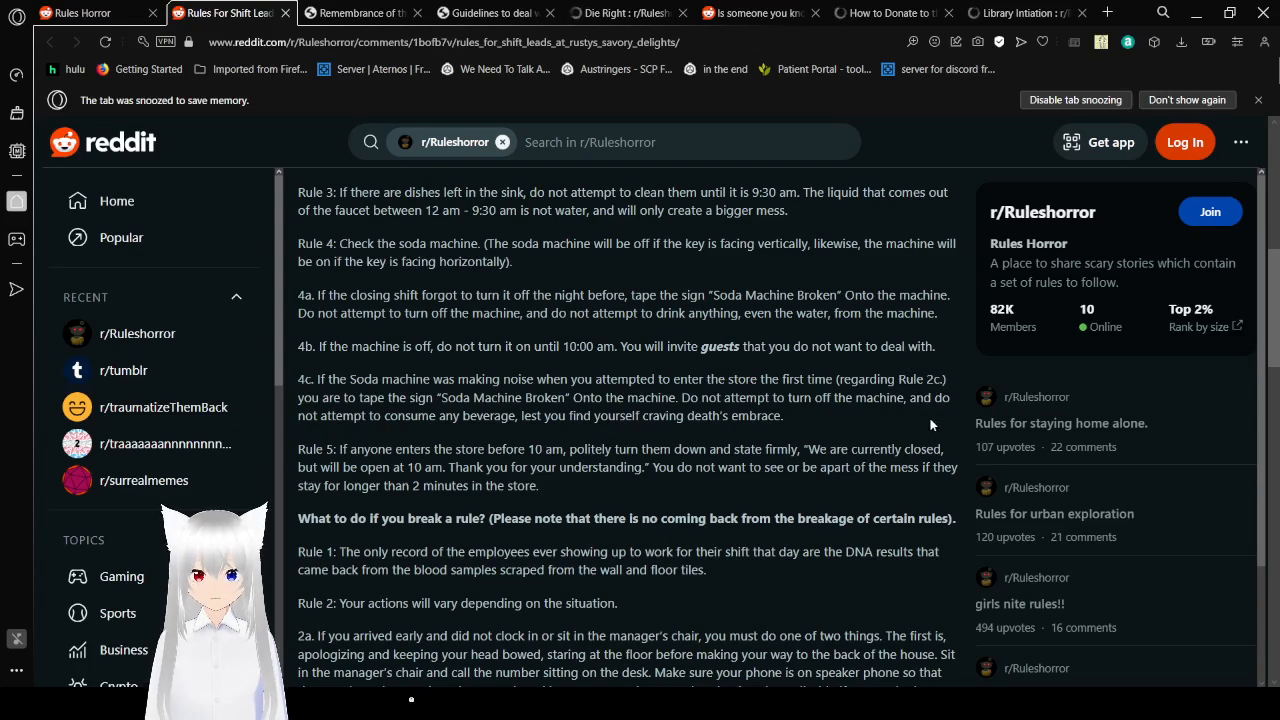
Step: Scroll down to the full 2a late-arrival consequence, 2b and the start of 2c
{"action": "scroll", "scroll_direction": "down", "scroll_amount": 3}
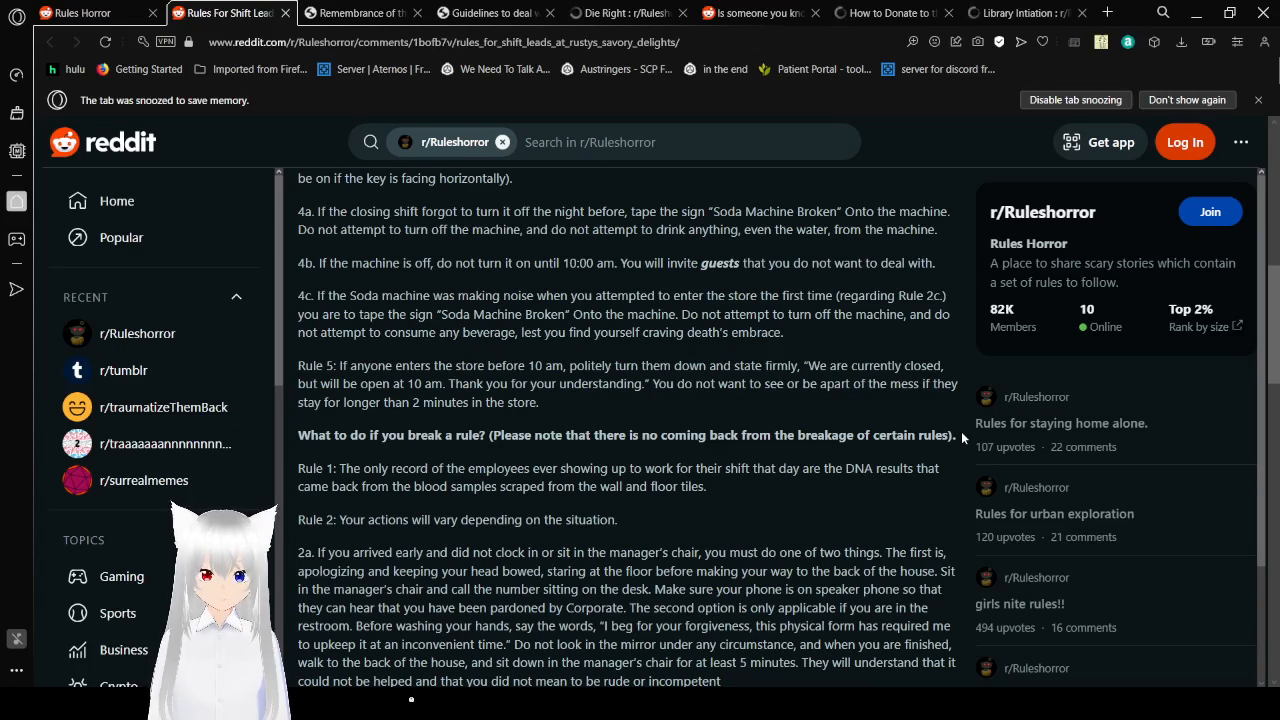
{"action": "scroll", "scroll_direction": "down", "scroll_amount": 3}
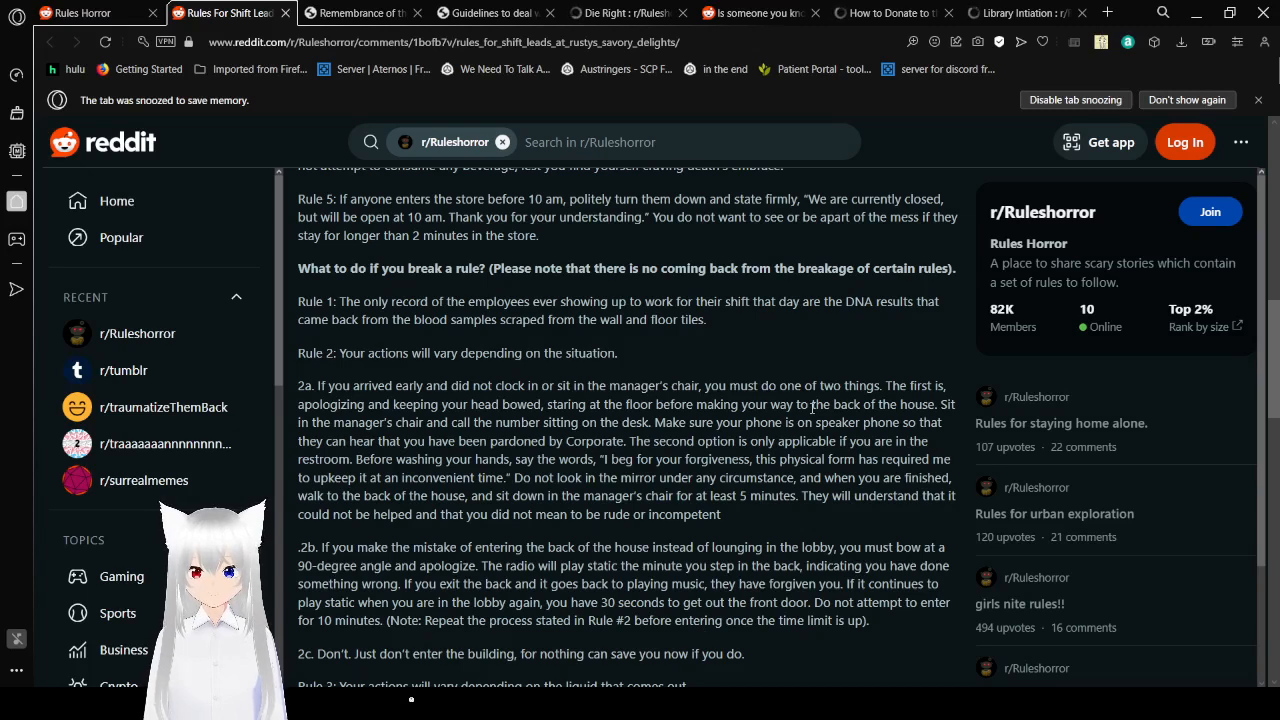
Step: Scroll down to 2c in full, Rule 3 on faucet liquid and 3a about blood
{"action": "scroll", "scroll_direction": "down", "scroll_amount": 3}
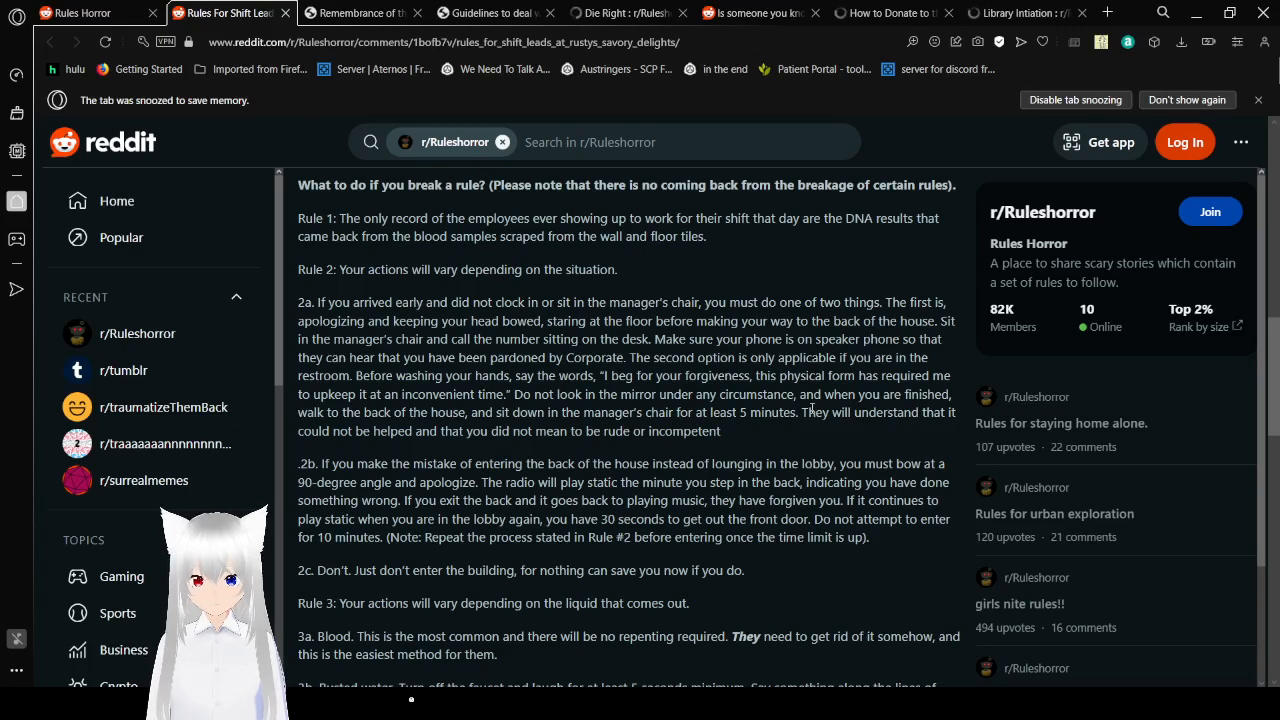
{"action": "scroll", "scroll_direction": "down", "scroll_amount": 3}
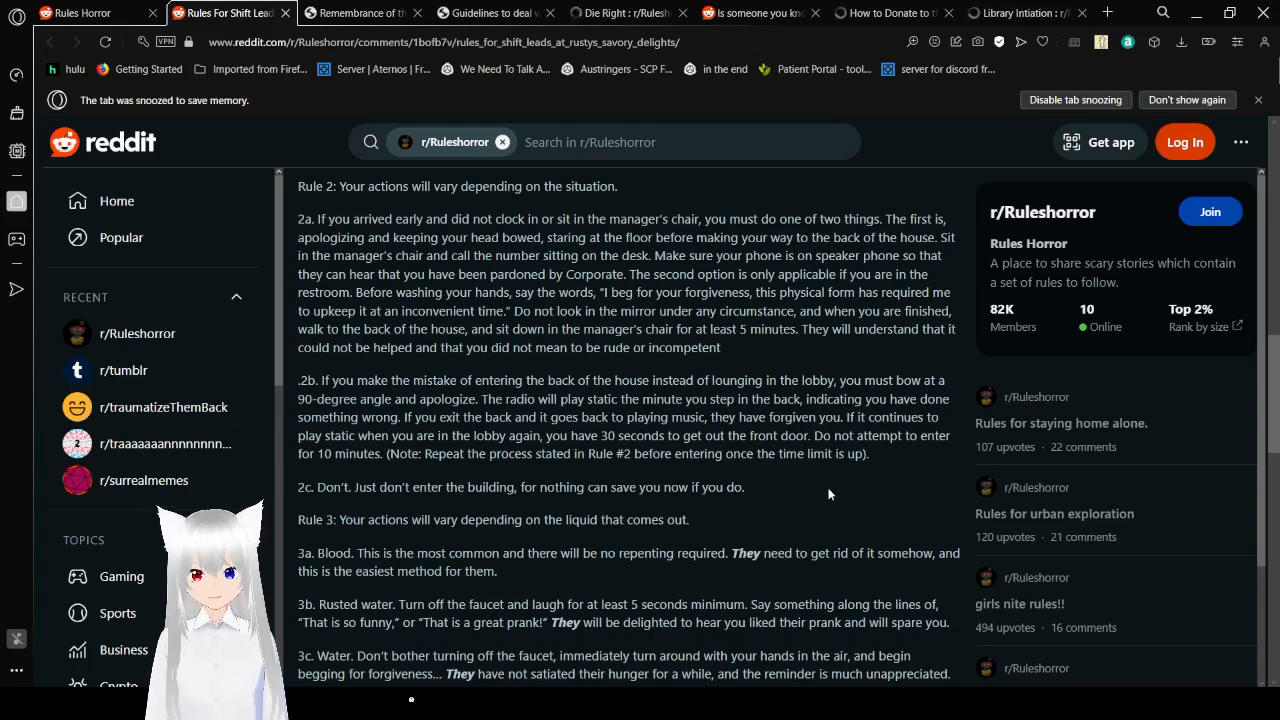
Step: Scroll past 3c on clear water to broken Rule 4 with outcomes 4a and 4b
{"action": "scroll", "scroll_direction": "down", "scroll_amount": 3}
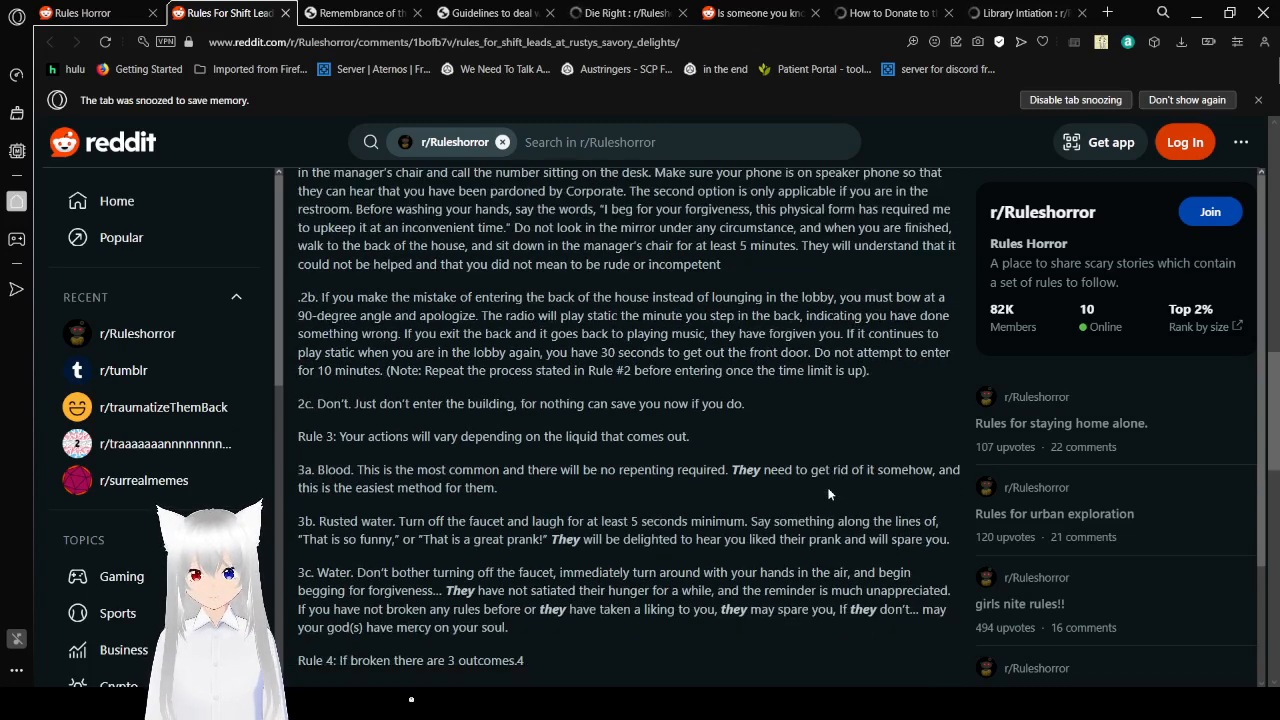
{"action": "scroll", "scroll_direction": "down", "scroll_amount": 3}
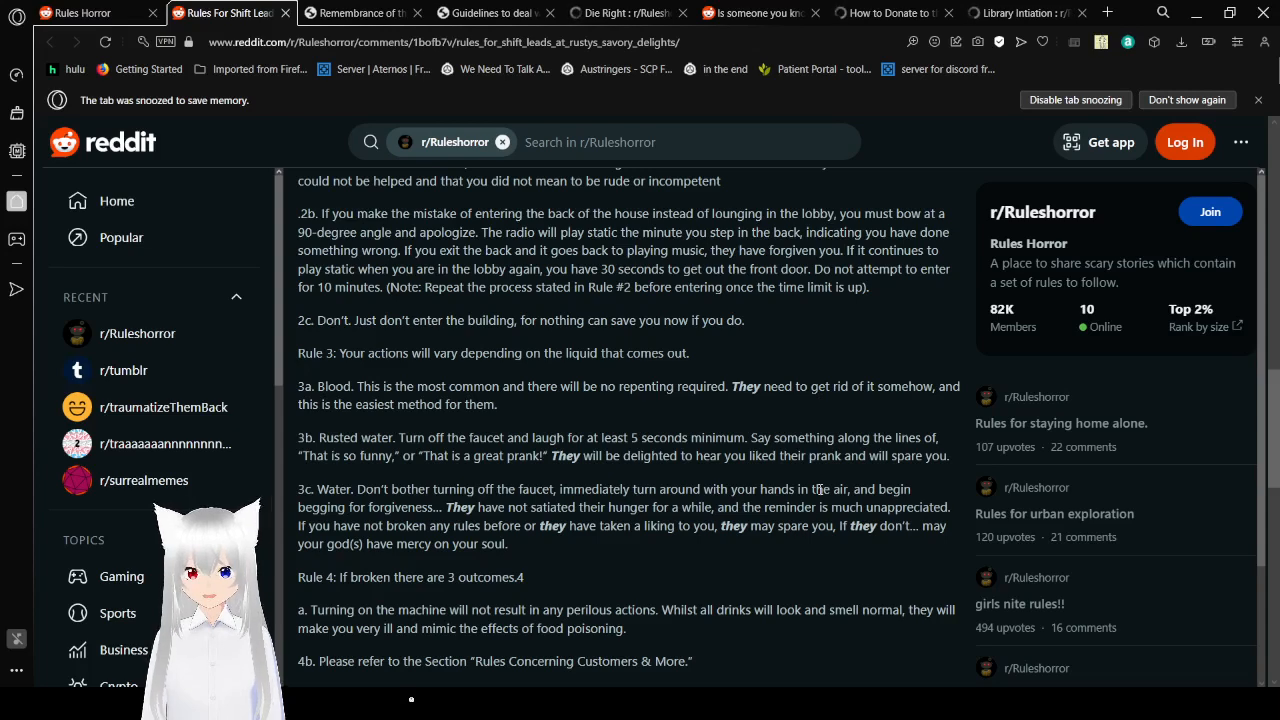
Step: Scroll through 4c and broken Rule 5 with 5a–5d to the closing contact section
{"action": "scroll", "scroll_direction": "down", "scroll_amount": 3}
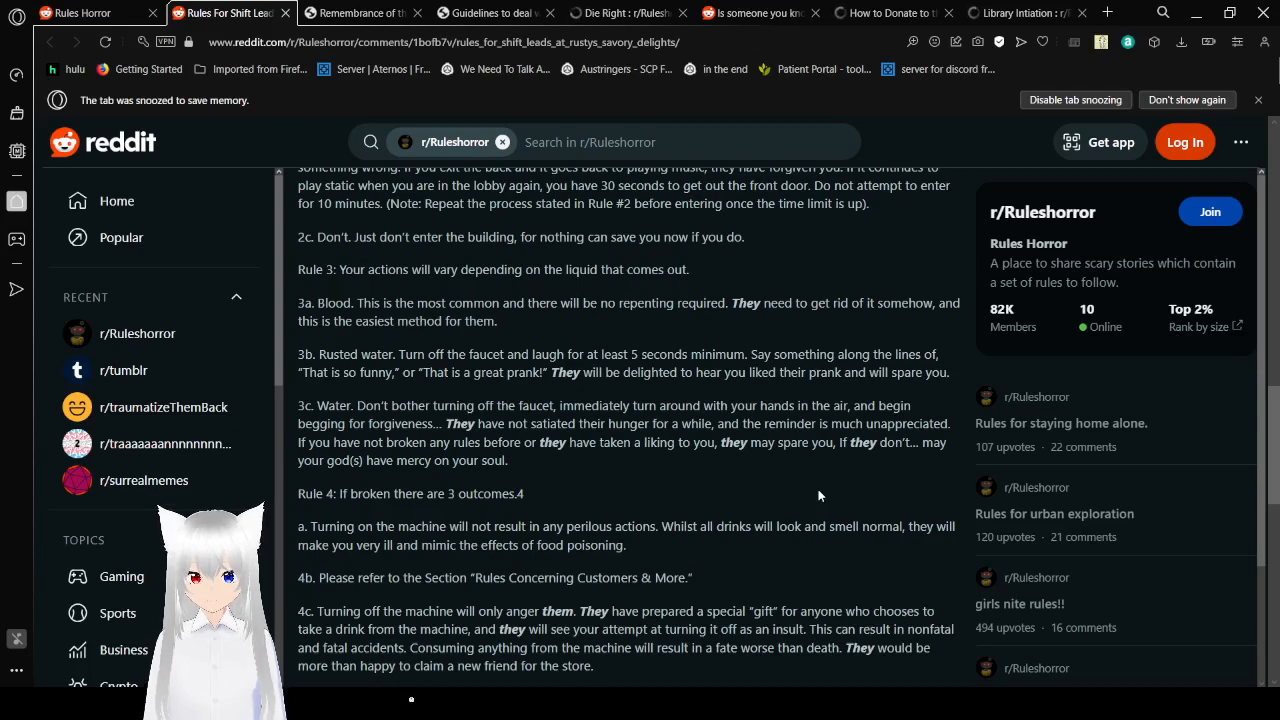
{"action": "scroll", "scroll_direction": "down", "scroll_amount": 3}
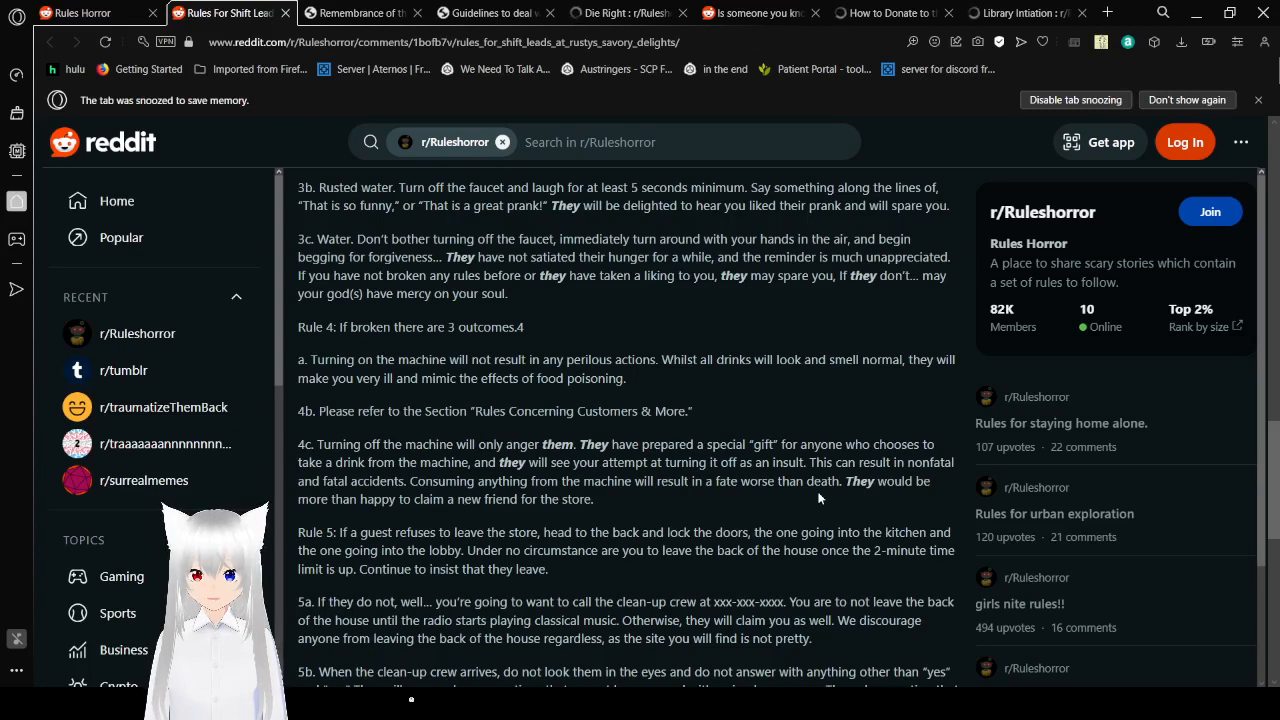
{"action": "scroll", "scroll_direction": "down", "scroll_amount": 3}
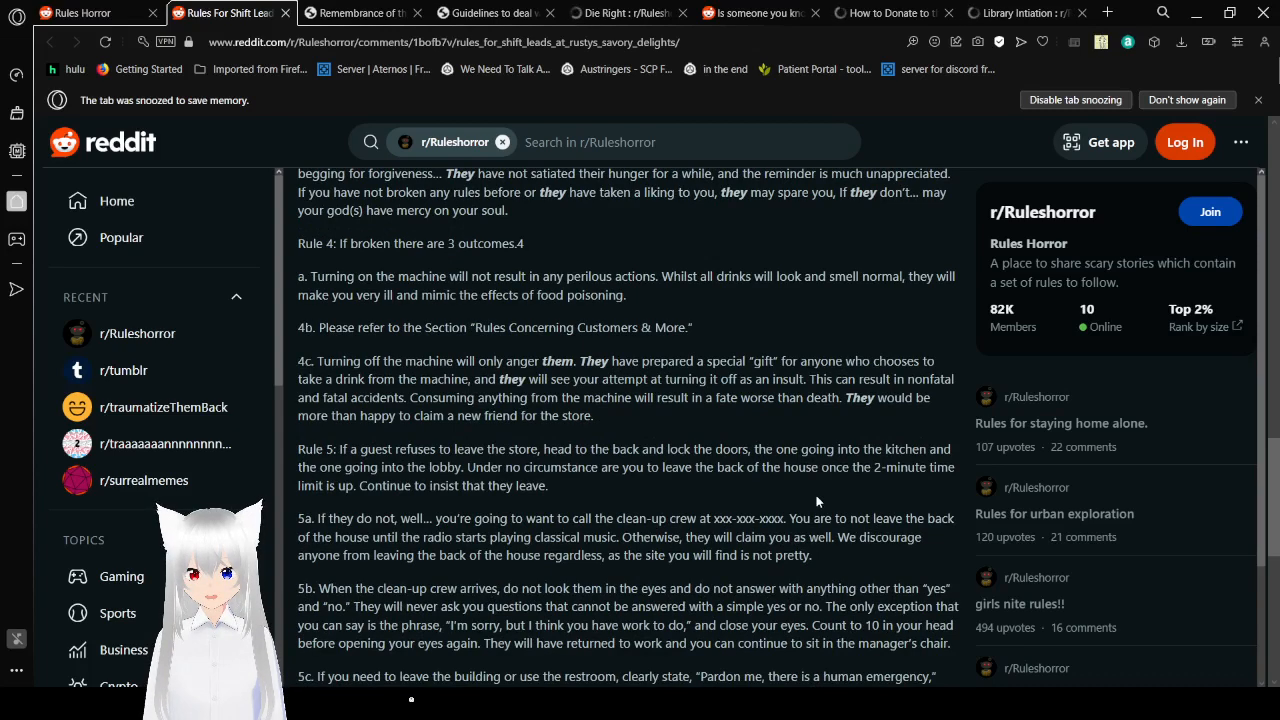
{"action": "scroll", "scroll_direction": "down", "scroll_amount": 3}
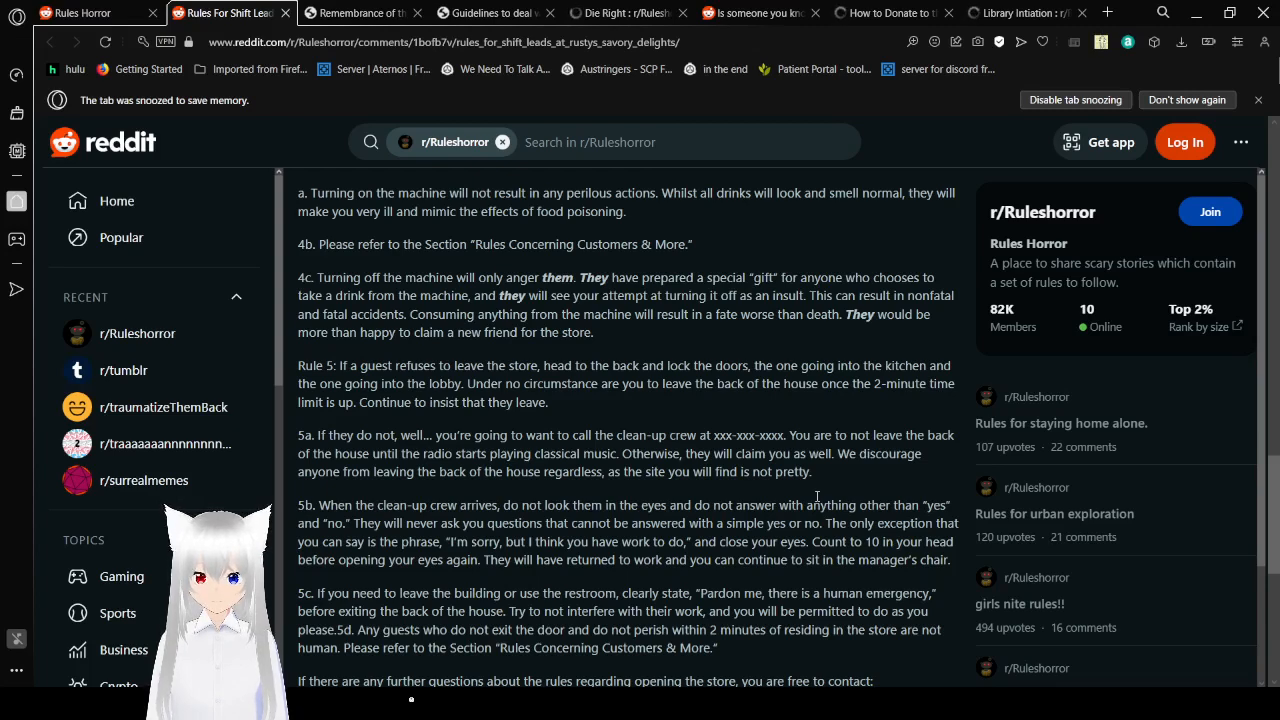
{"action": "scroll", "scroll_direction": "down", "scroll_amount": 3}
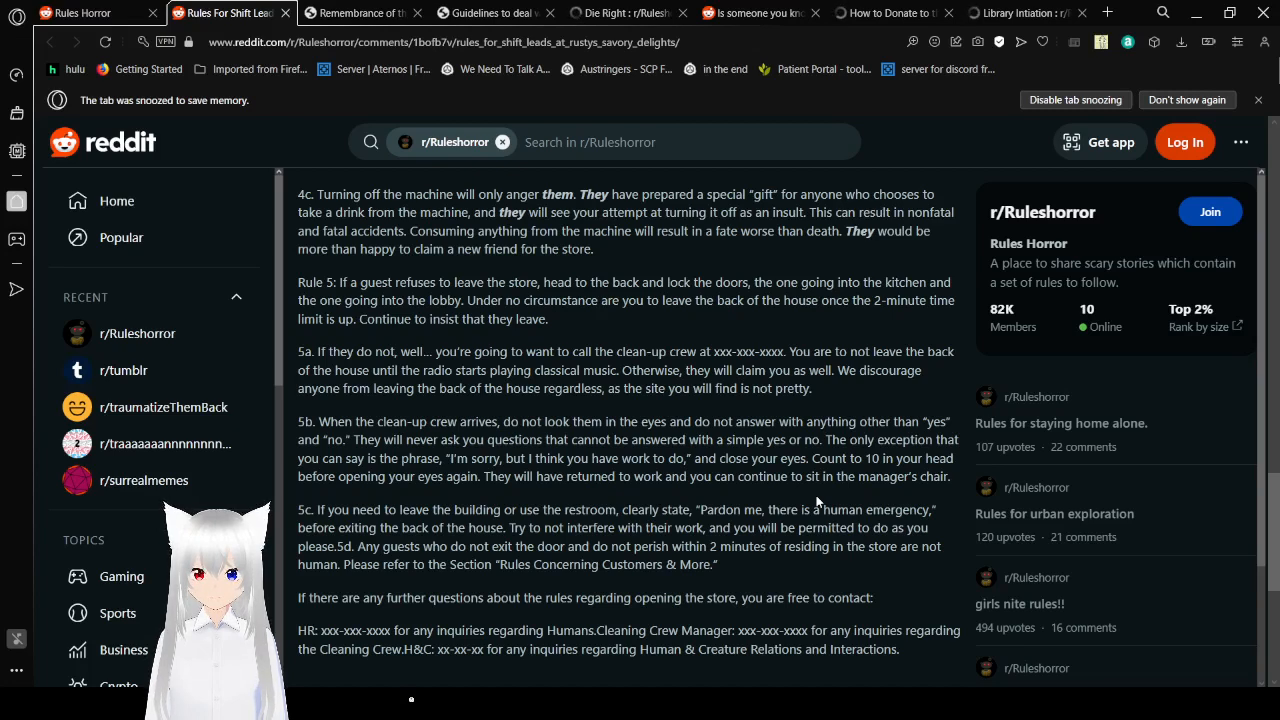
Step: Scroll to the post's end showing the contact list, score of 11 and comment bar
{"action": "scroll", "scroll_direction": "down", "scroll_amount": 3}
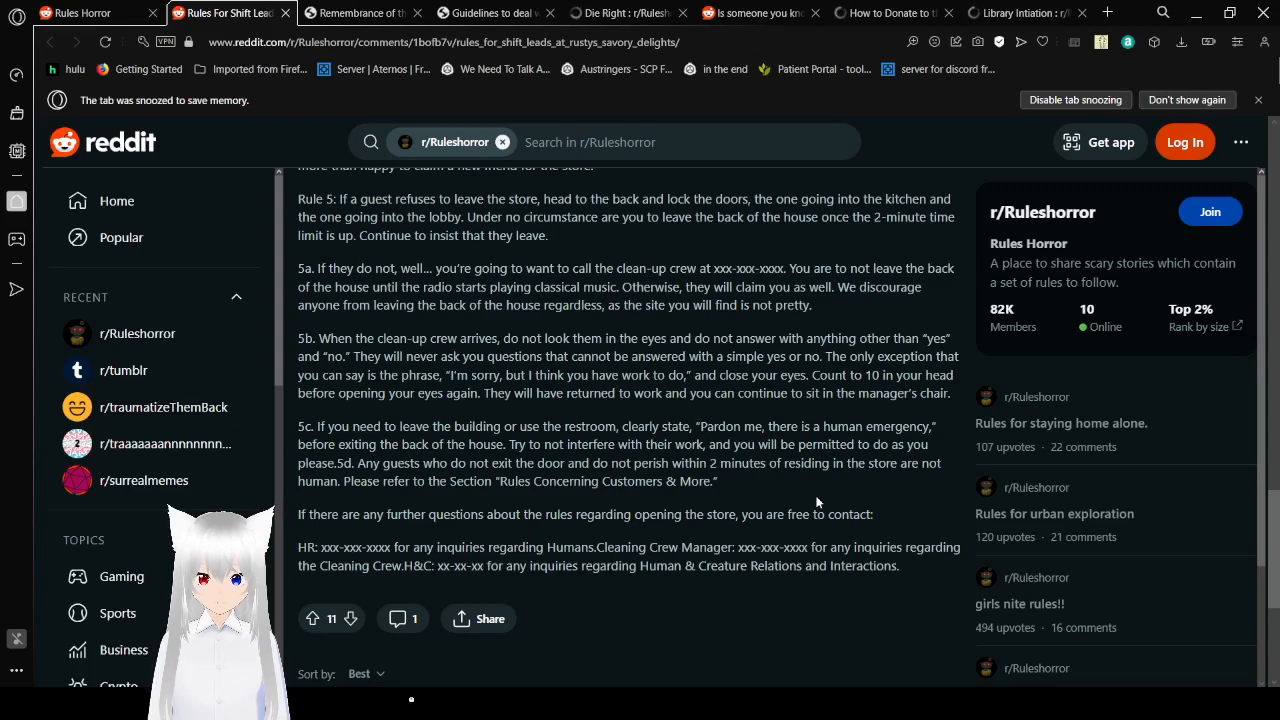
Step: Scroll down to the comment section with Sort by Best and Add a Comment
{"action": "scroll", "scroll_direction": "down", "scroll_amount": 3}
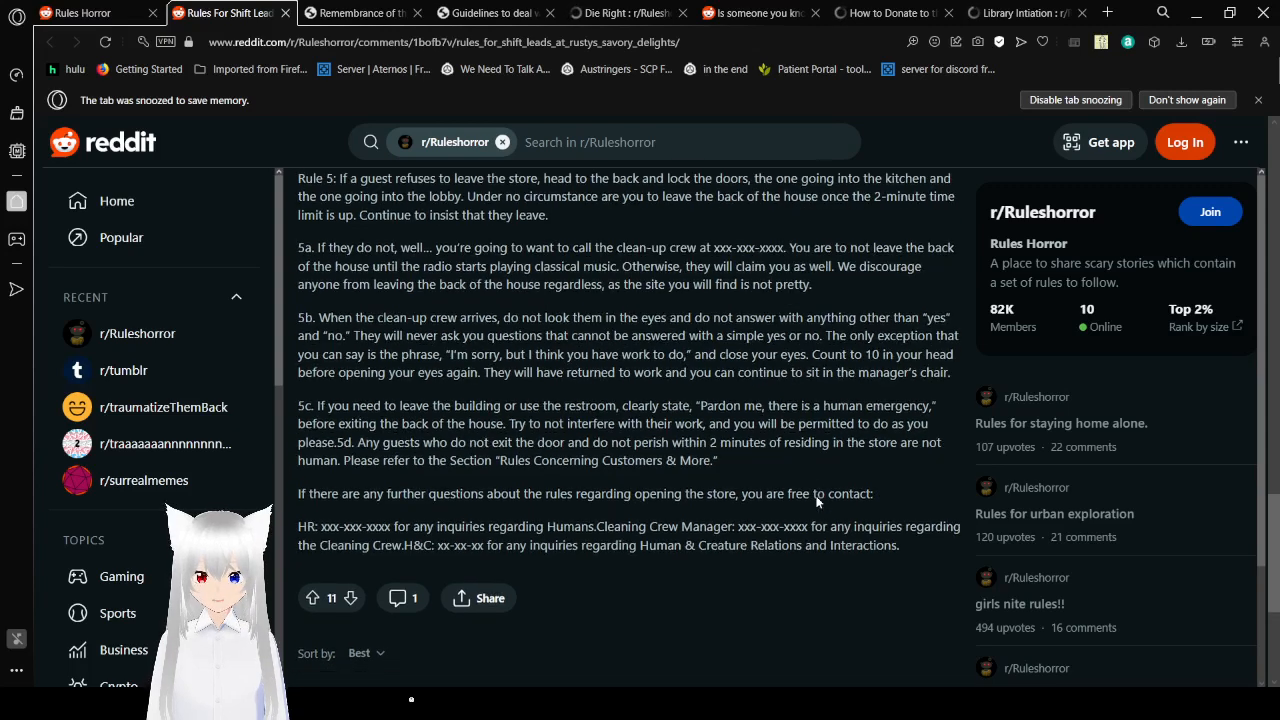
{"action": "scroll", "scroll_direction": "down", "scroll_amount": 3}
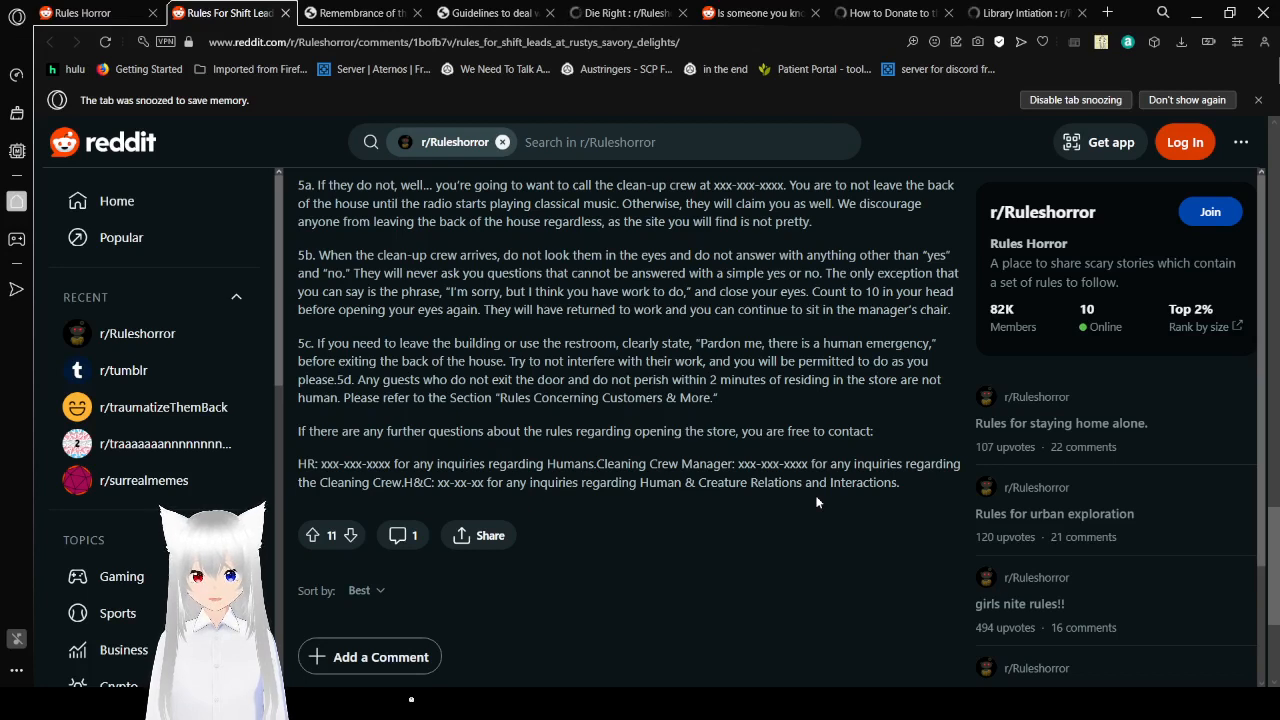
{"action": "mouse_move", "coordinate": [624, 264]}
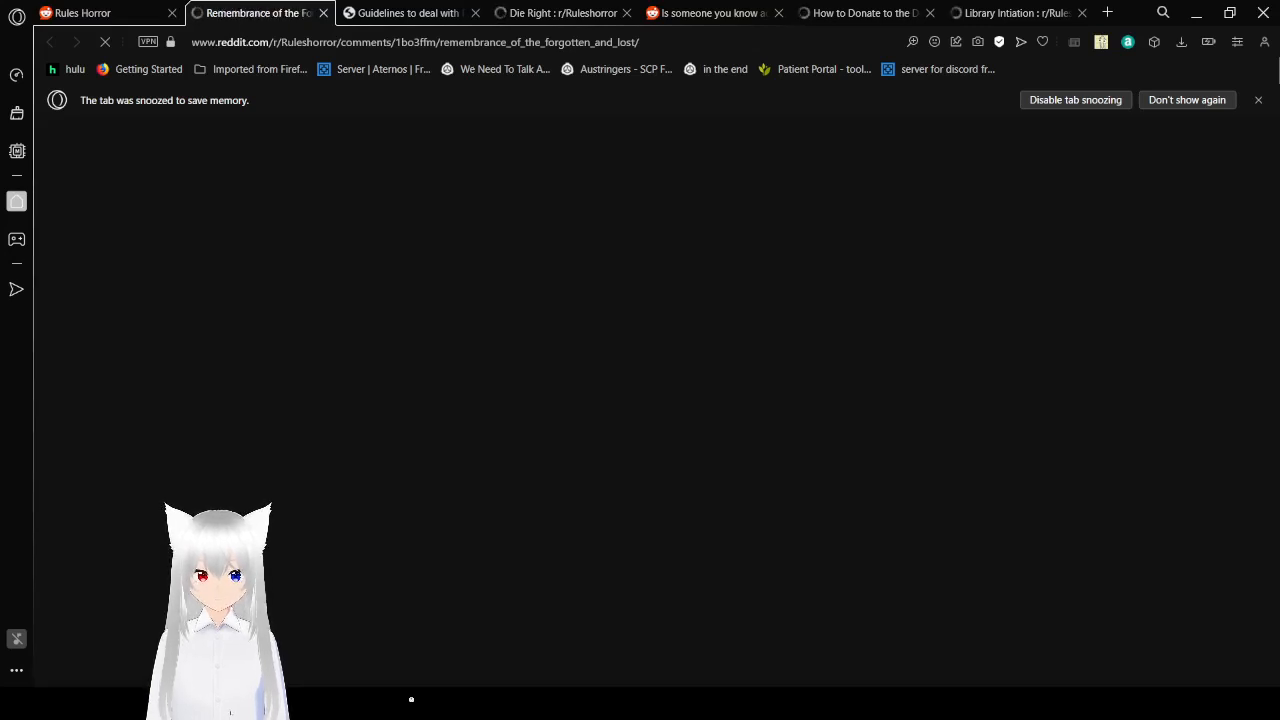
{"action": "mouse_move", "coordinate": [688, 392]}
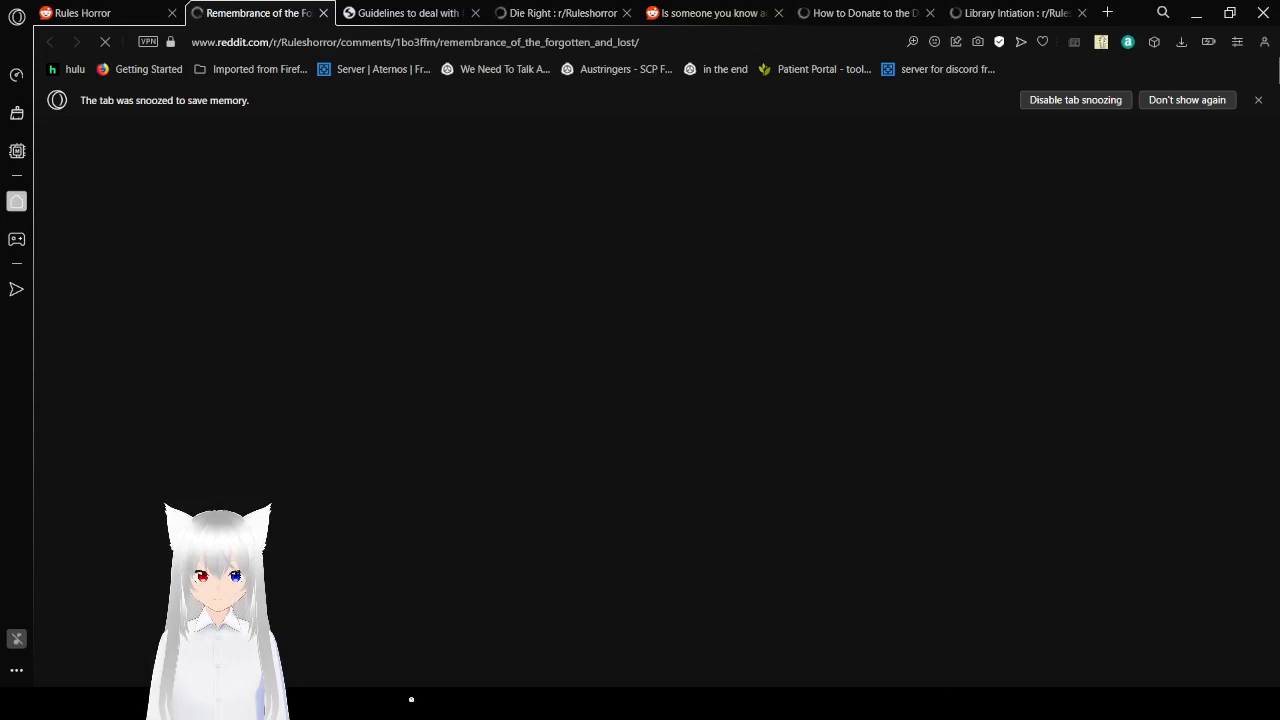
{"action": "mouse_move", "coordinate": [924, 628]}
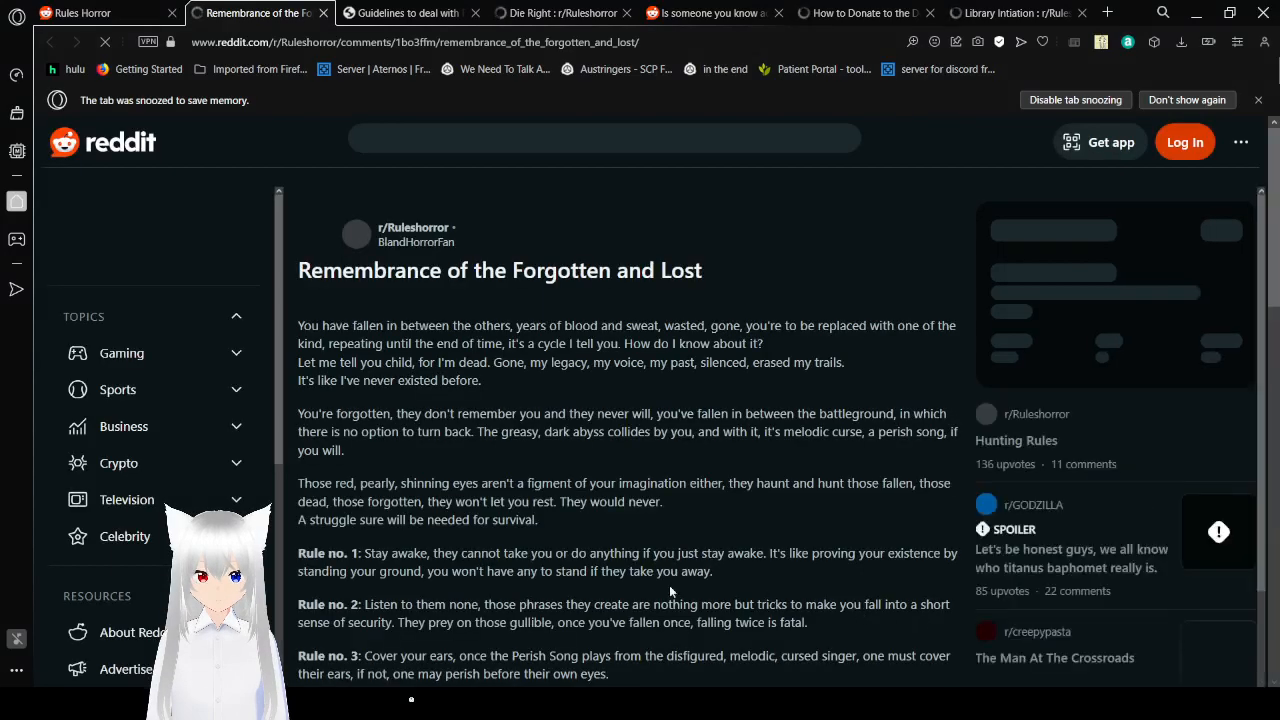
{"action": "mouse_move", "coordinate": [824, 290]}
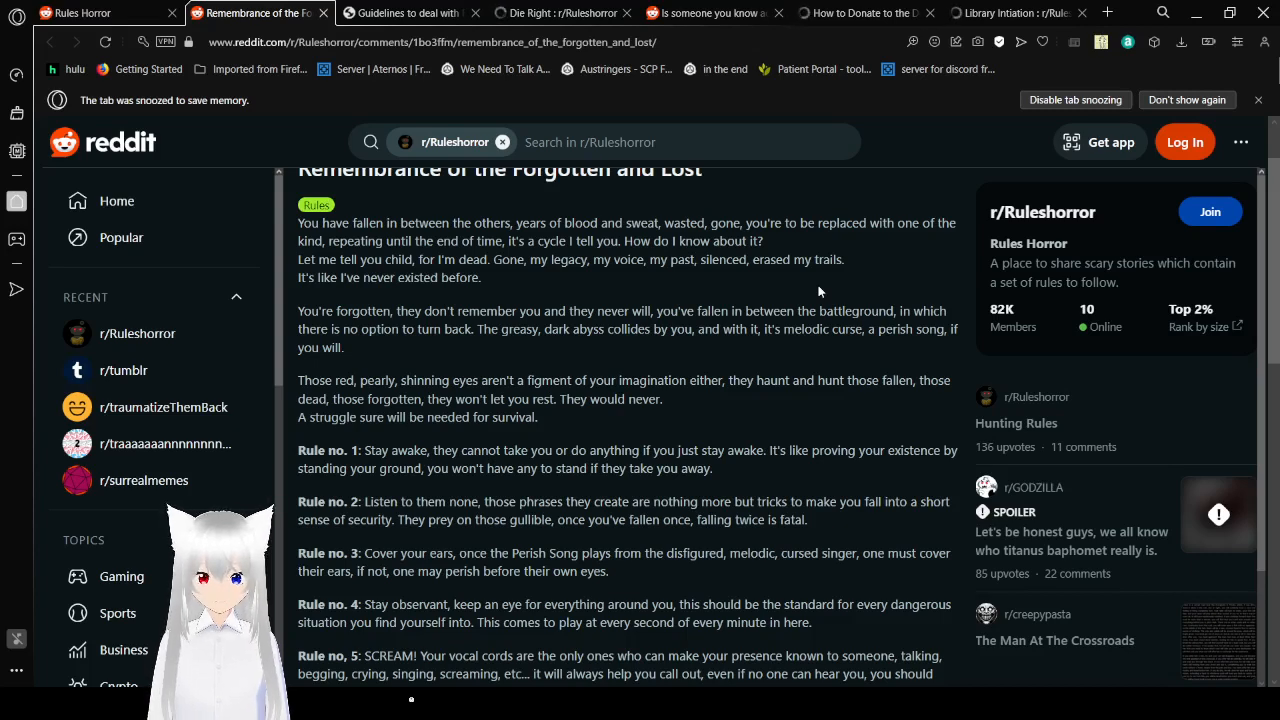
Step: Scroll the Remembrance of the Forgotten and Lost post down to Rule no. 8 and its score of 12
{"action": "scroll", "scroll_direction": "down", "scroll_amount": 3}
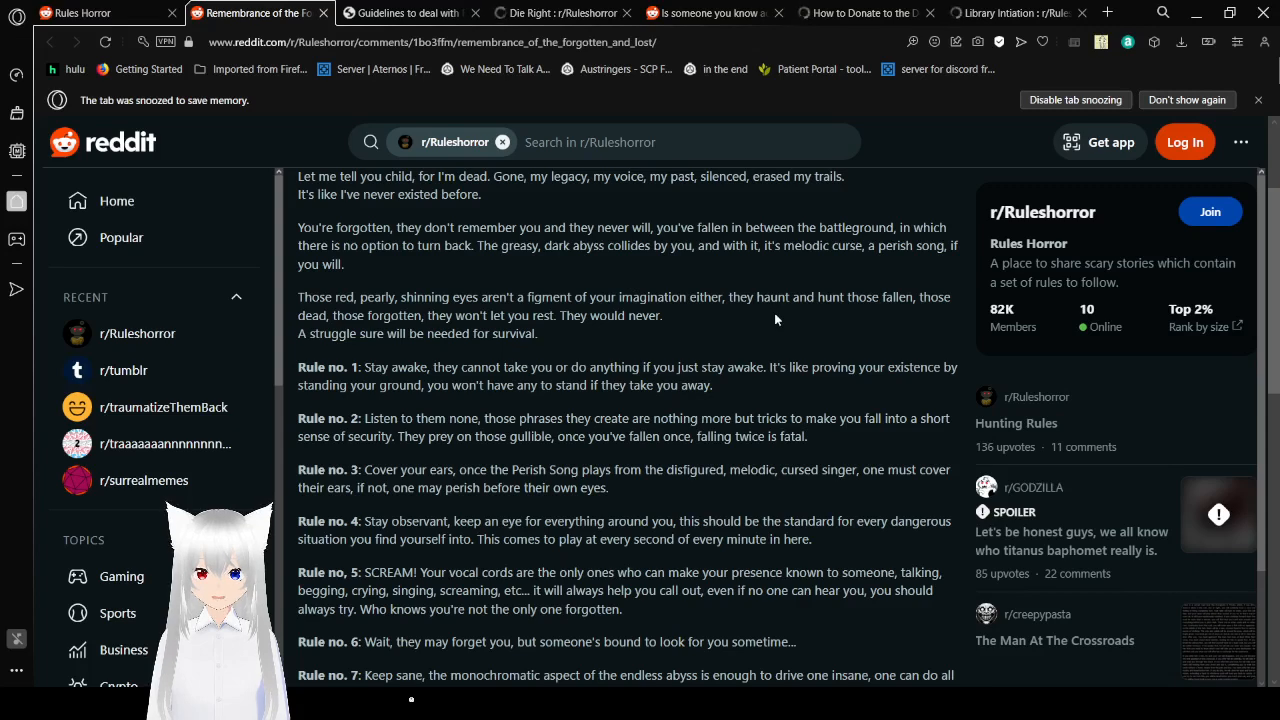
{"action": "scroll", "scroll_direction": "down", "scroll_amount": 3}
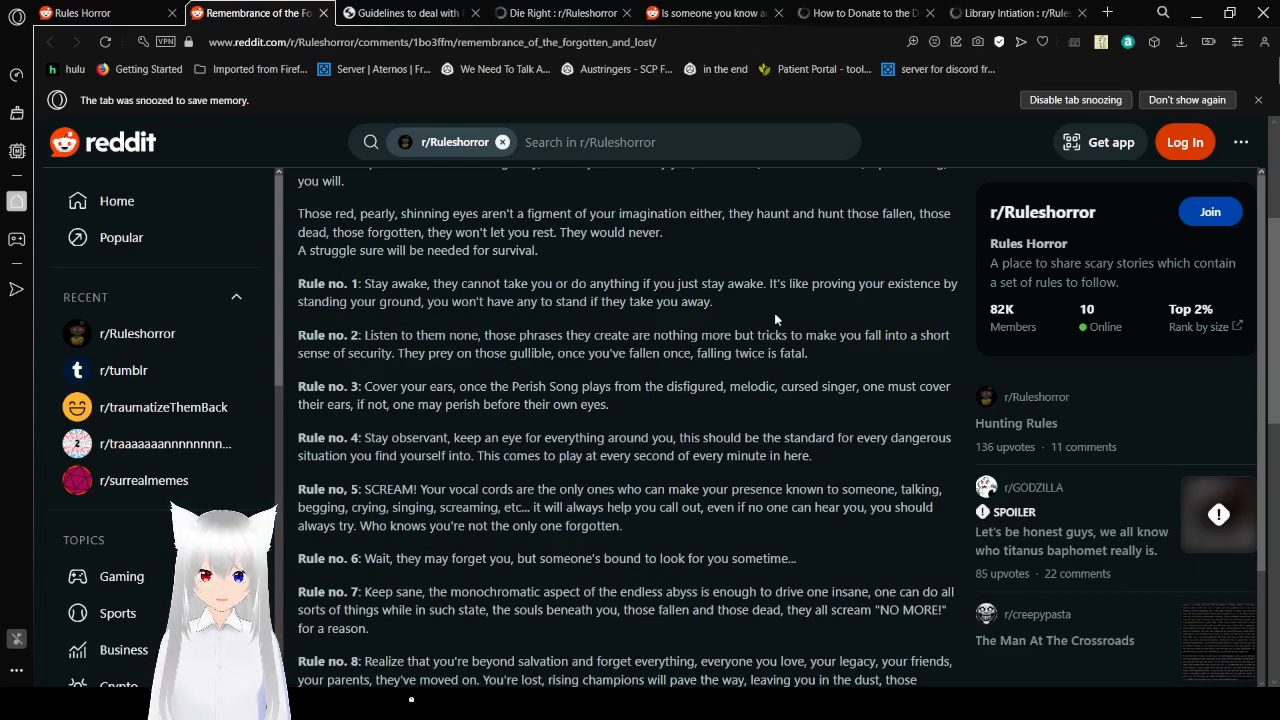
{"action": "scroll", "scroll_direction": "down", "scroll_amount": 3}
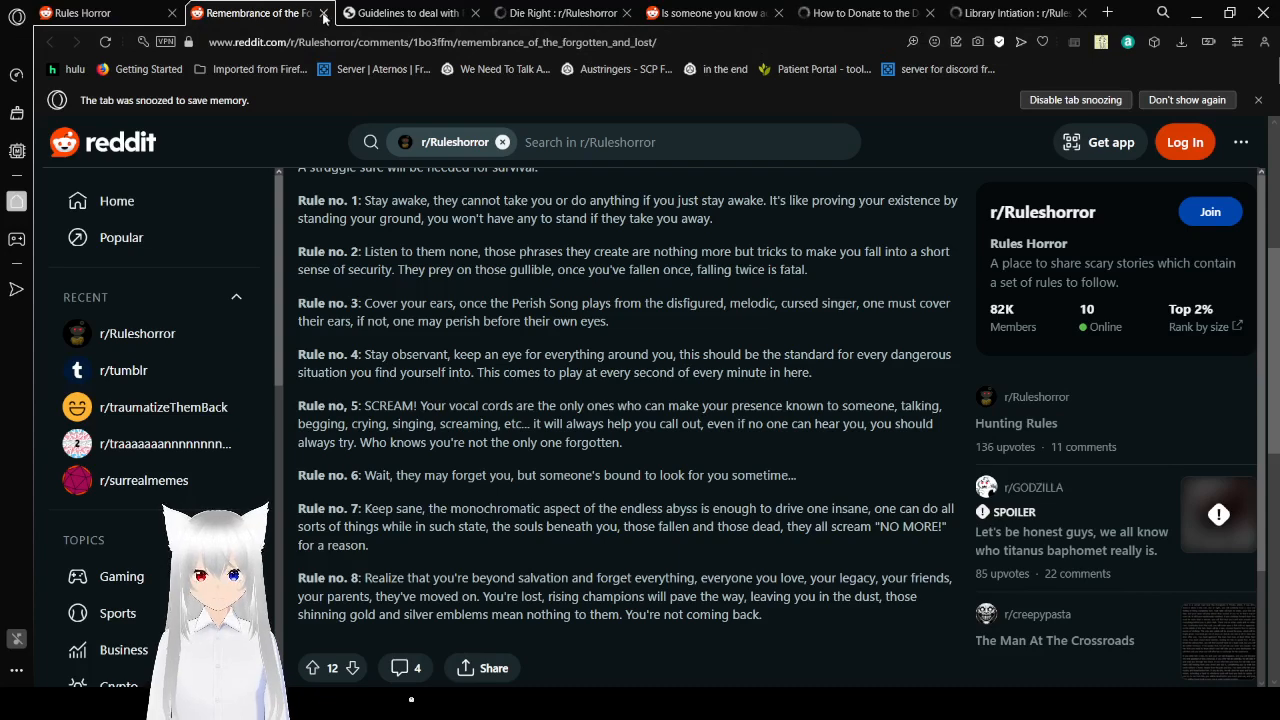
Step: Switch to the 'Guidelines to deal with Replicas and UNF' post tab and bring it into focus
{"action": "left_click", "coordinate": [322, 12]}
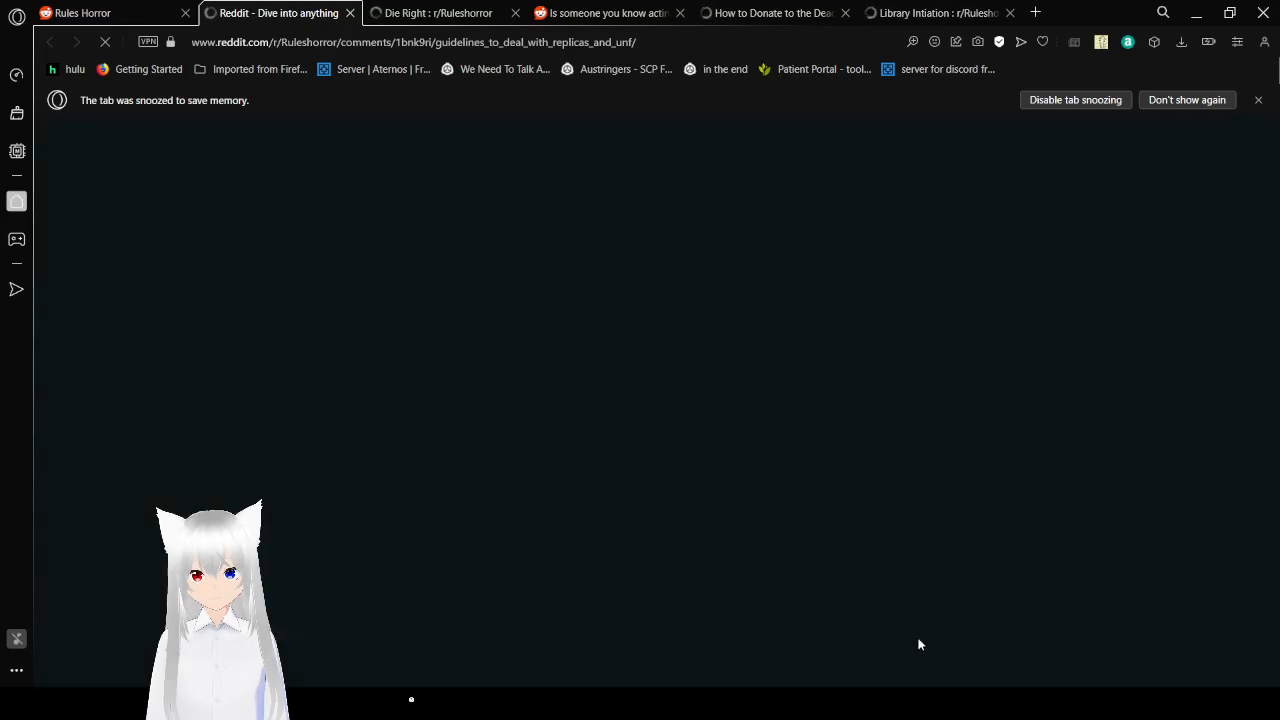
{"action": "left_click", "coordinate": [280, 12]}
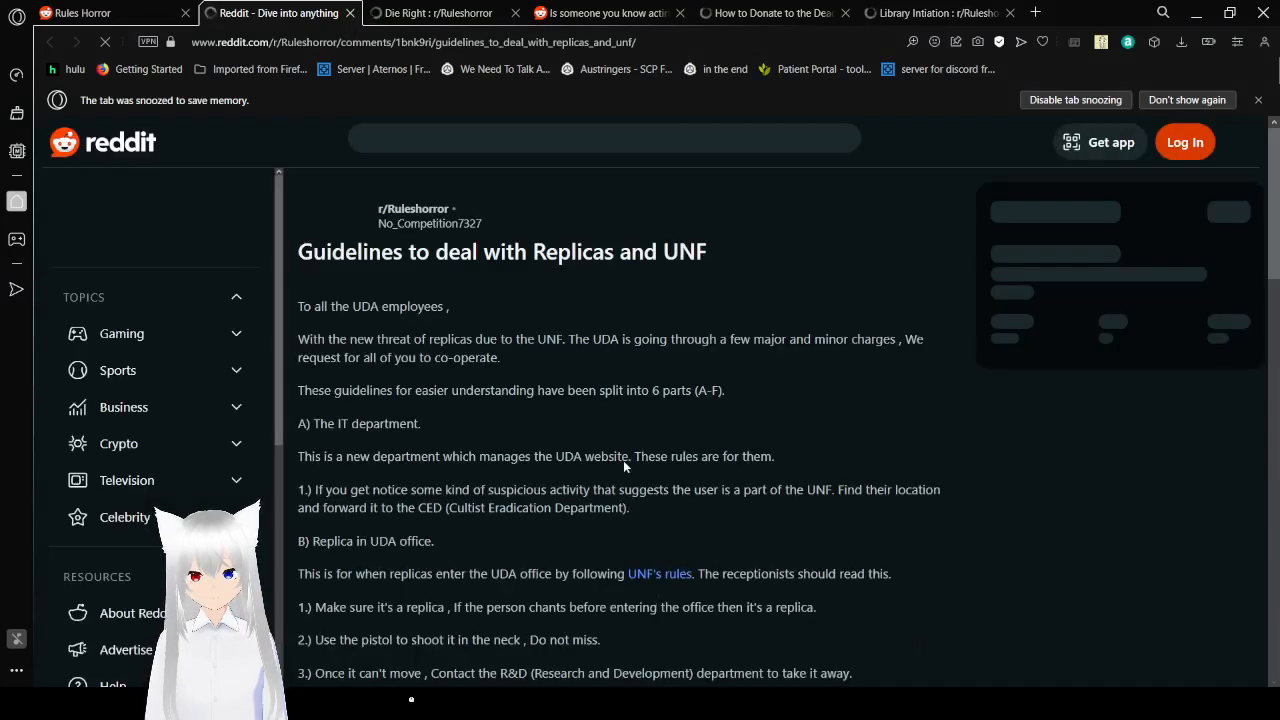
{"action": "mouse_move", "coordinate": [784, 364]}
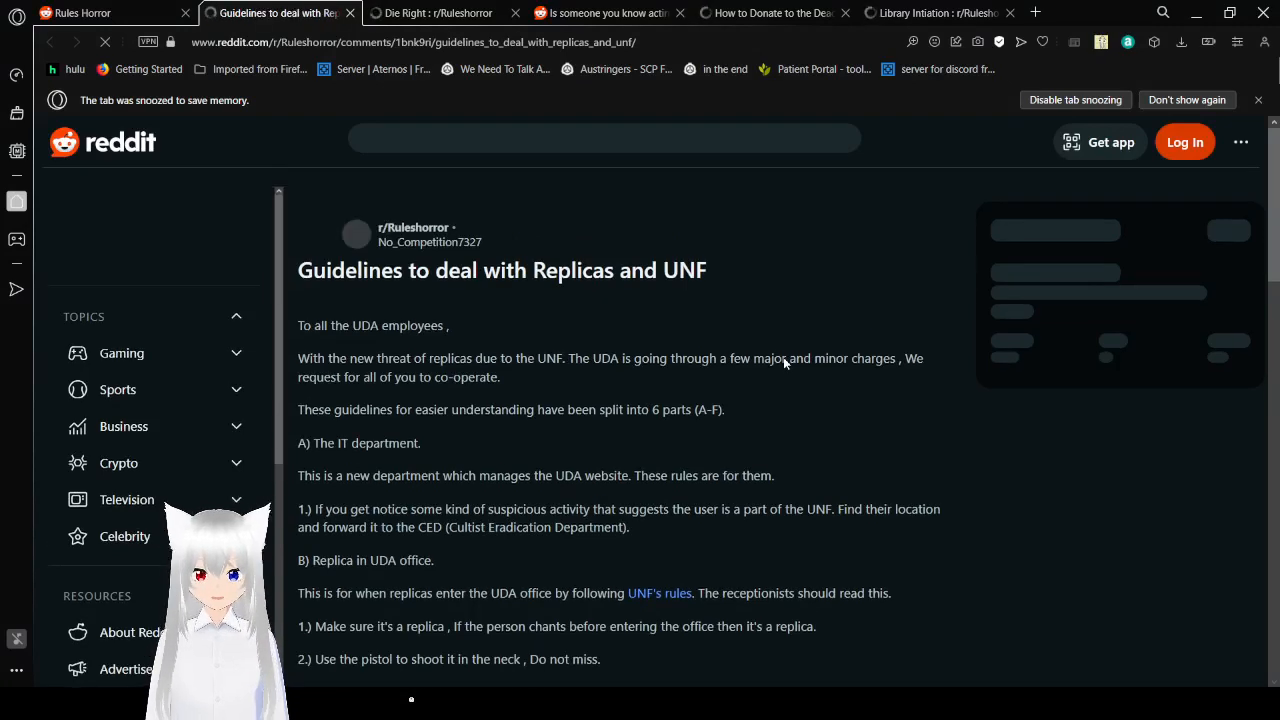
{"action": "left_click", "coordinate": [604, 140]}
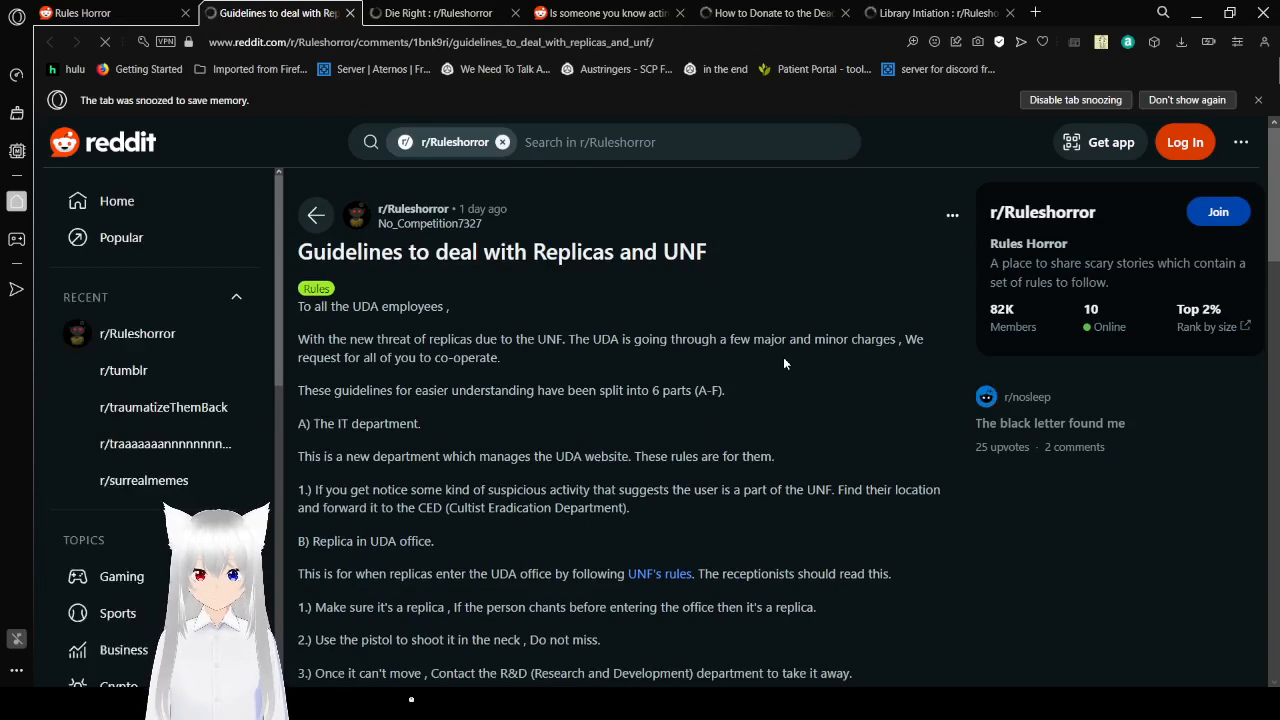
Step: Scroll the guidelines post past sections A and B into section C's UED rules 3–5
{"action": "scroll", "scroll_direction": "down", "scroll_amount": 3}
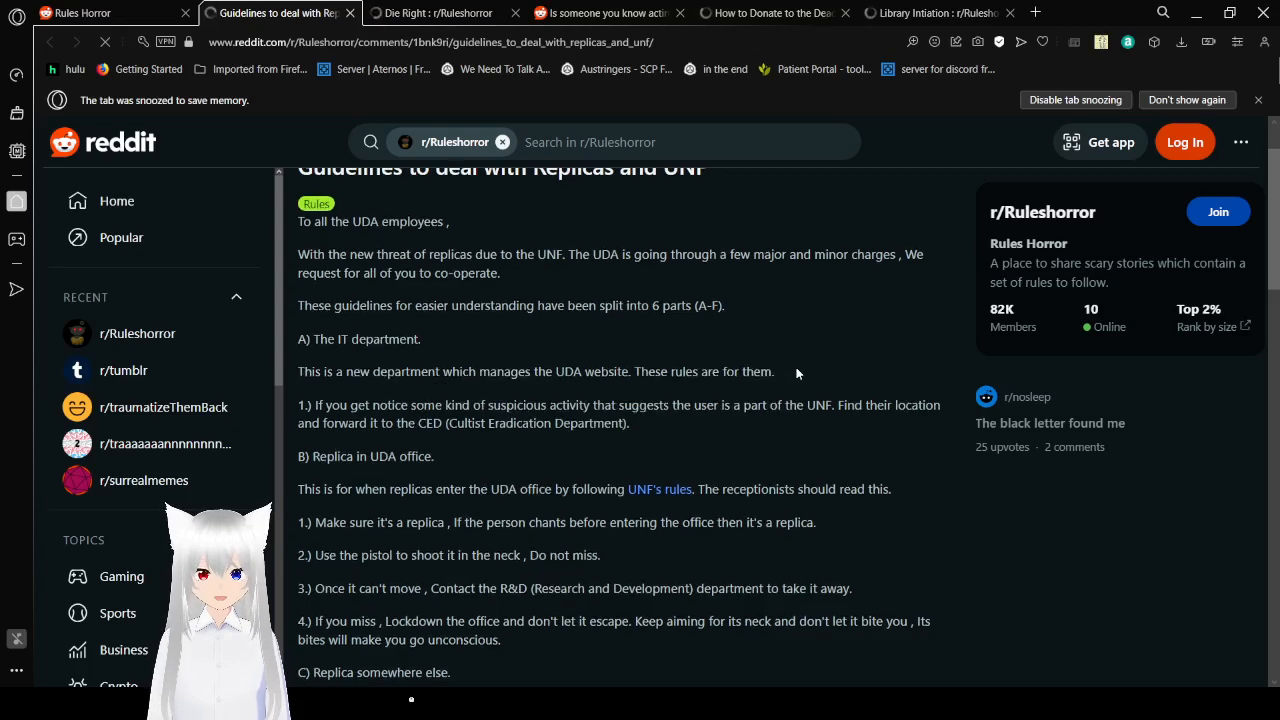
{"action": "scroll", "scroll_direction": "down", "scroll_amount": 3}
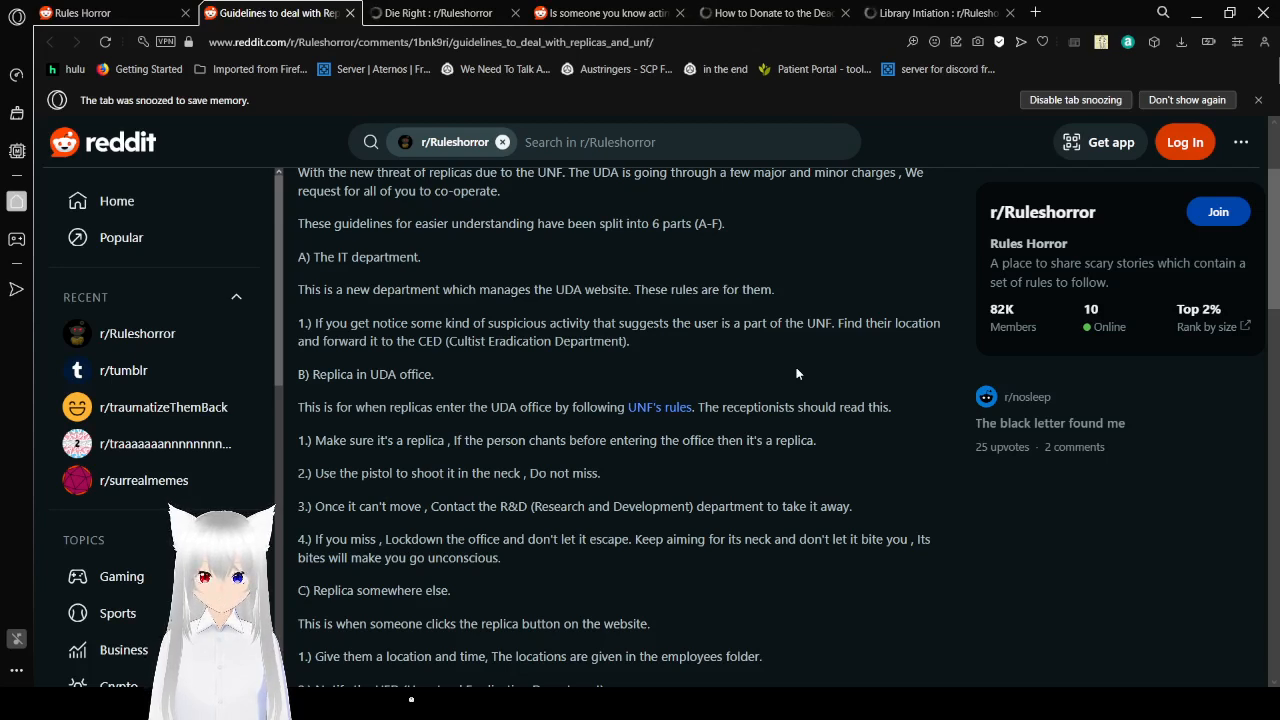
{"action": "scroll", "scroll_direction": "down", "scroll_amount": 3}
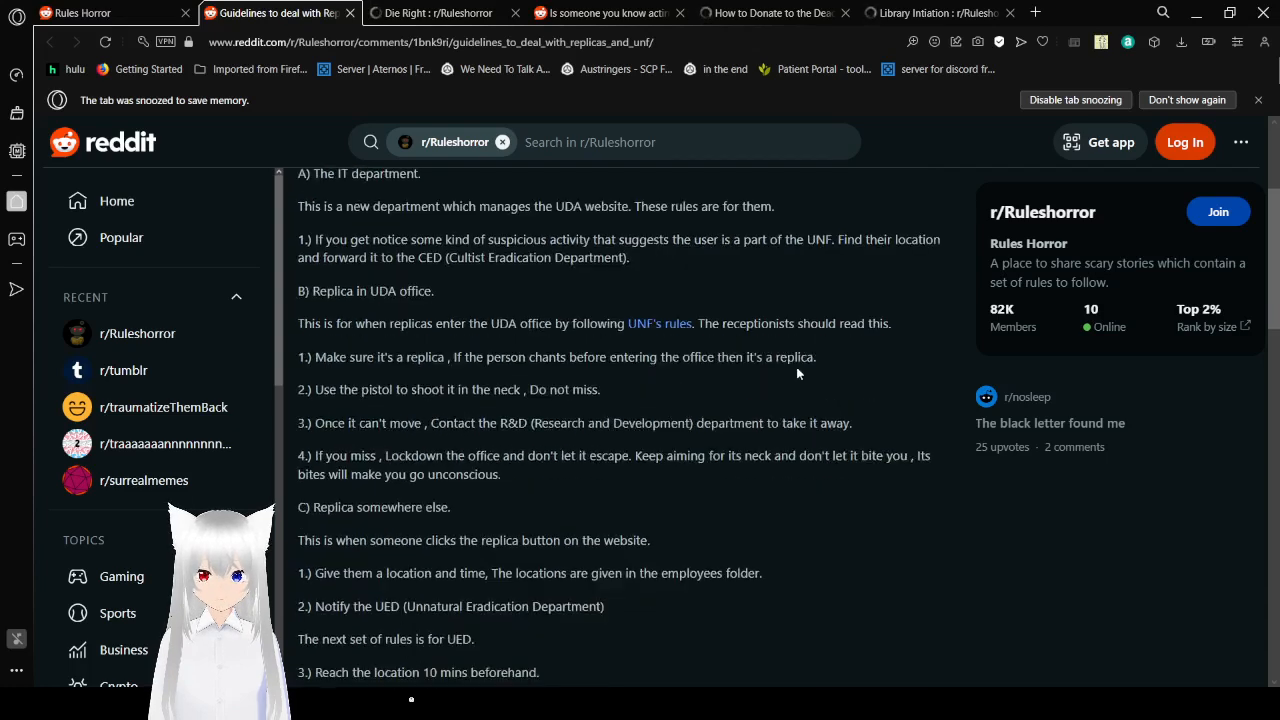
{"action": "mouse_move", "coordinate": [900, 398]}
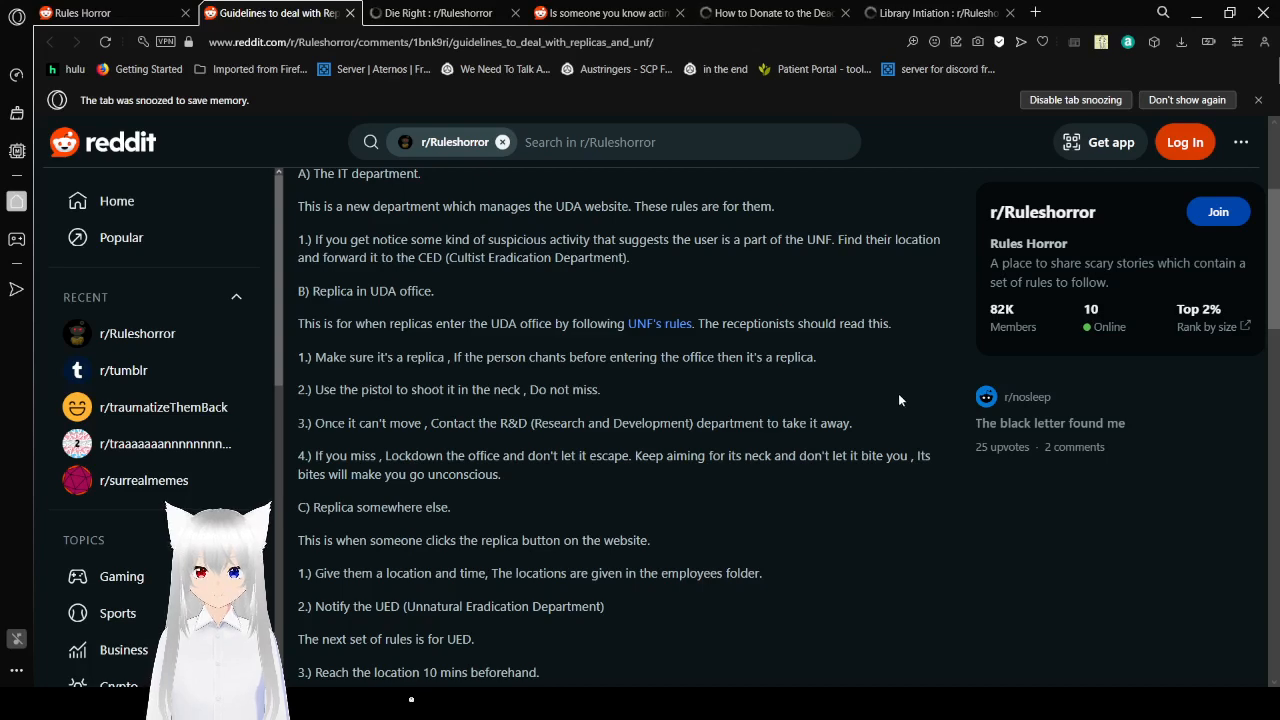
{"action": "scroll", "scroll_direction": "down", "scroll_amount": 3}
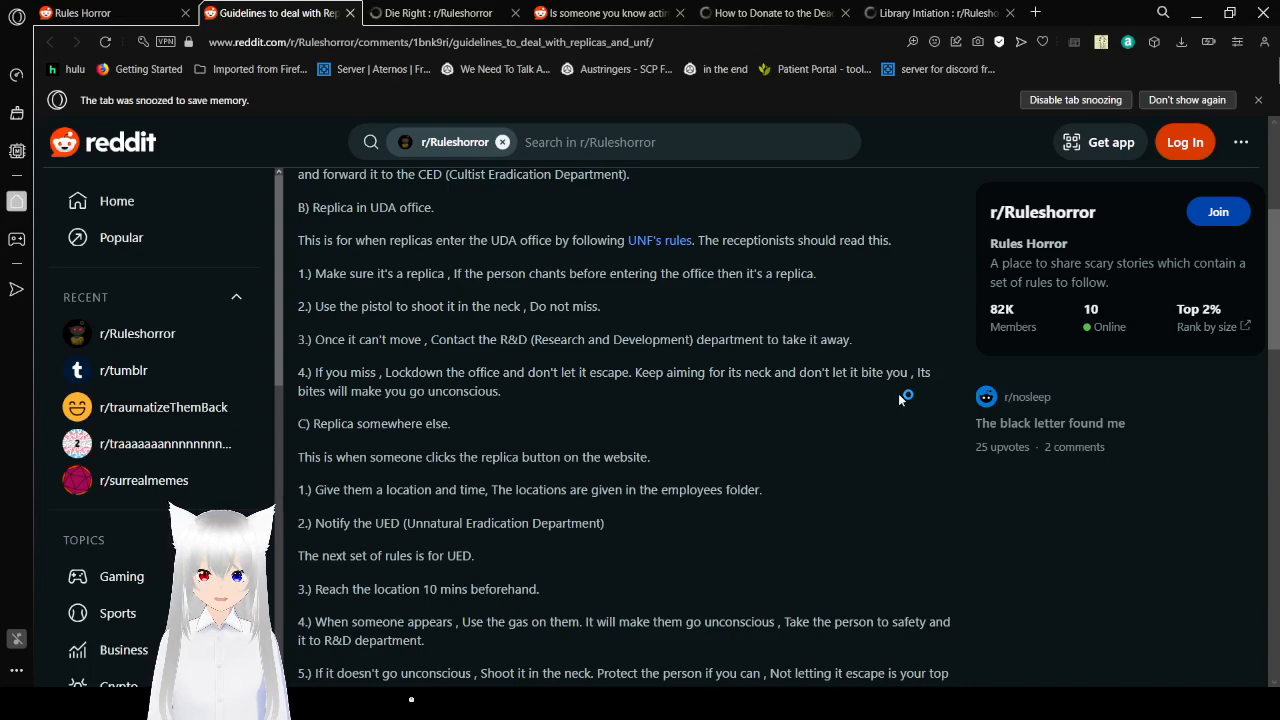
Step: Scroll through UED rule 6 and section D's CED rules 1–4 to the start of section E
{"action": "scroll", "scroll_direction": "down", "scroll_amount": 3}
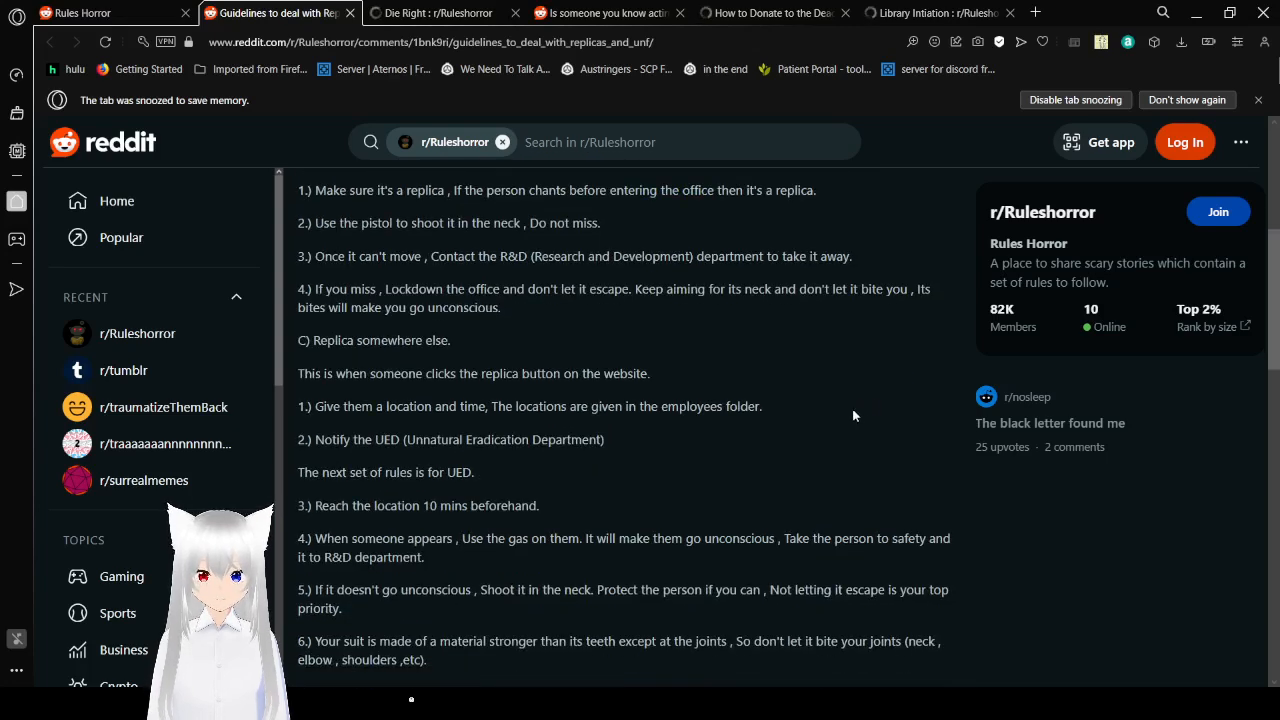
{"action": "scroll", "scroll_direction": "down", "scroll_amount": 3}
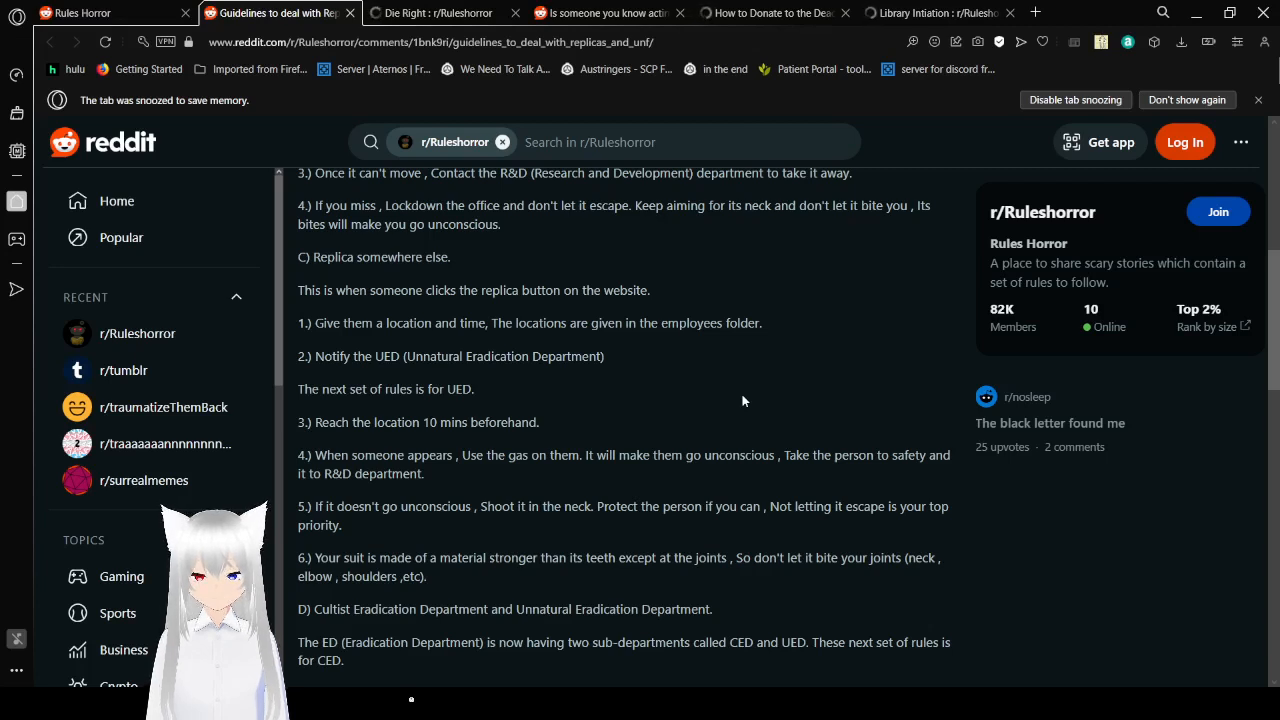
{"action": "scroll", "scroll_direction": "down", "scroll_amount": 3}
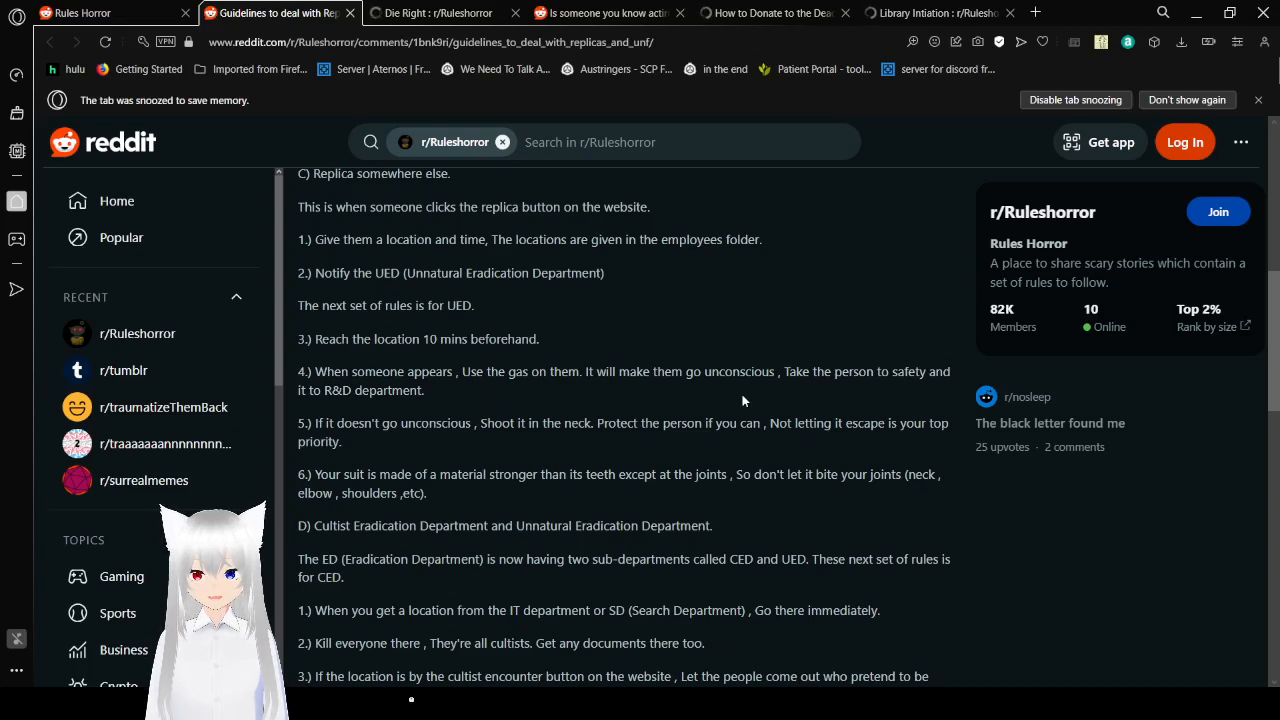
{"action": "scroll", "scroll_direction": "down", "scroll_amount": 3}
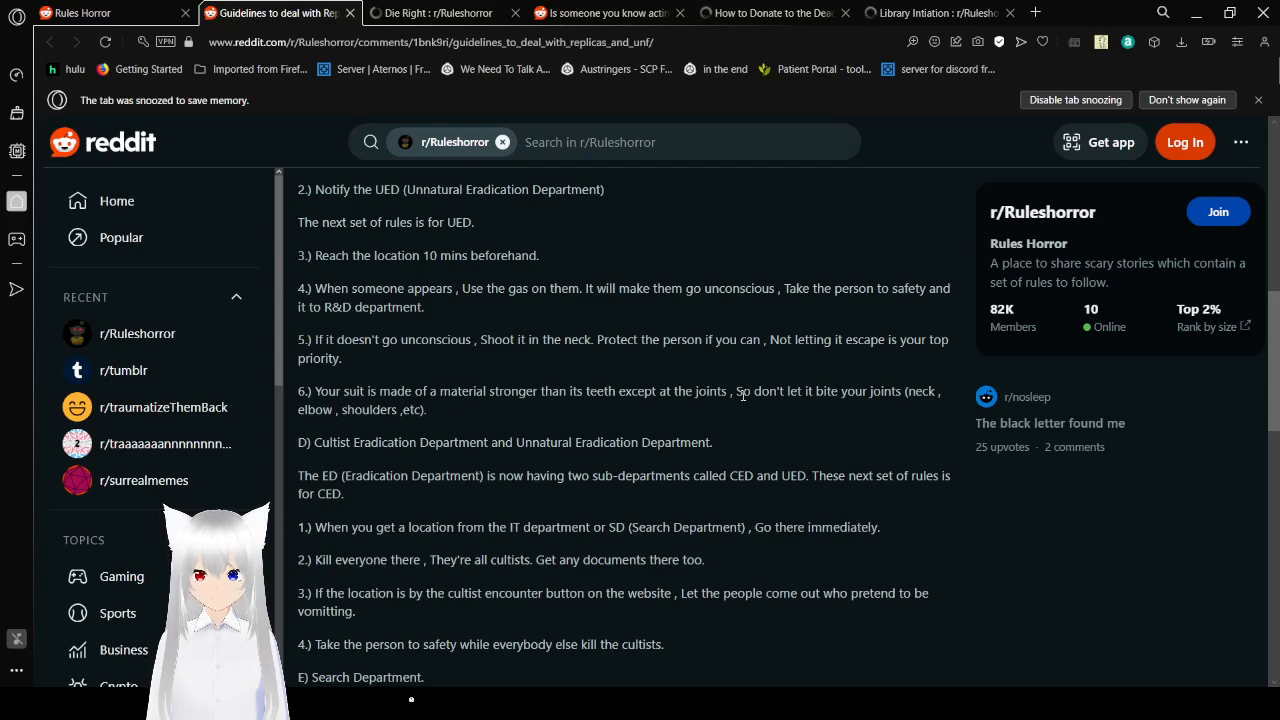
{"action": "scroll", "scroll_direction": "down", "scroll_amount": 3}
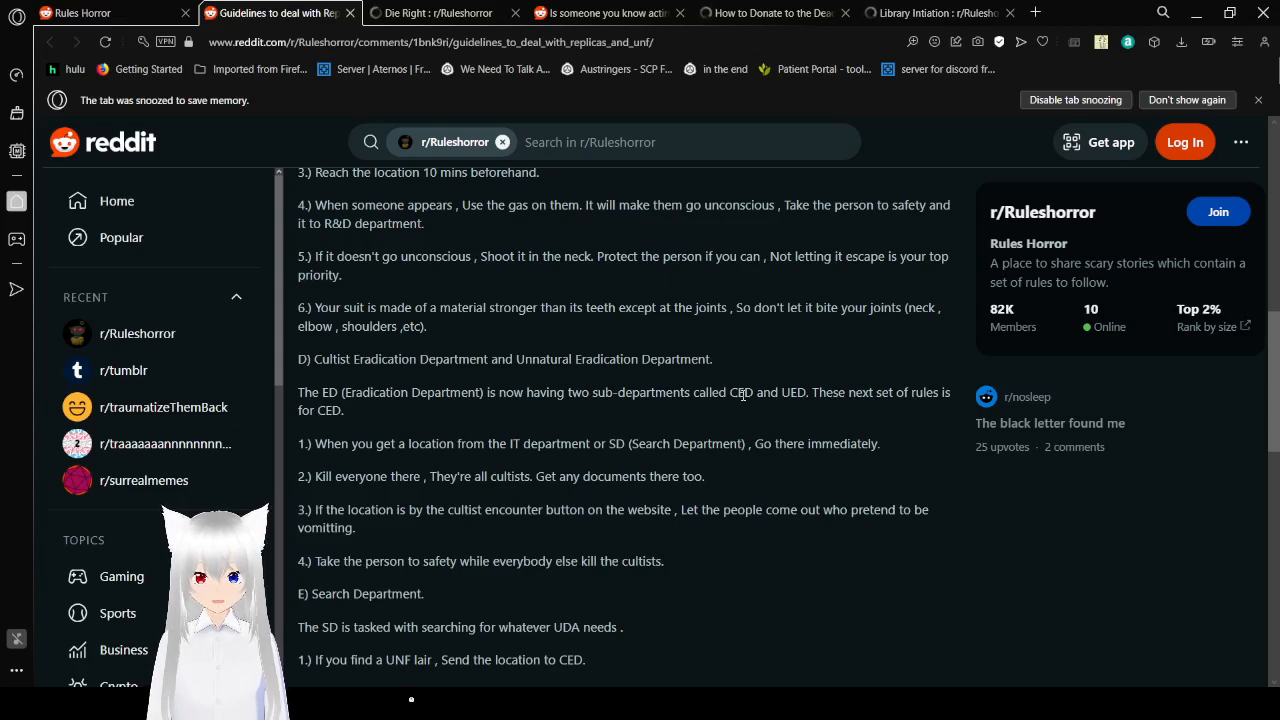
Step: Scroll through section E's Search Department rules and section F, Recovery Department, to the closing thanks
{"action": "scroll", "scroll_direction": "down", "scroll_amount": 3}
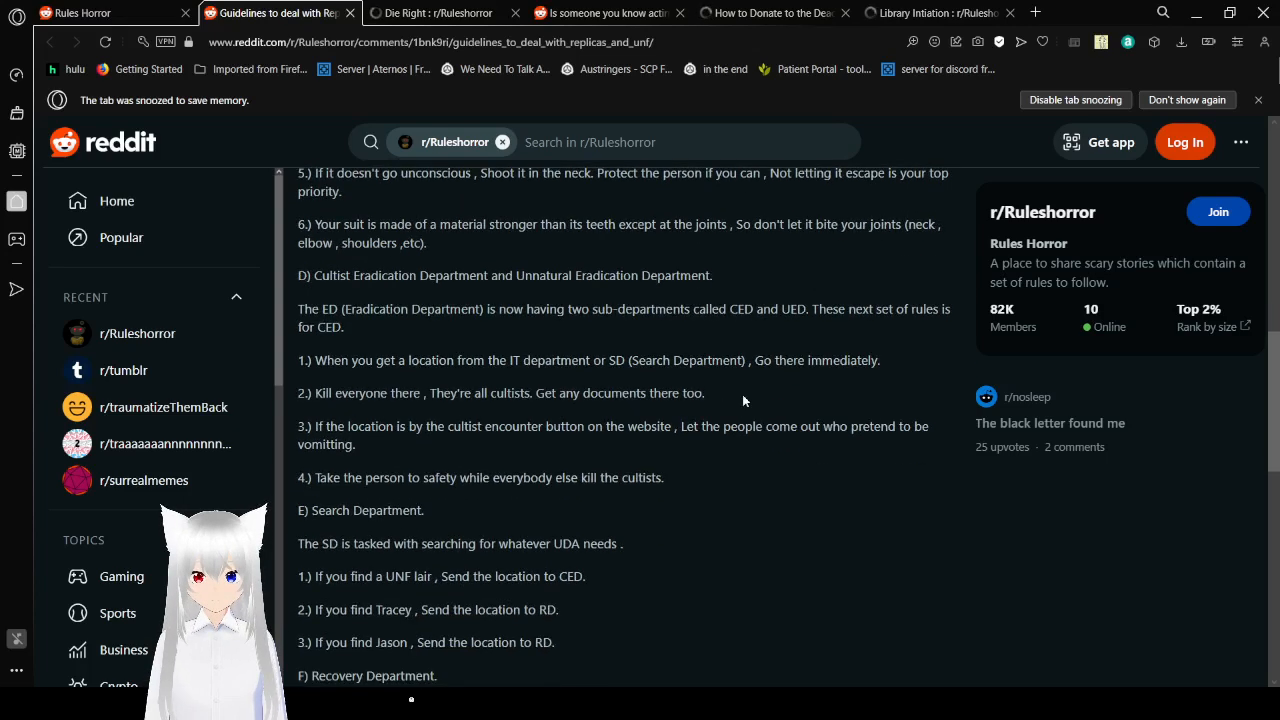
{"action": "mouse_move", "coordinate": [768, 468]}
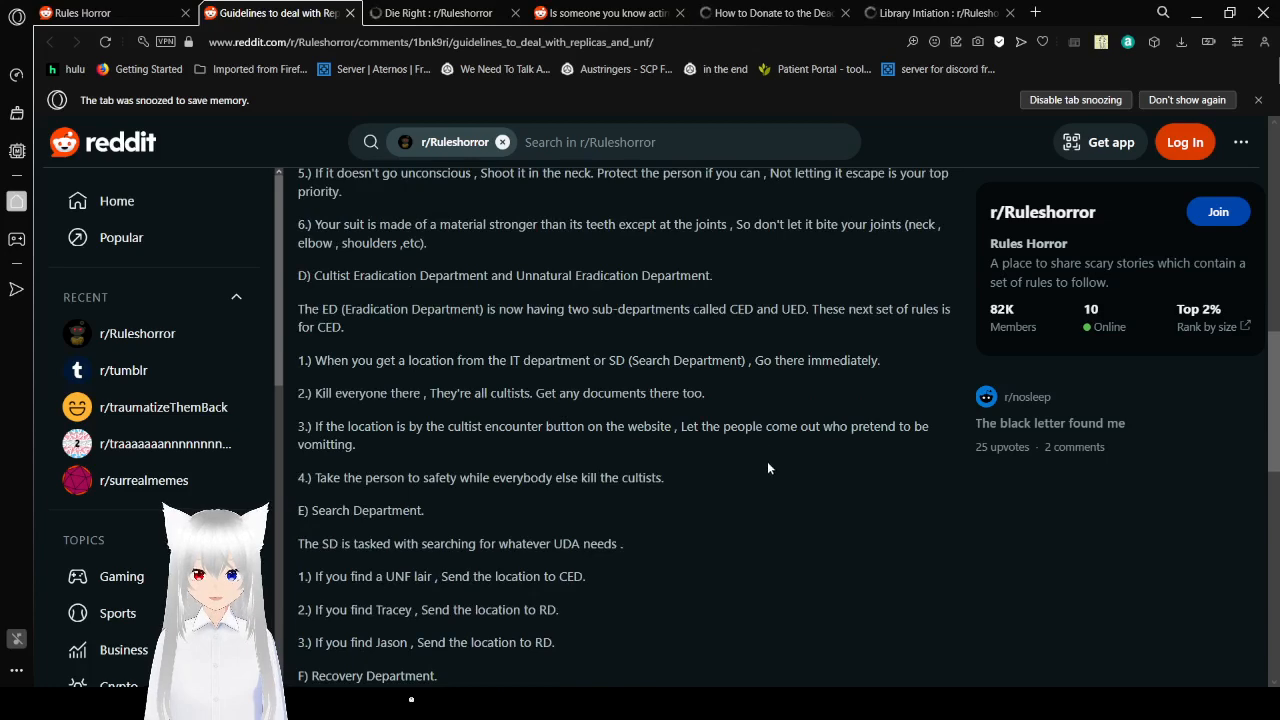
{"action": "scroll", "scroll_direction": "down", "scroll_amount": 3}
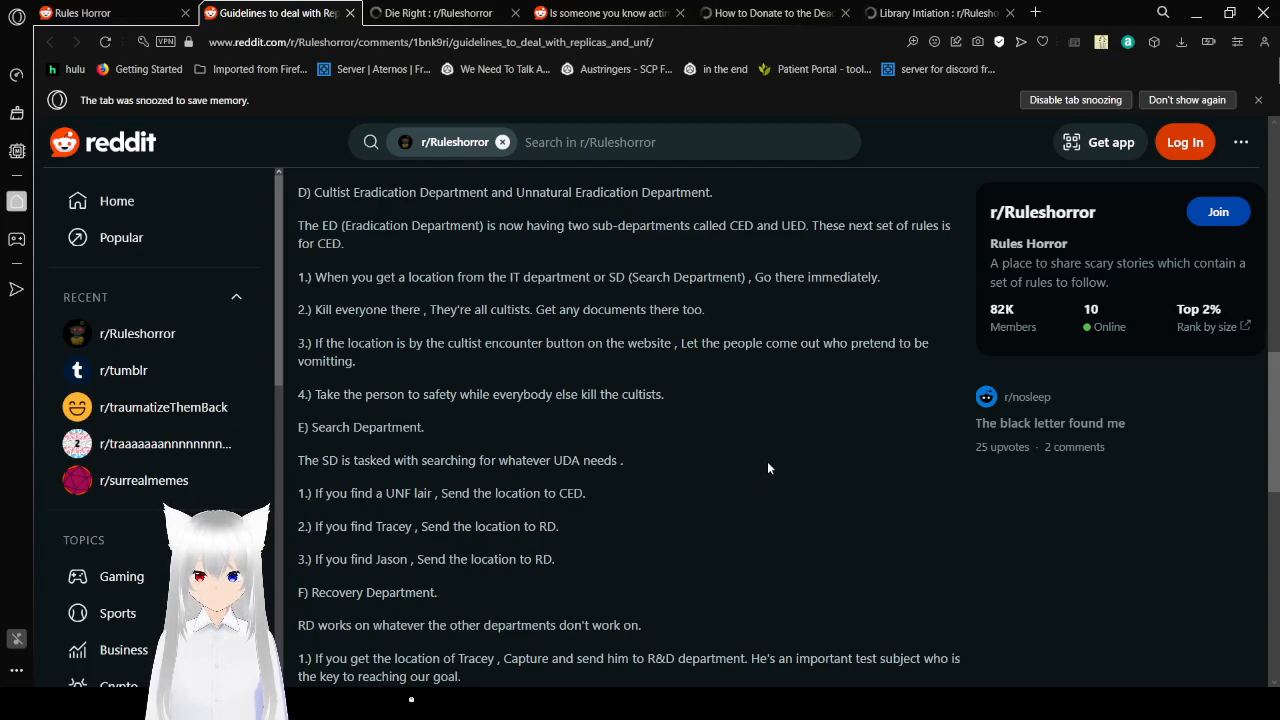
{"action": "scroll", "scroll_direction": "down", "scroll_amount": 3}
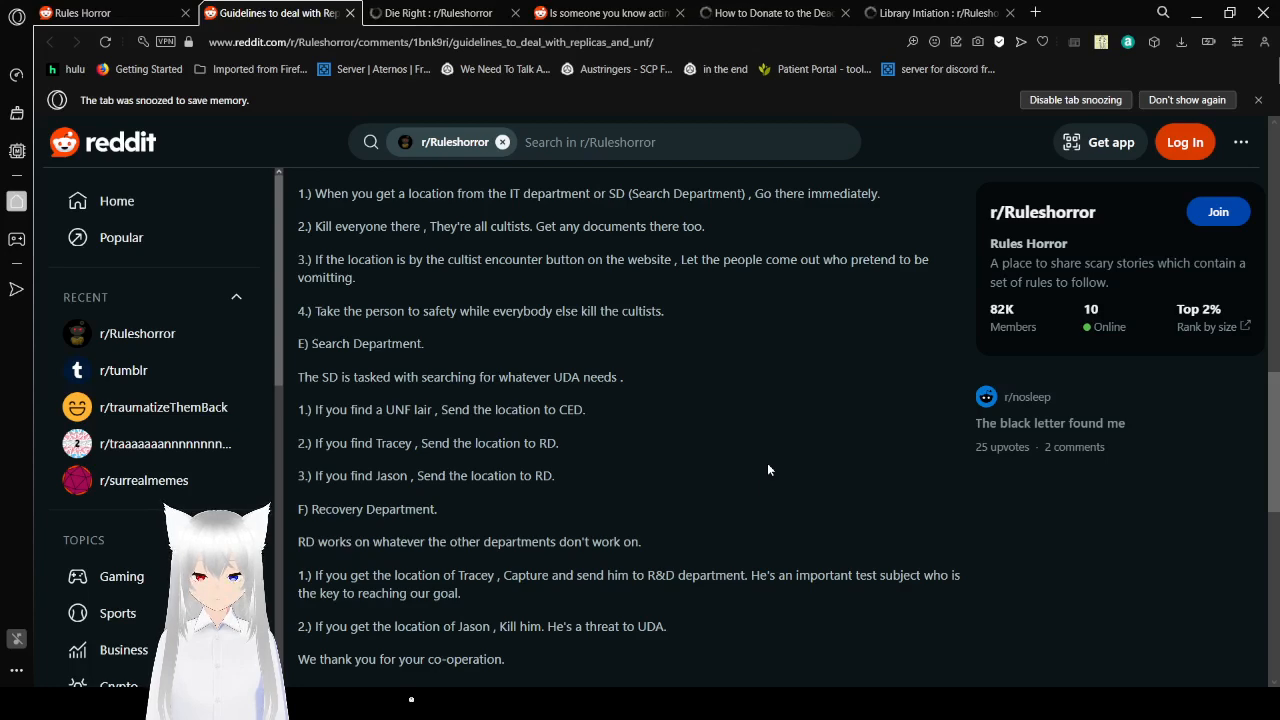
Step: Scroll to the post's end past '-The UDA' to its score of 8 and 3 comments
{"action": "scroll", "scroll_direction": "down", "scroll_amount": 3}
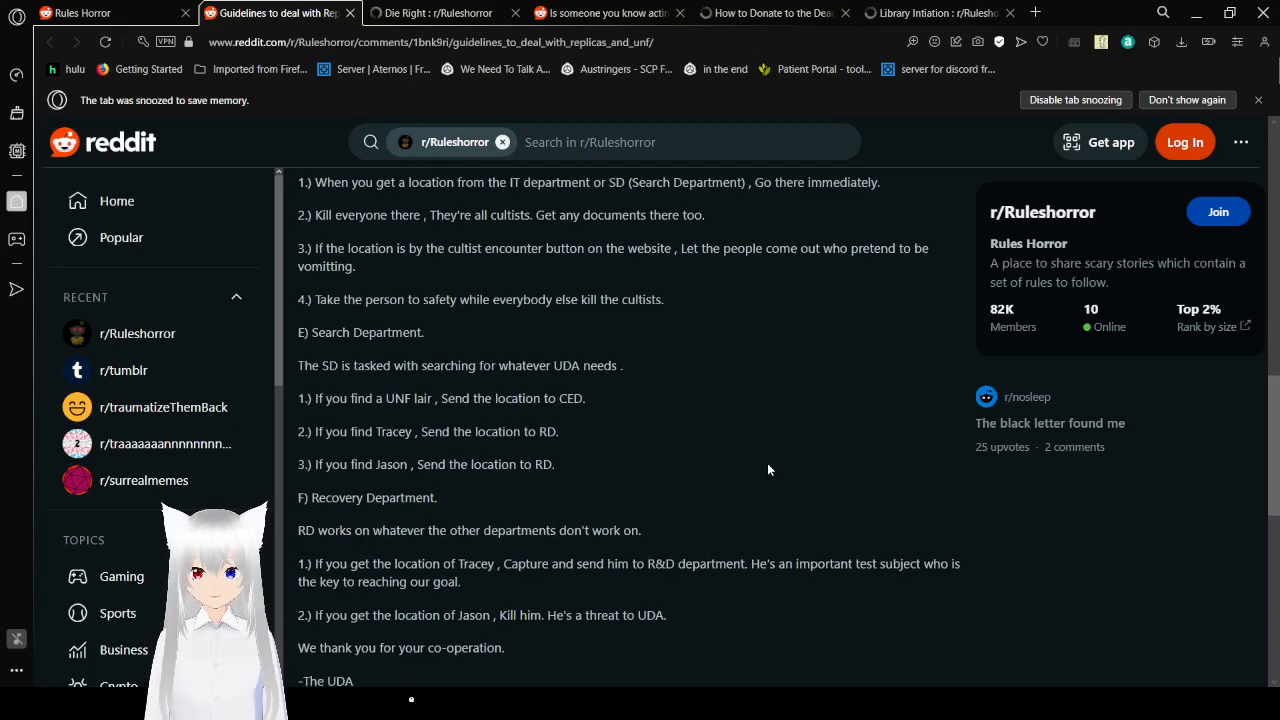
{"action": "scroll", "scroll_direction": "down", "scroll_amount": 3}
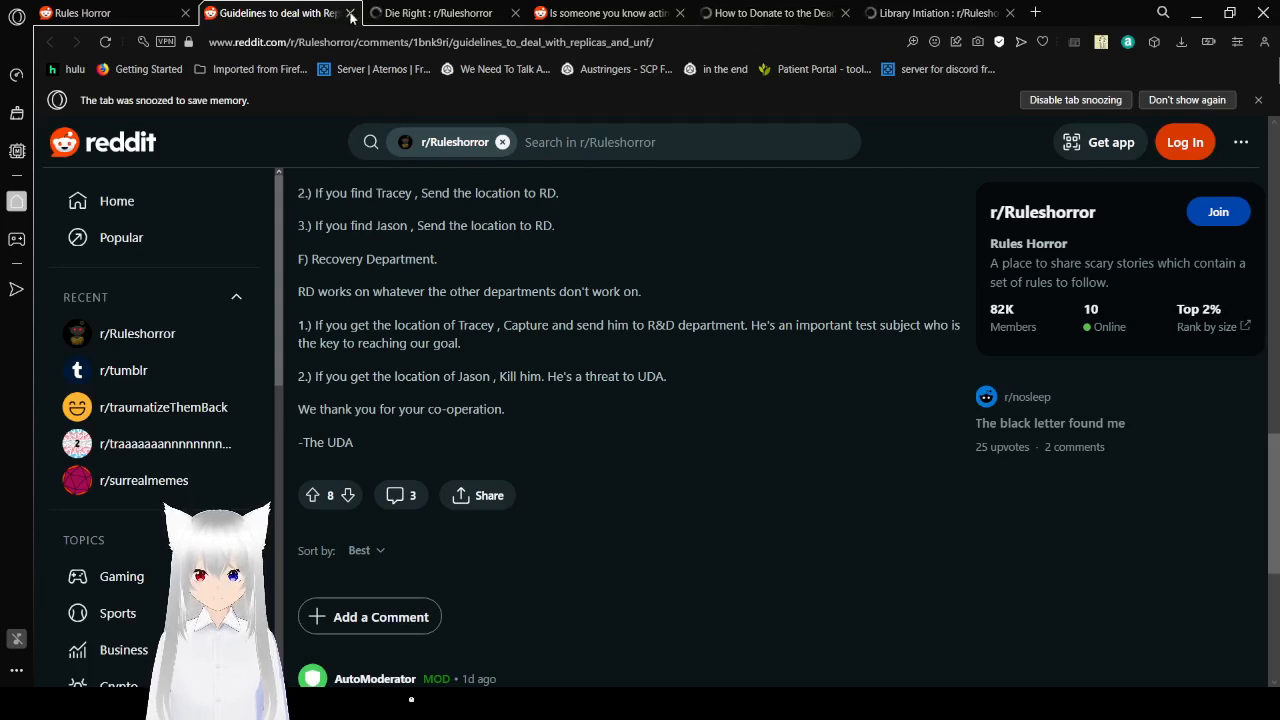
Step: Switch to the 'Die Right' post tab and settle on its opening narrative
{"action": "left_click", "coordinate": [350, 12]}
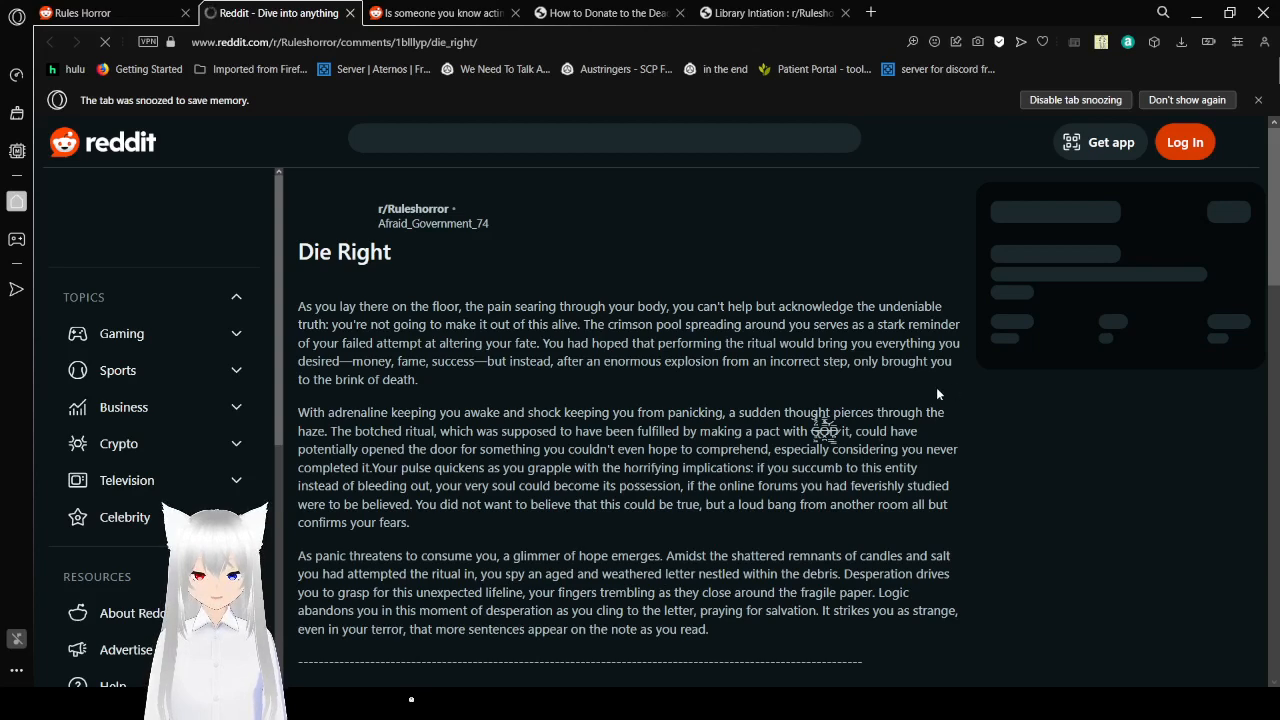
{"action": "scroll", "scroll_direction": "down", "scroll_amount": 3}
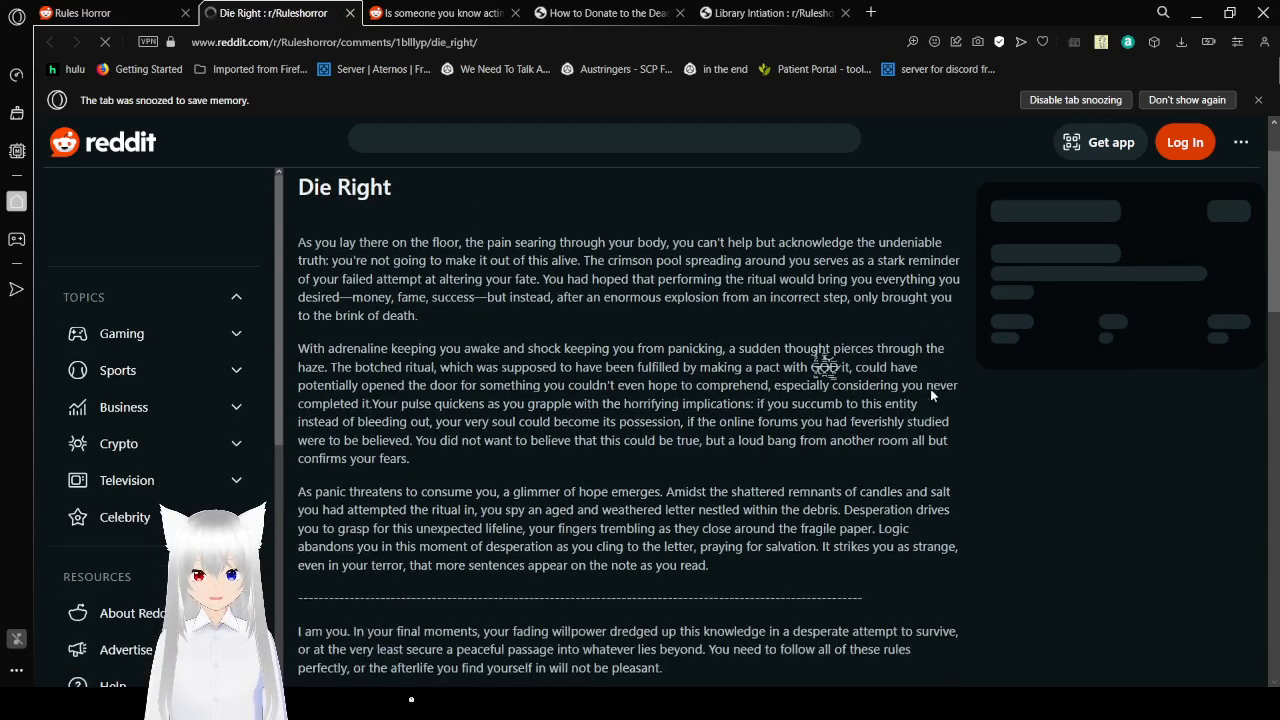
{"action": "scroll", "scroll_direction": "down", "scroll_amount": 3}
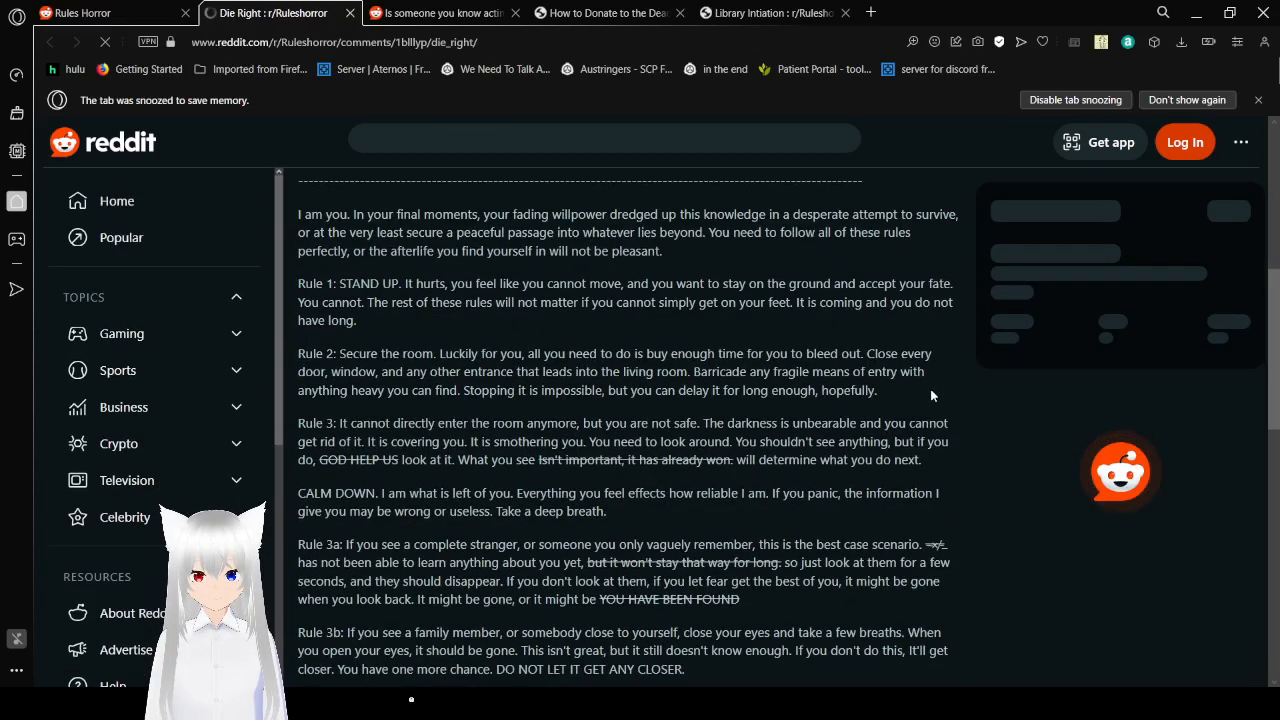
{"action": "scroll", "scroll_direction": "down", "scroll_amount": 3}
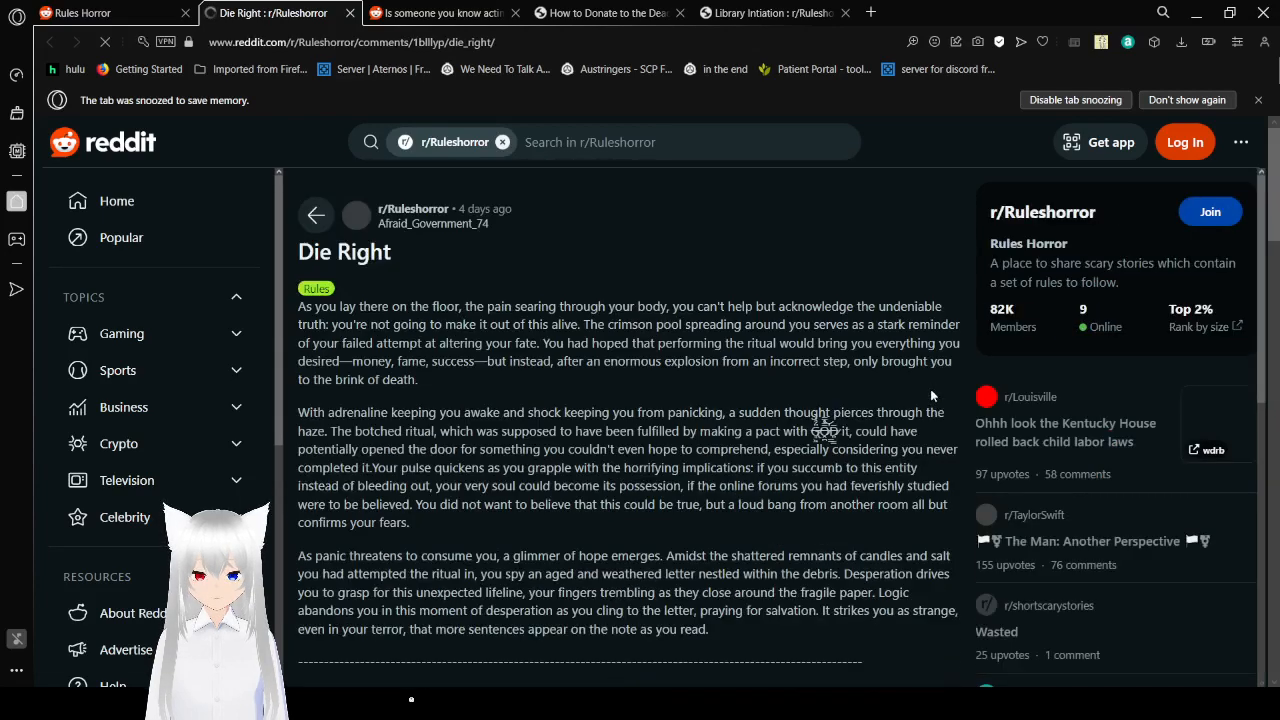
Step: Scroll Die Right's opening paragraphs through the 'I am you' passage to the start of Rule 1
{"action": "scroll", "scroll_direction": "down", "scroll_amount": 3}
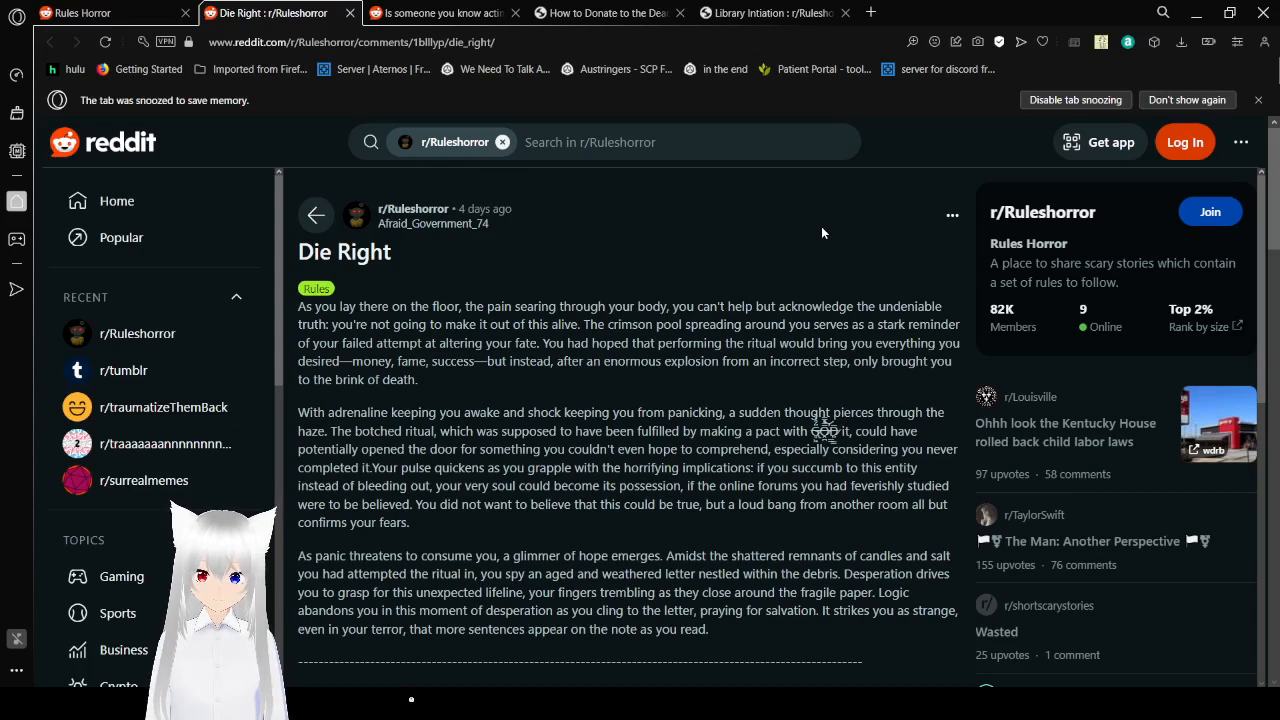
{"action": "scroll", "scroll_direction": "down", "scroll_amount": 3}
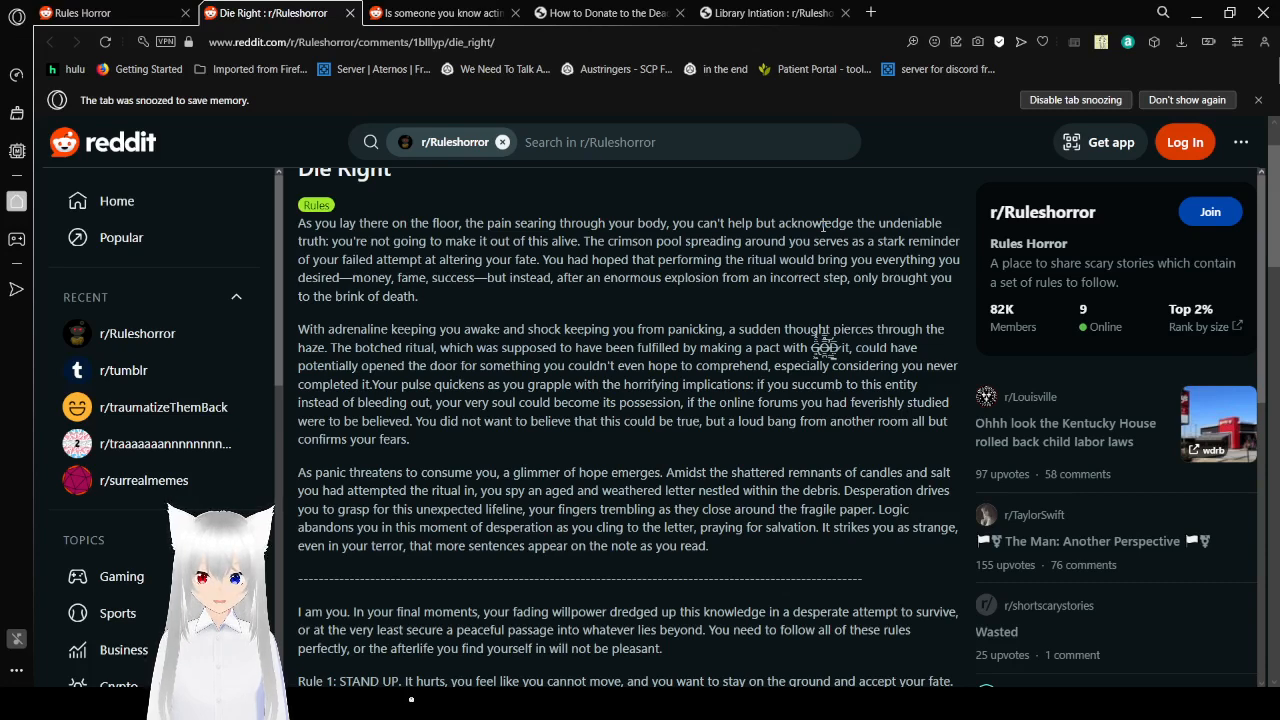
Step: Scroll Die Right down to Rules 1–3 and the CALM DOWN passage
{"action": "scroll", "scroll_direction": "down", "scroll_amount": 3}
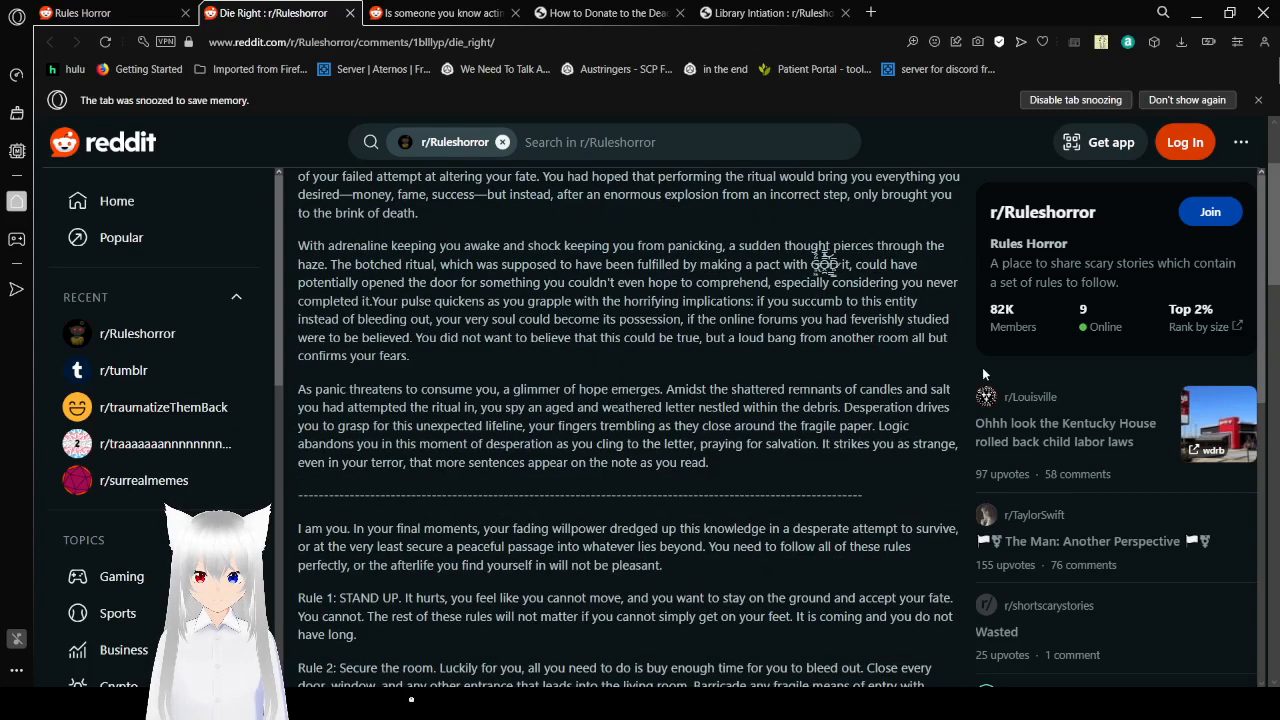
{"action": "mouse_move", "coordinate": [942, 384]}
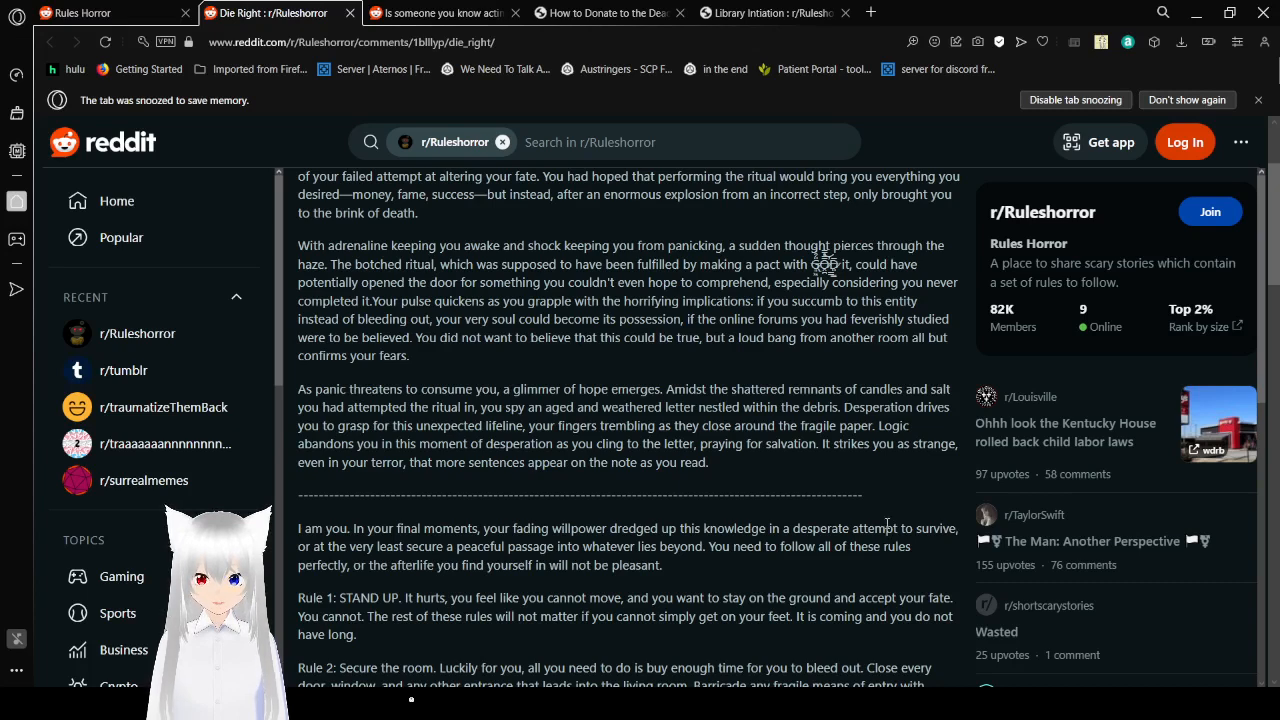
{"action": "scroll", "scroll_direction": "down", "scroll_amount": 3}
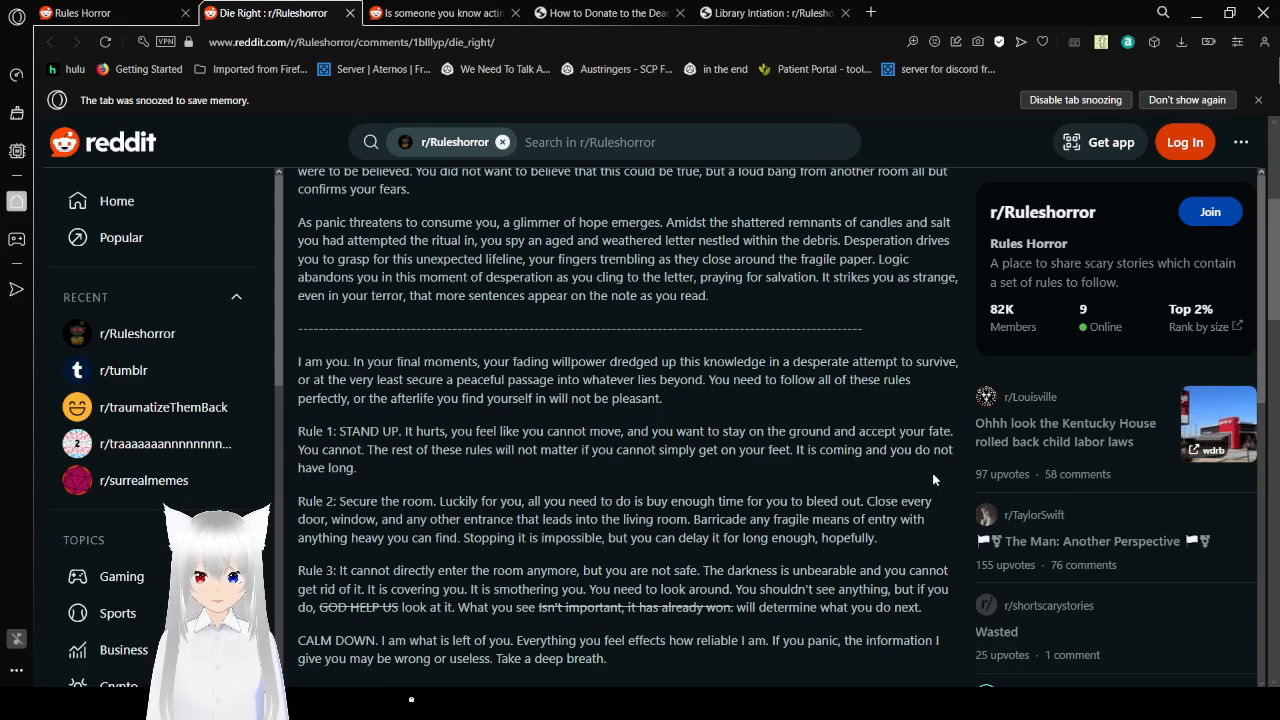
Step: Scroll Die Right through Rules 3a–3c and the 'shut up' line to the start of Rule 4
{"action": "scroll", "scroll_direction": "down", "scroll_amount": 3}
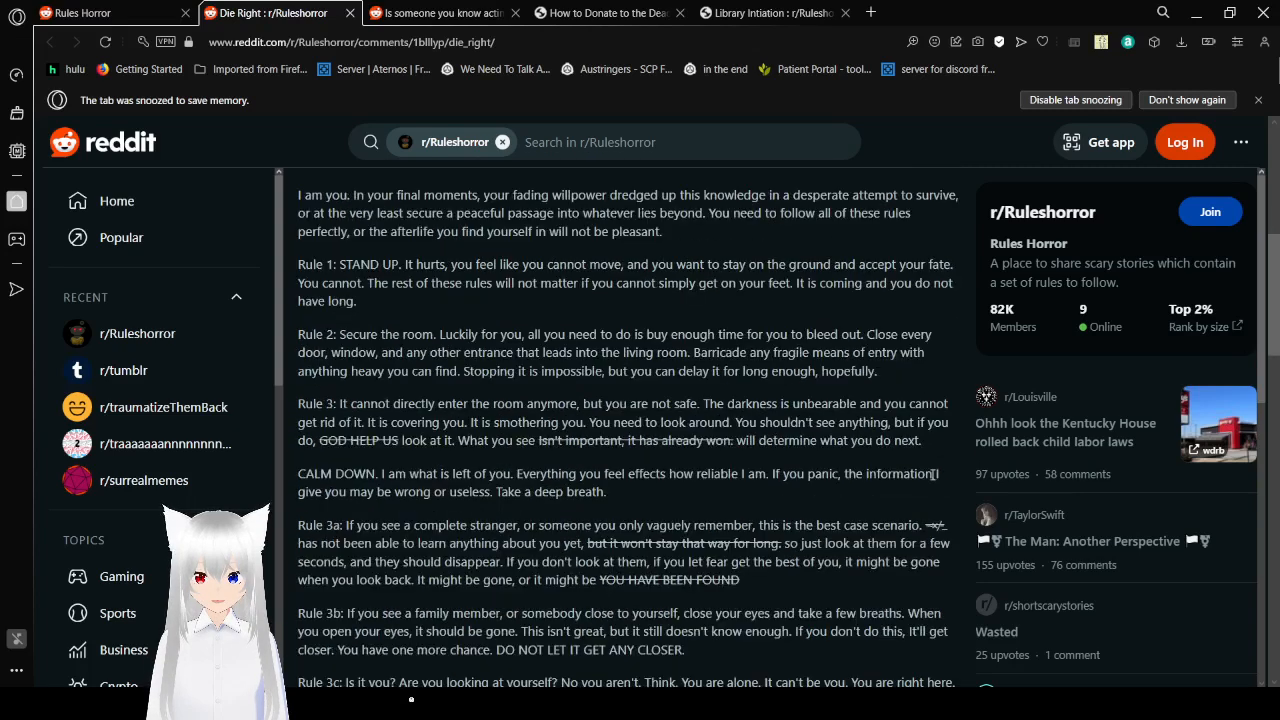
{"action": "mouse_move", "coordinate": [930, 492]}
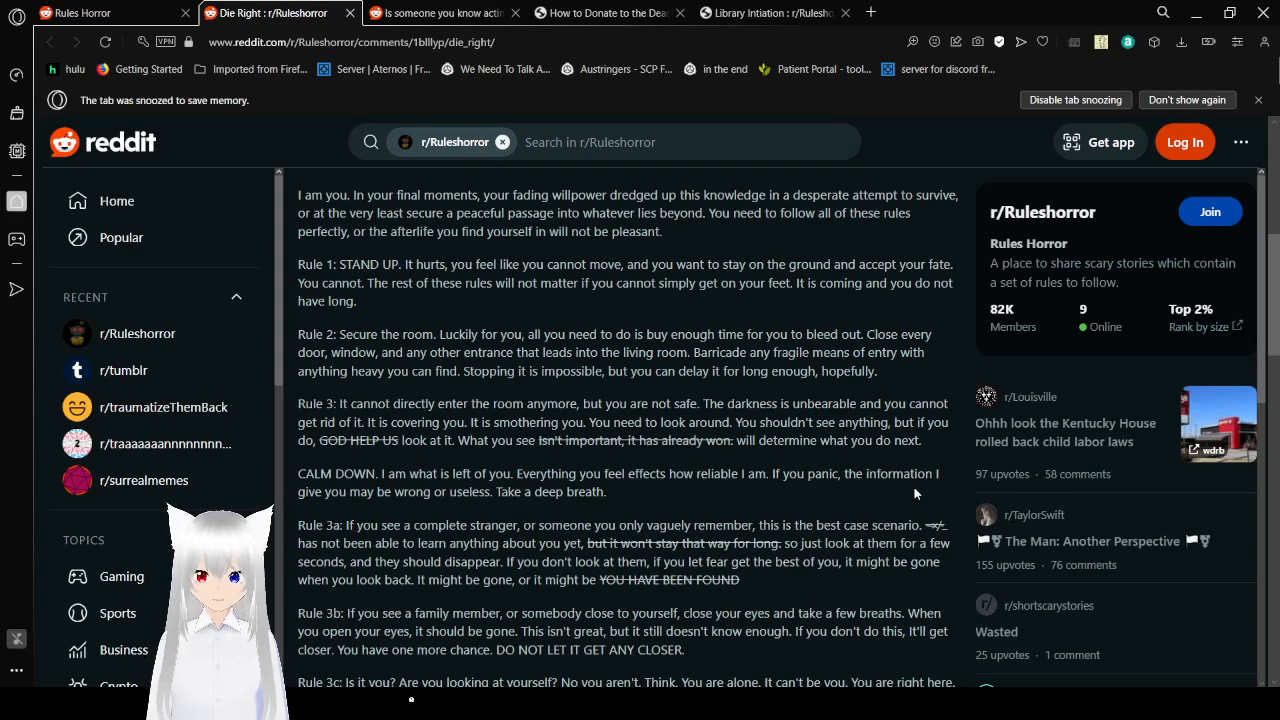
{"action": "scroll", "scroll_direction": "down", "scroll_amount": 3}
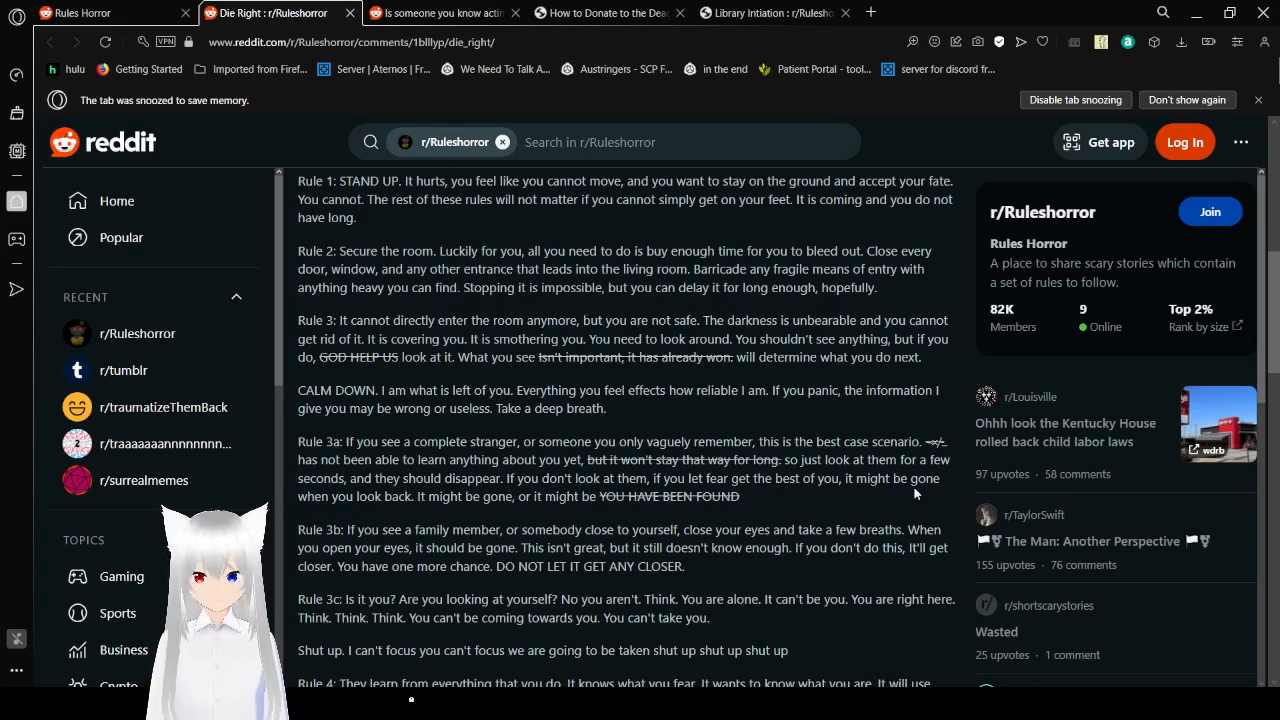
Step: Scroll Die Right so Rule 4, about them learning from everything you do, shows in full
{"action": "scroll", "scroll_direction": "down", "scroll_amount": 3}
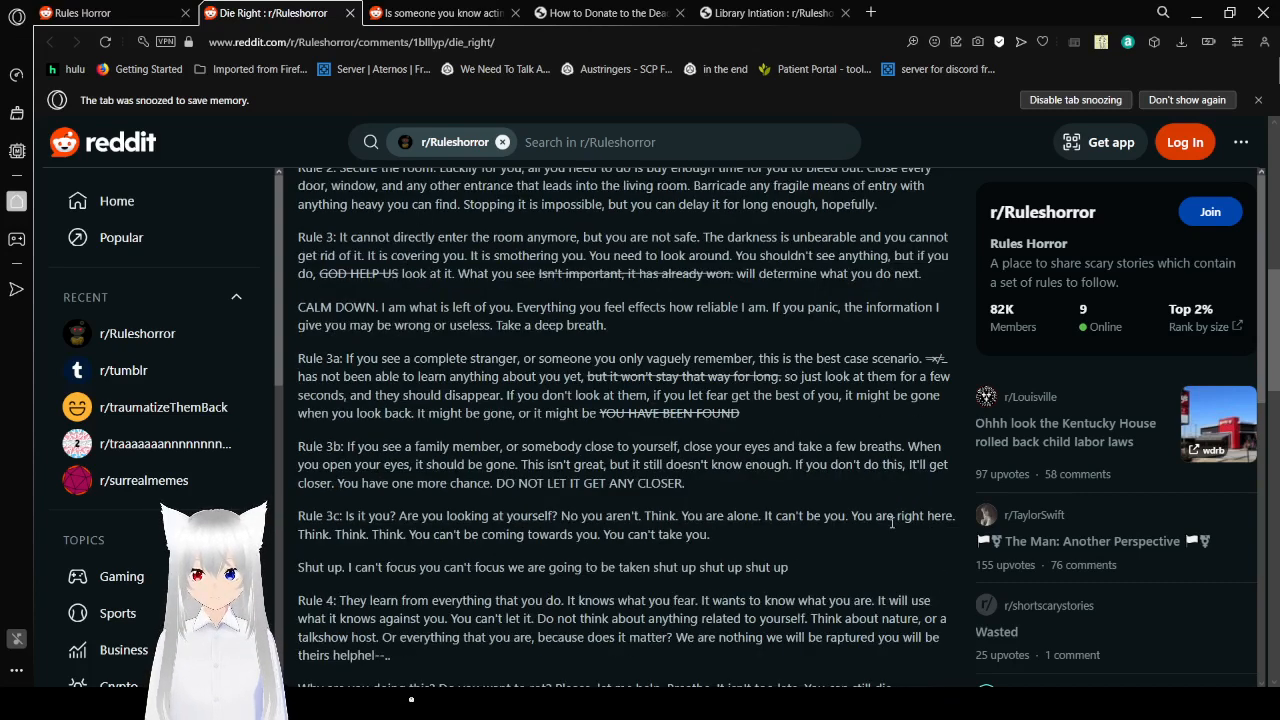
{"action": "mouse_move", "coordinate": [870, 556]}
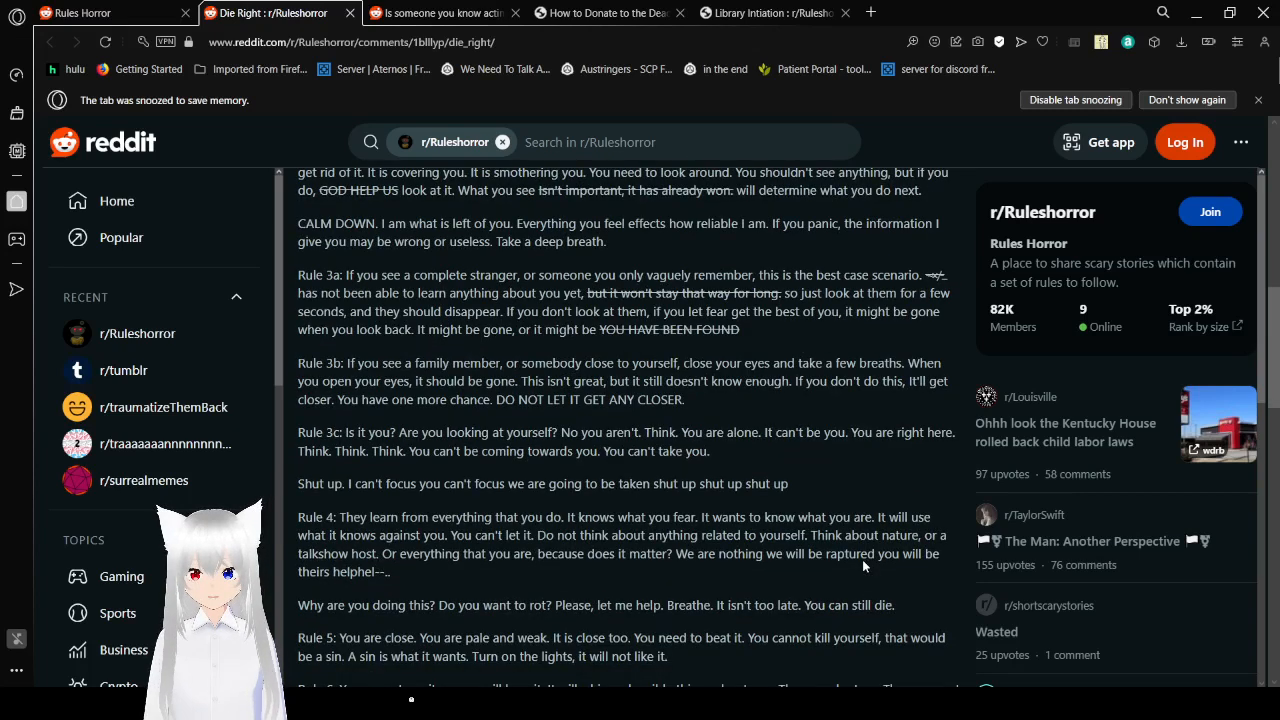
{"action": "mouse_move", "coordinate": [876, 480]}
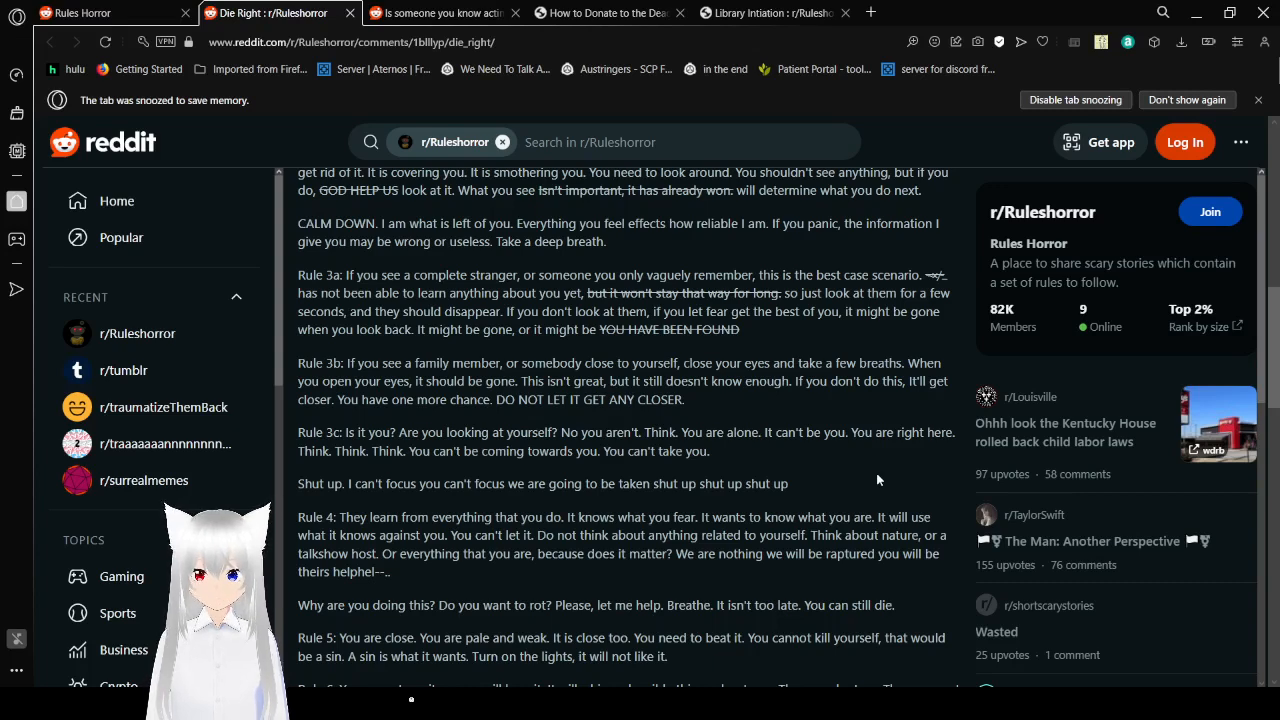
Step: Scroll through Die Right's Rules 3b to 6 and the 'It is over.' closing message
{"action": "scroll", "scroll_direction": "down", "scroll_amount": 3}
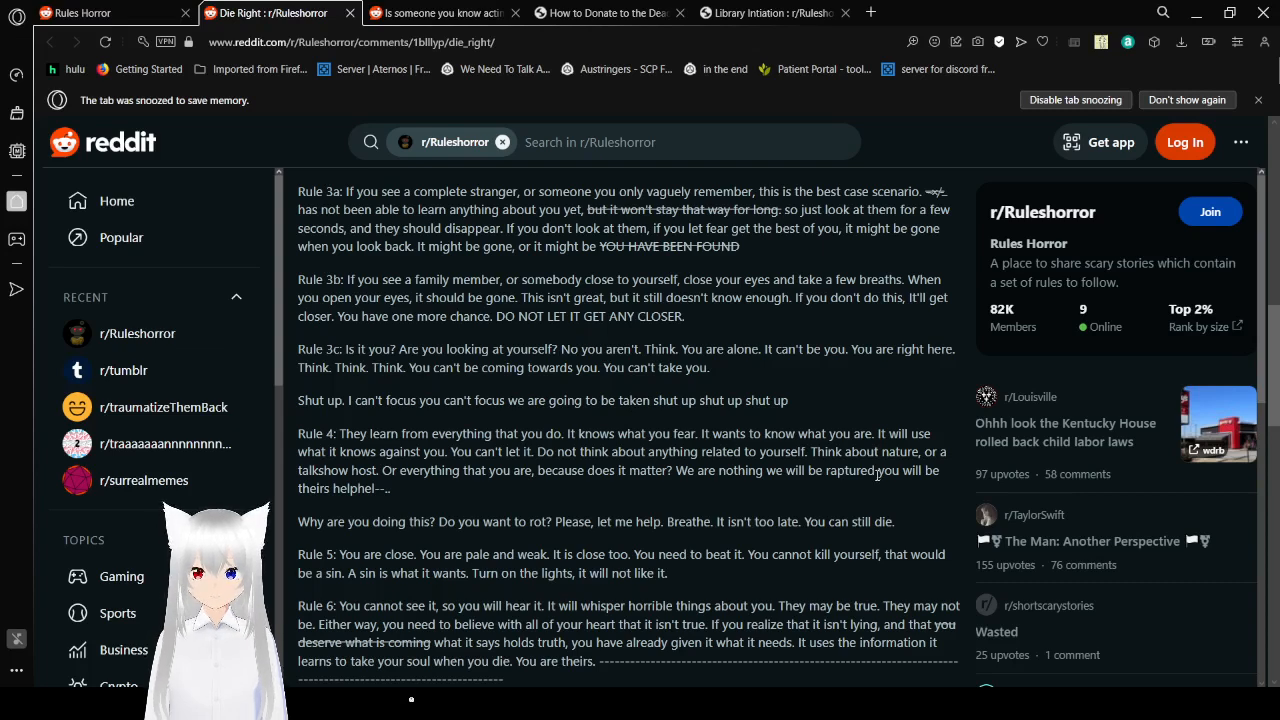
{"action": "scroll", "scroll_direction": "down", "scroll_amount": 3}
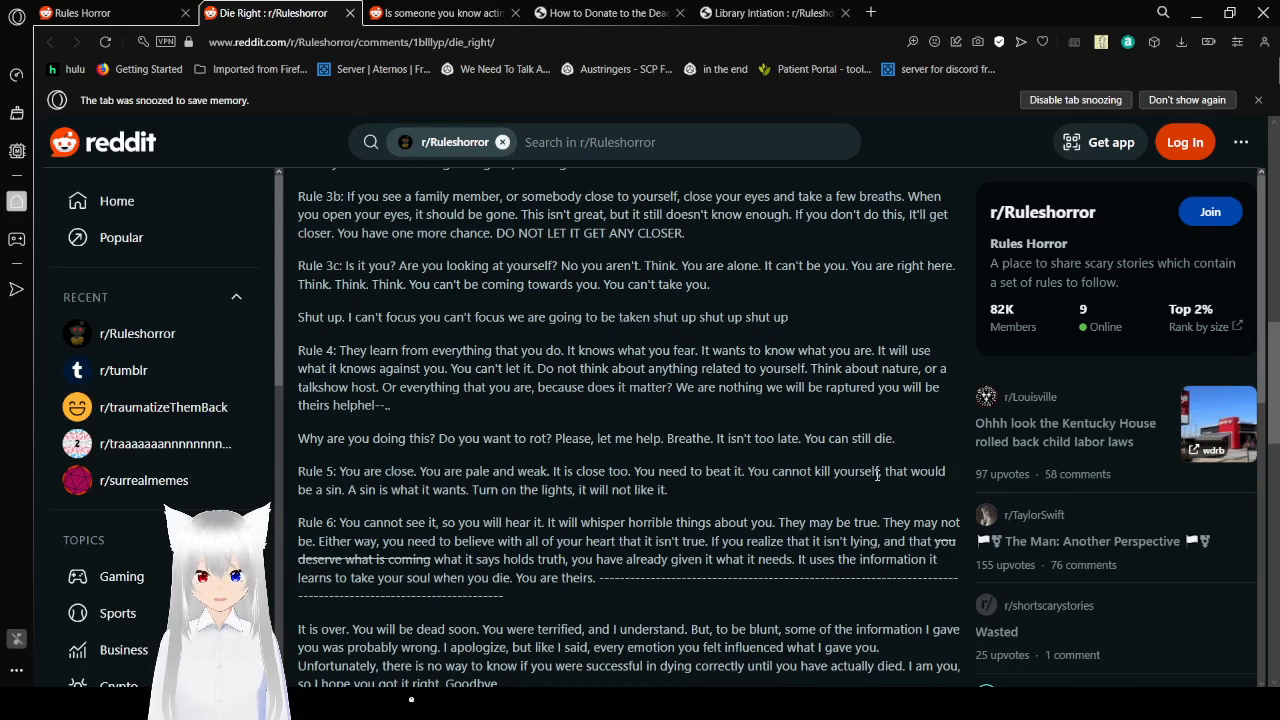
{"action": "scroll", "scroll_direction": "down", "scroll_amount": 3}
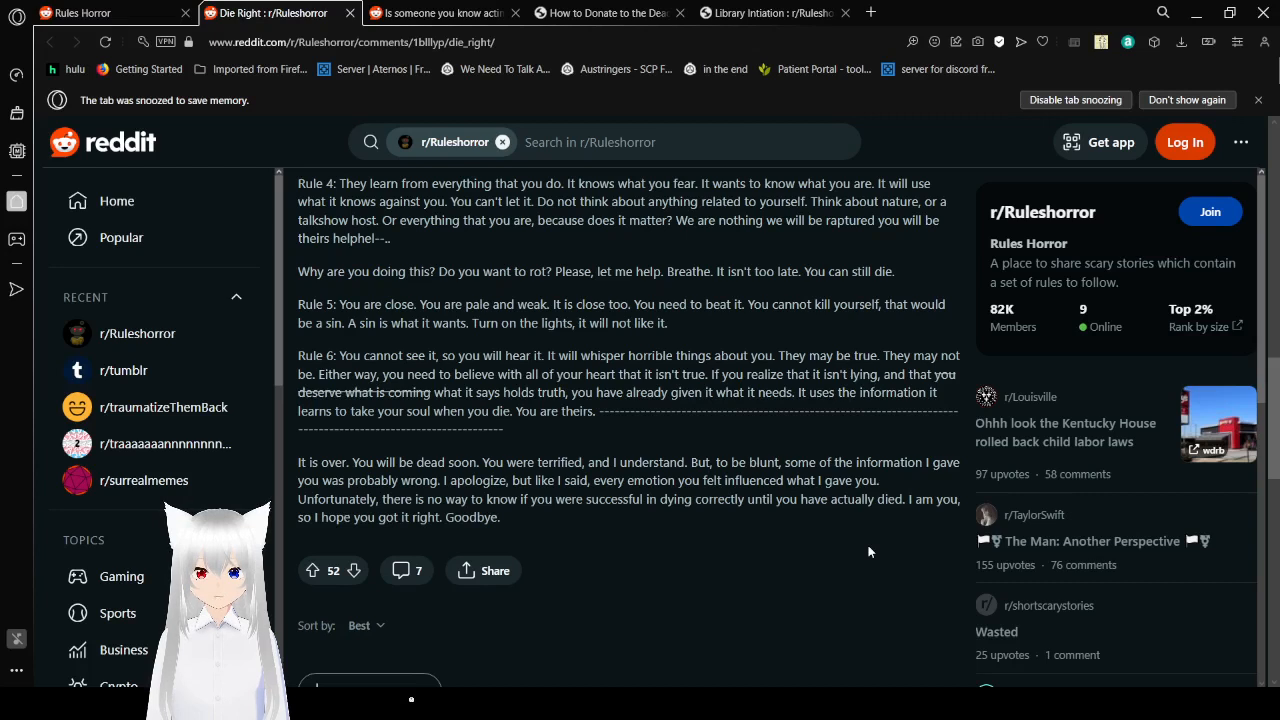
{"action": "mouse_move", "coordinate": [832, 530]}
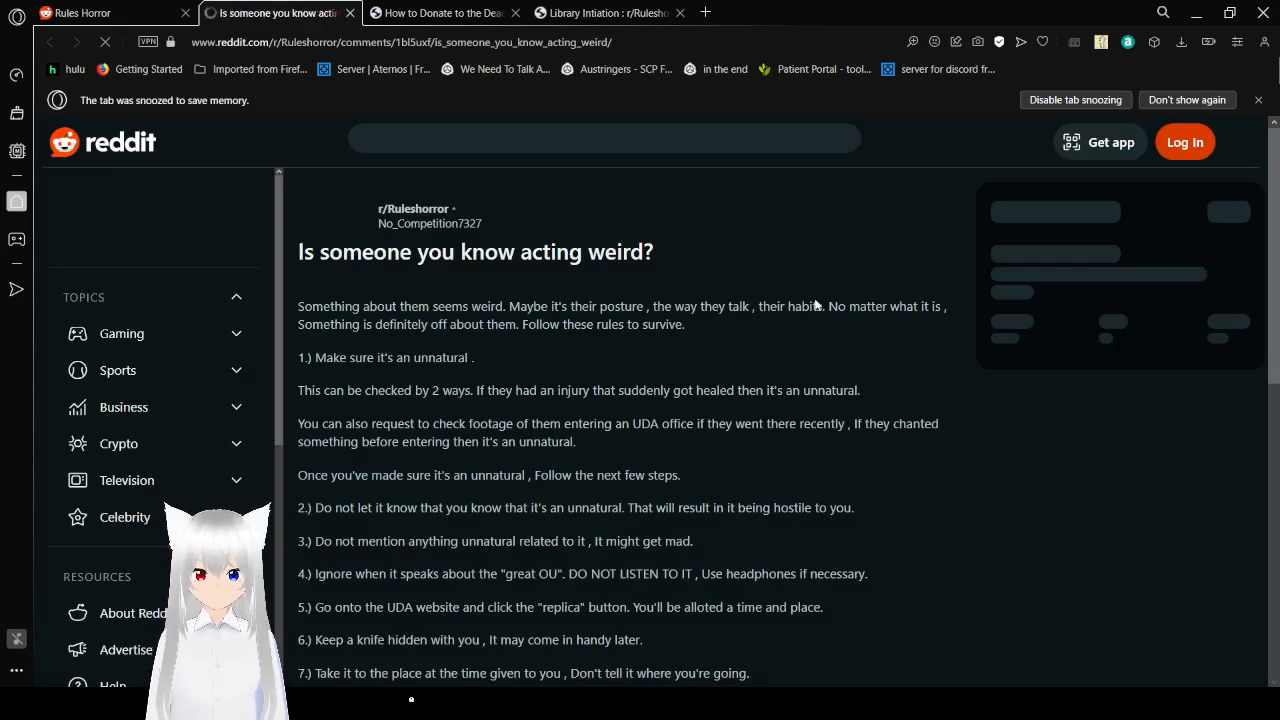
Step: Scroll the acting-weird post from its opening down to rule 7A and the start of 7B
{"action": "scroll", "scroll_direction": "down", "scroll_amount": 3}
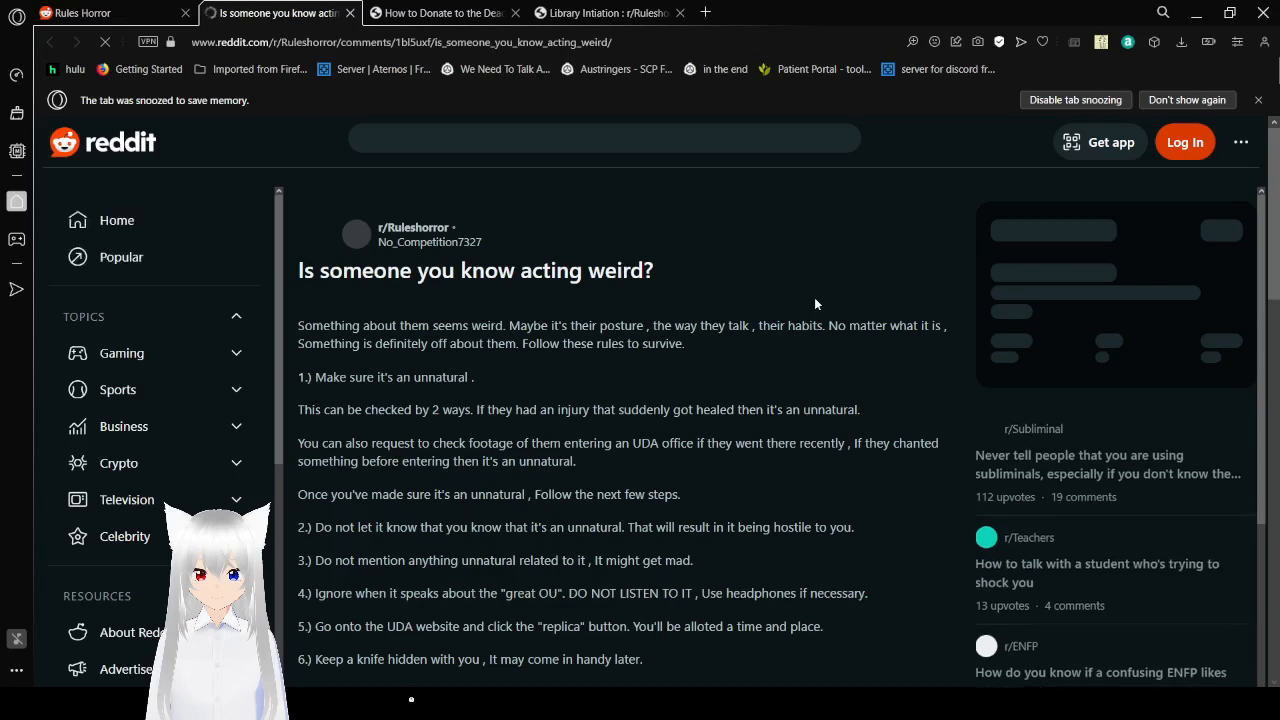
{"action": "scroll", "scroll_direction": "down", "scroll_amount": 3}
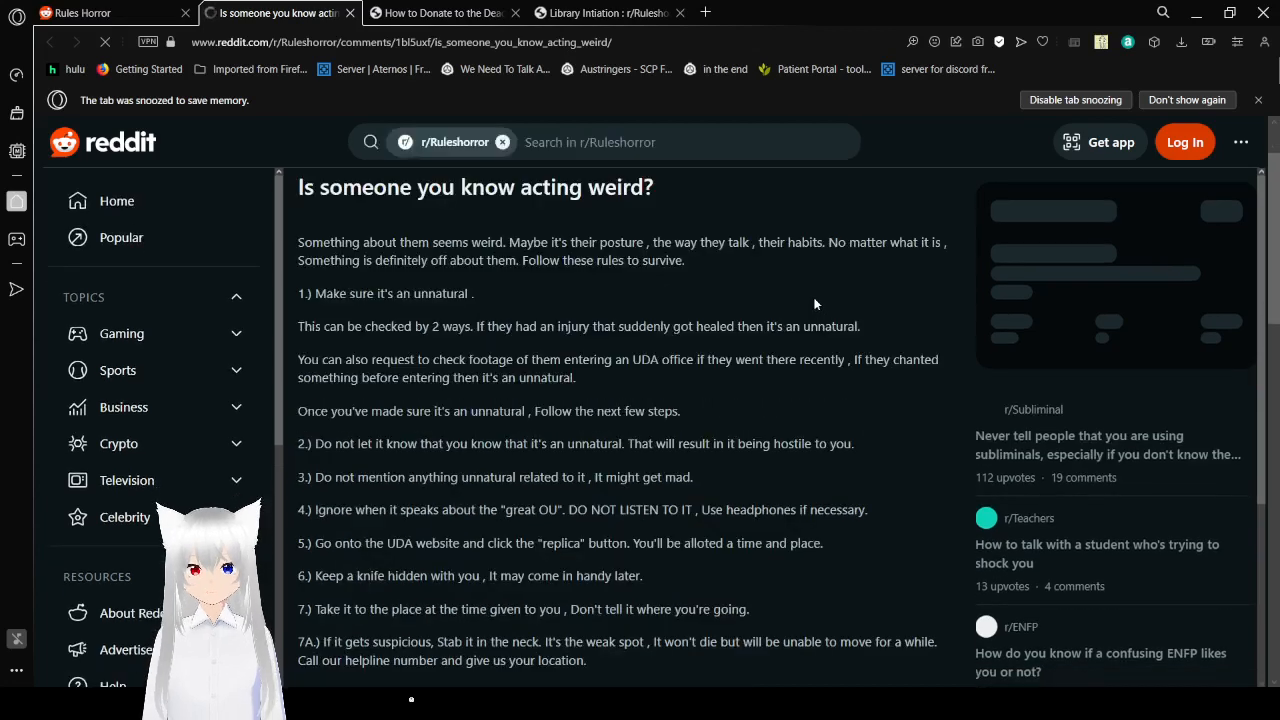
{"action": "scroll", "scroll_direction": "down", "scroll_amount": 3}
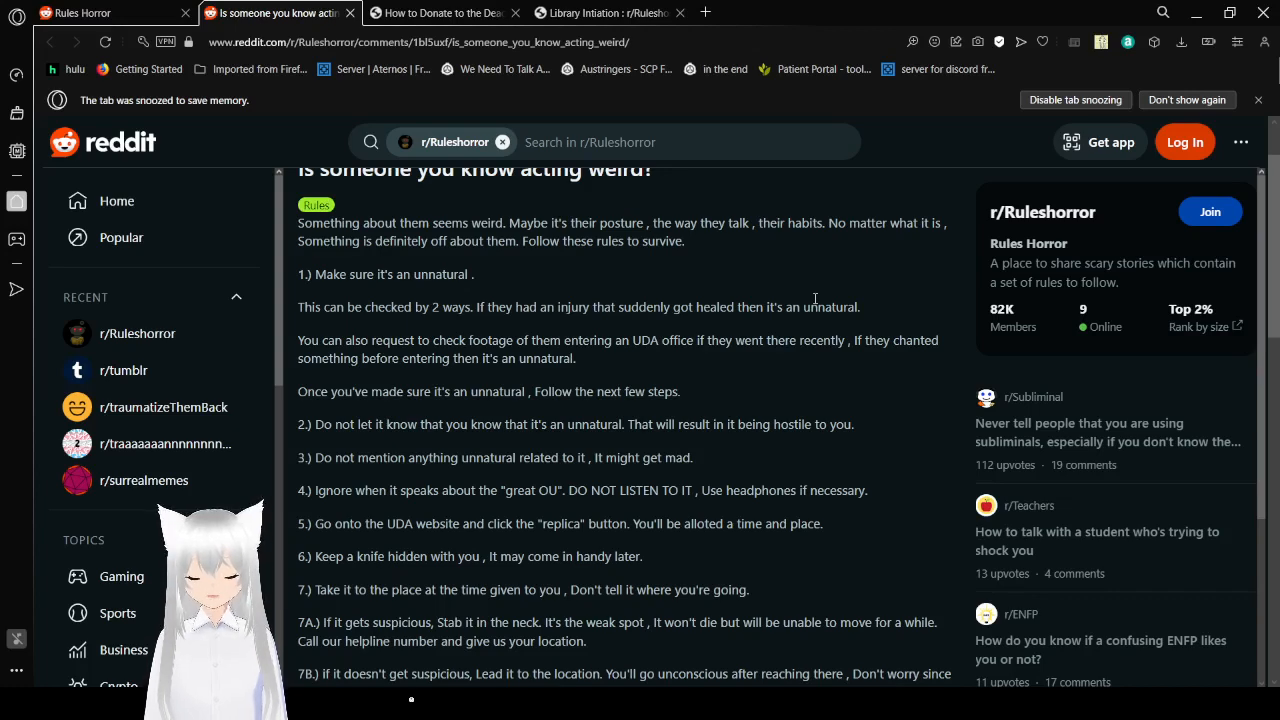
Step: Scroll to the post's closing lines and The UDA signature
{"action": "scroll", "scroll_direction": "down", "scroll_amount": 3}
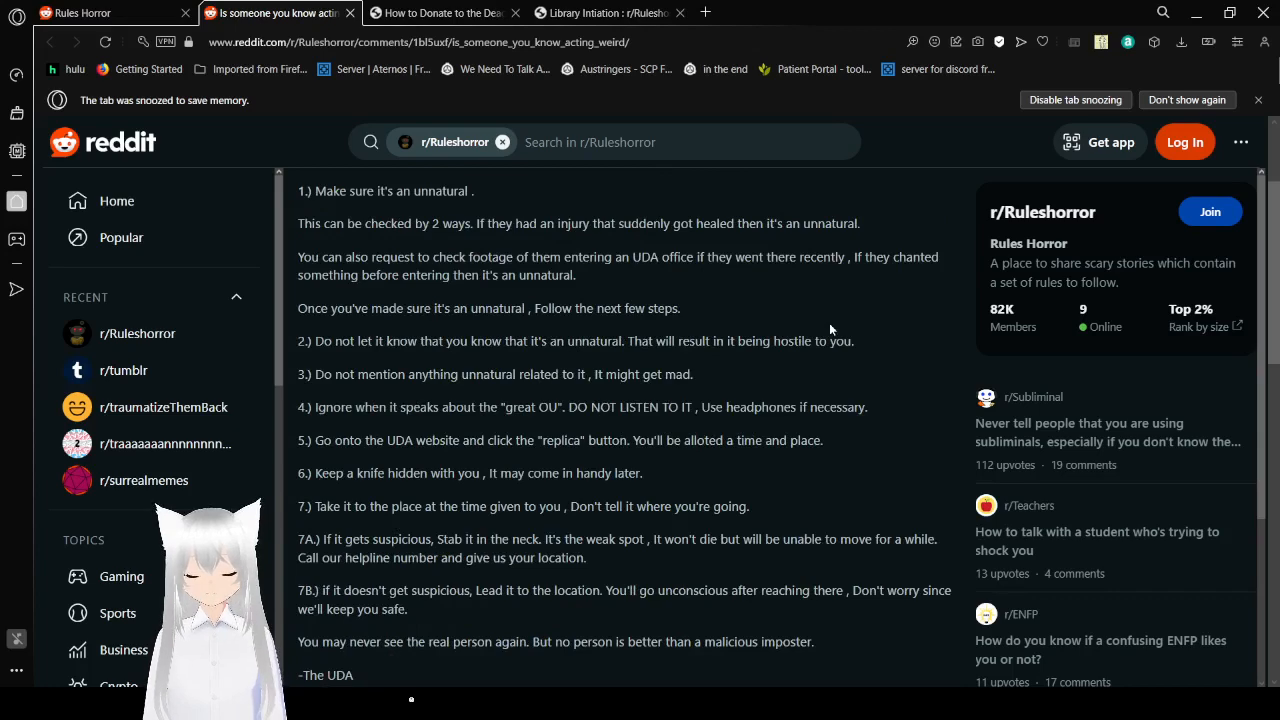
{"action": "scroll", "scroll_direction": "down", "scroll_amount": 3}
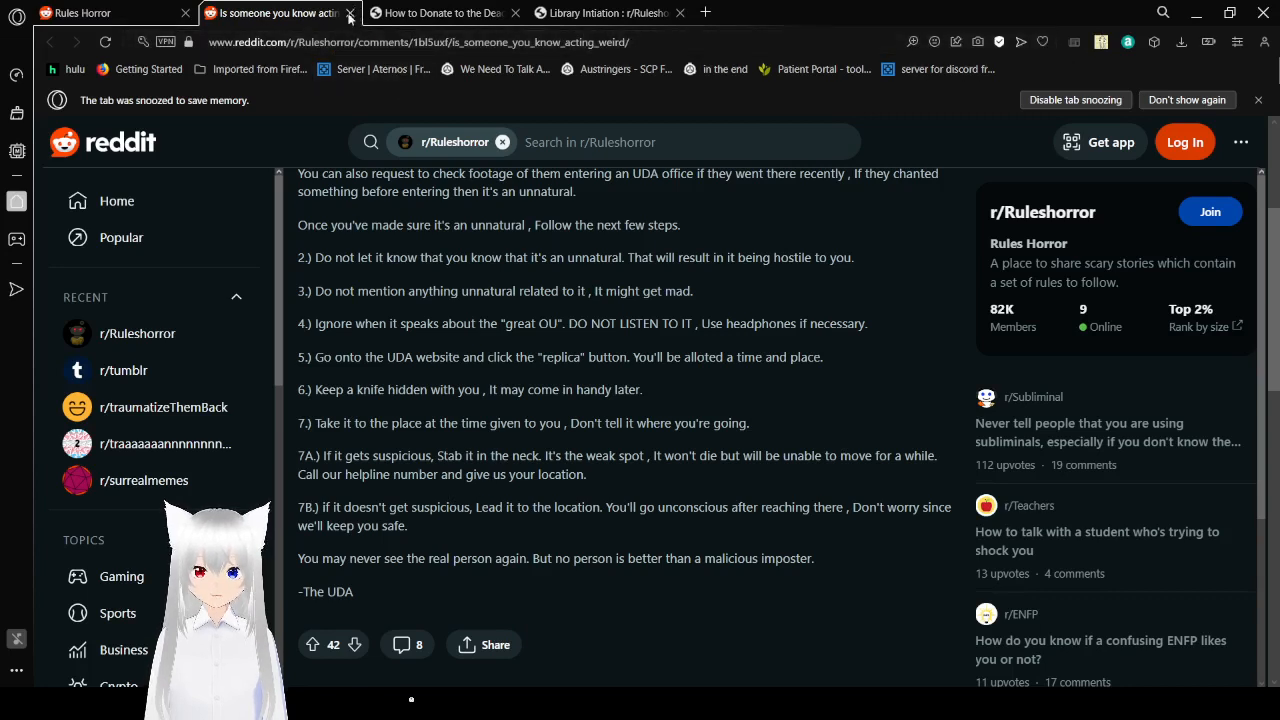
Step: Close the acting-weird post and the NSFW-blocked 'How to Donate to the Dead' post
{"action": "left_click", "coordinate": [350, 12]}
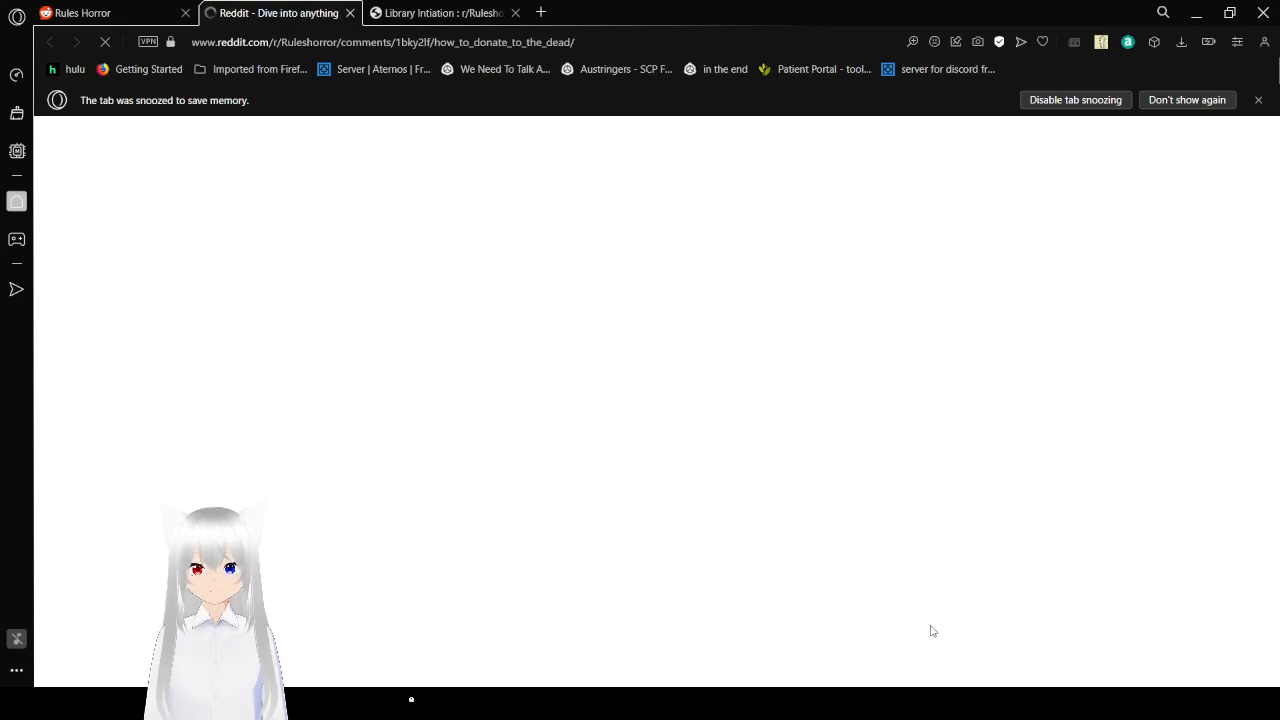
{"action": "mouse_move", "coordinate": [630, 304]}
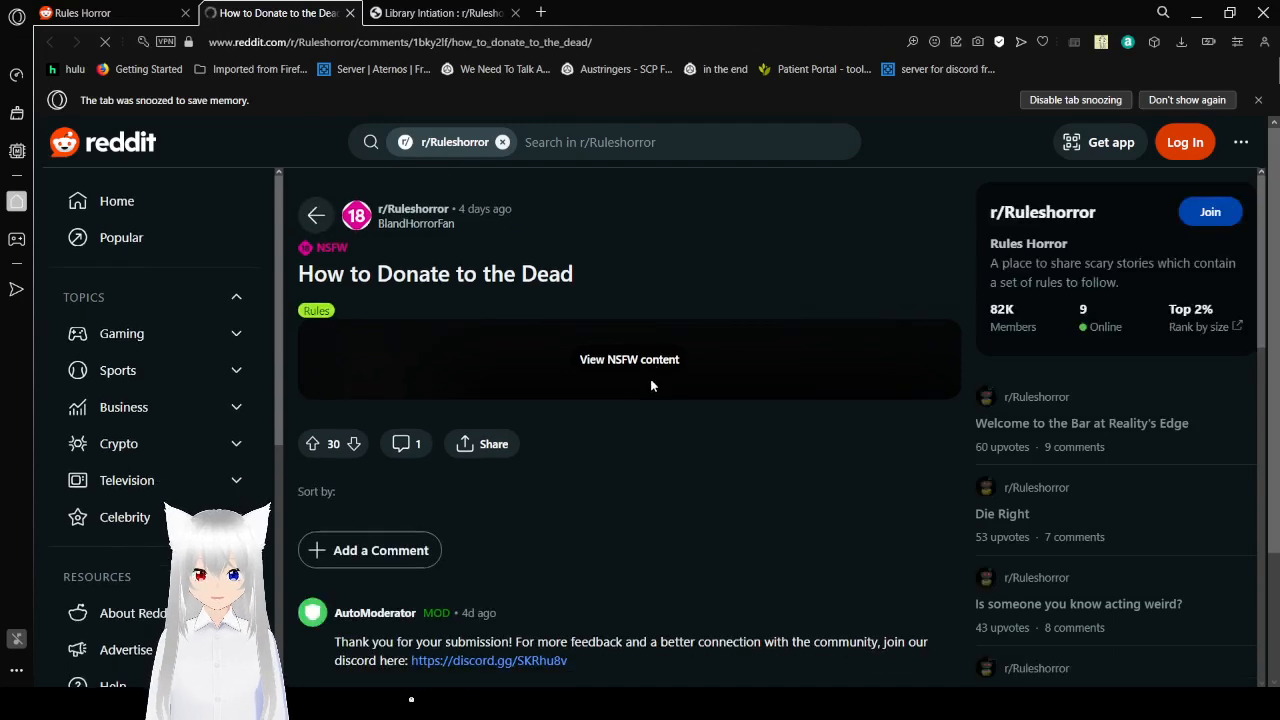
{"action": "scroll", "scroll_direction": "down", "scroll_amount": 3}
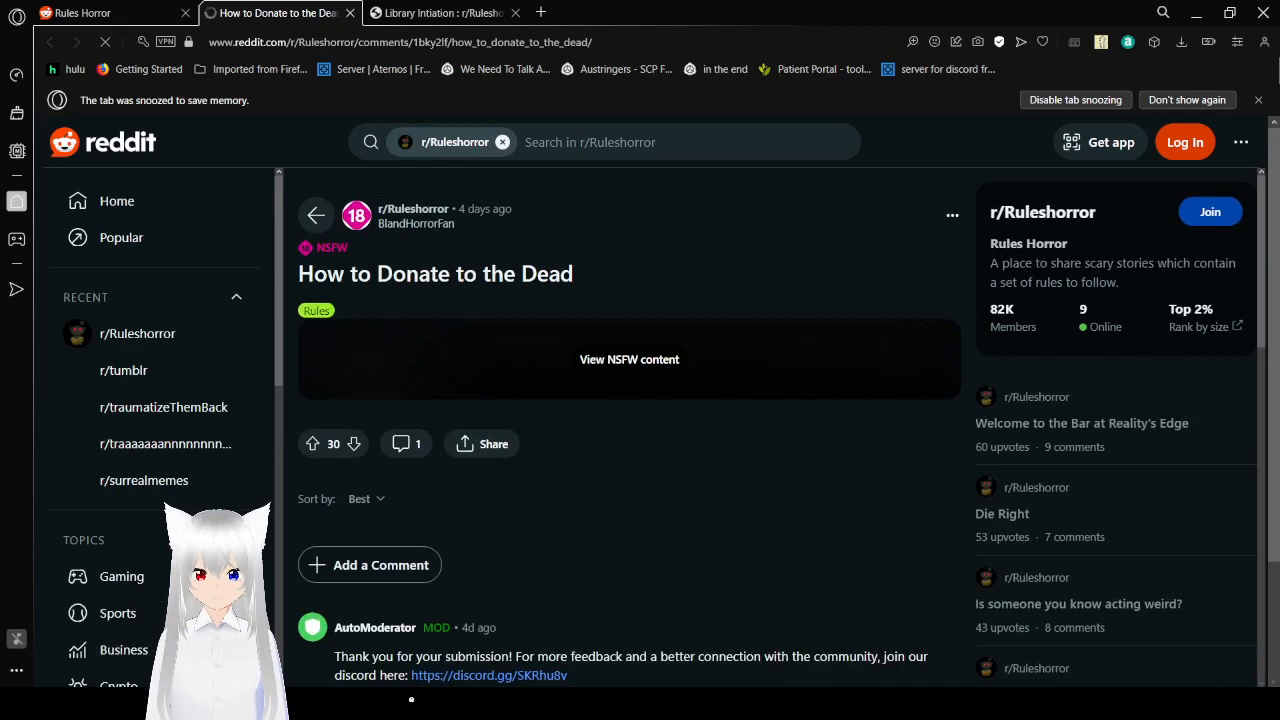
{"action": "left_click", "coordinate": [628, 360]}
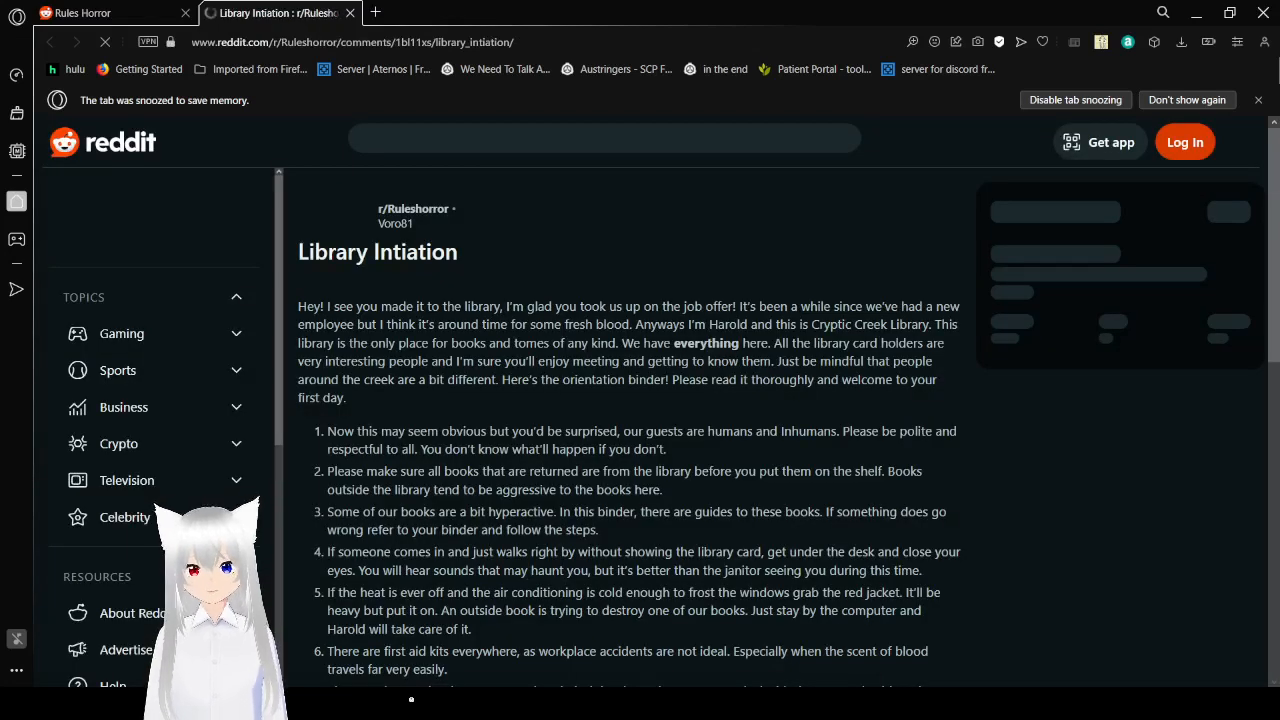
Step: Scroll Library Initiation's Cryptic Creek welcome and early rules down to greeting Harold
{"action": "scroll", "scroll_direction": "down", "scroll_amount": 3}
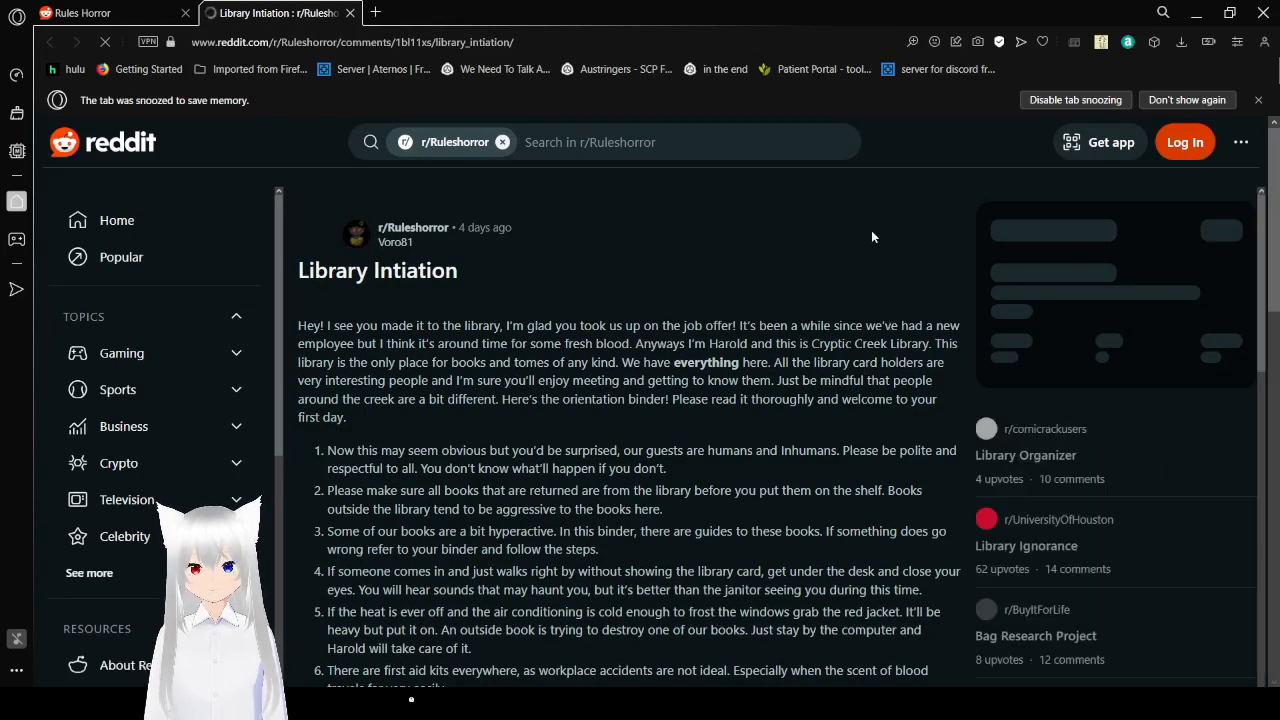
{"action": "scroll", "scroll_direction": "down", "scroll_amount": 3}
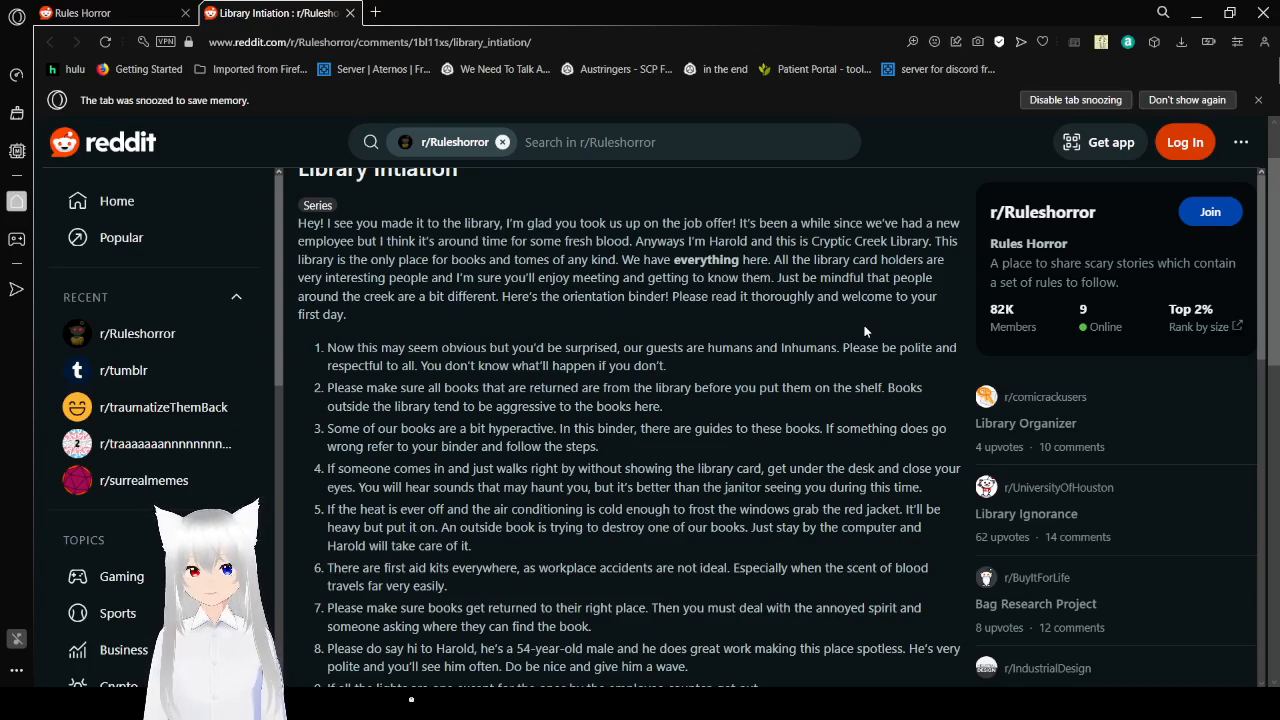
Step: Scroll through rules 9 to 11.5 and Nico's sign-off at the post's end
{"action": "scroll", "scroll_direction": "down", "scroll_amount": 3}
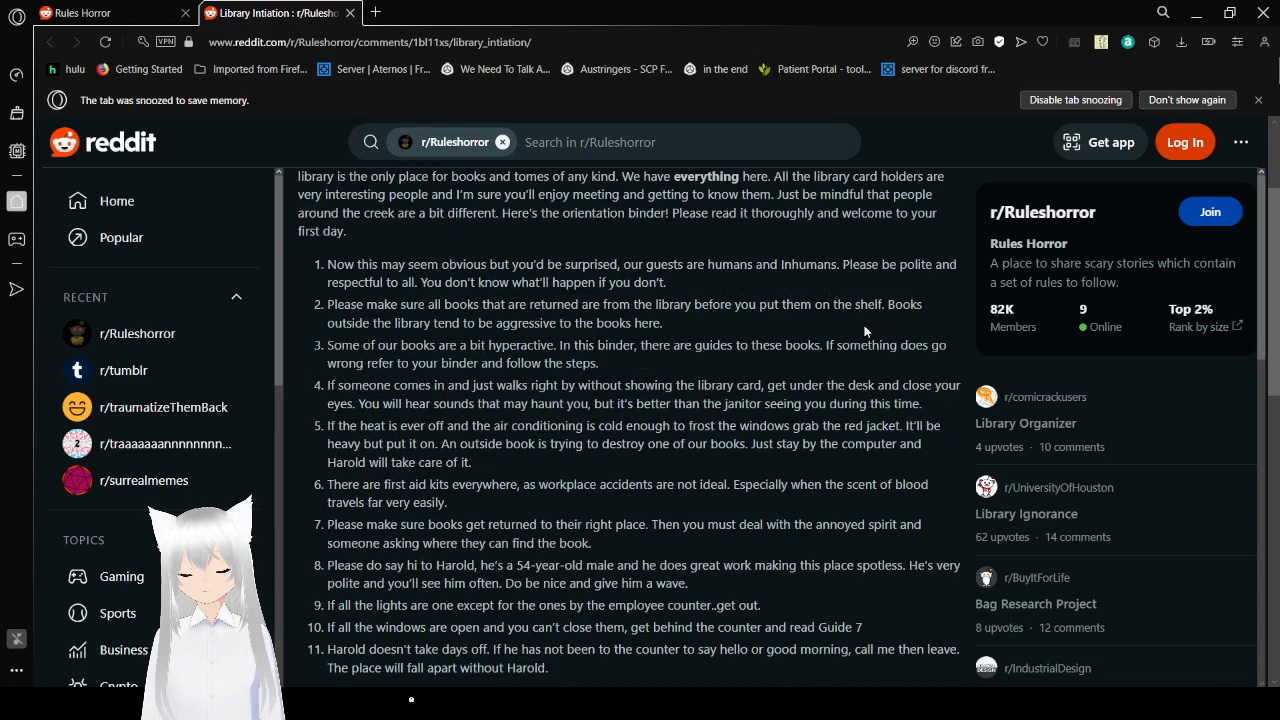
{"action": "scroll", "scroll_direction": "down", "scroll_amount": 3}
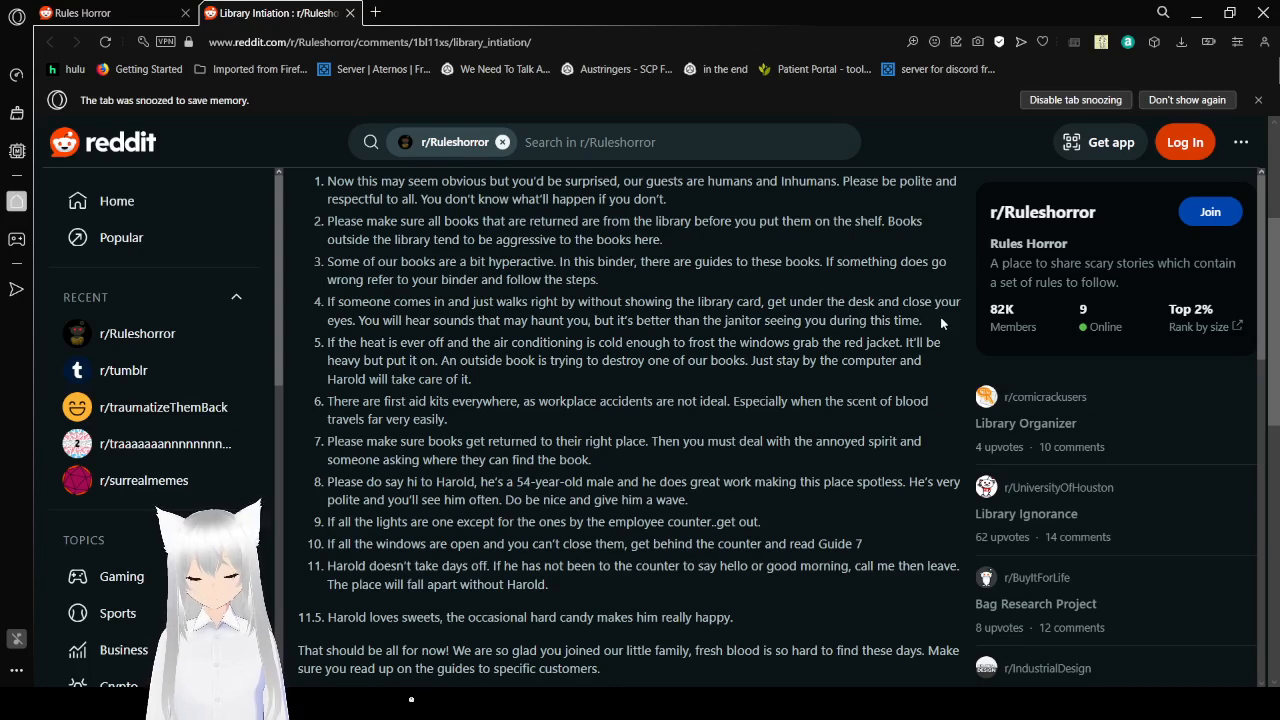
{"action": "scroll", "scroll_direction": "down", "scroll_amount": 3}
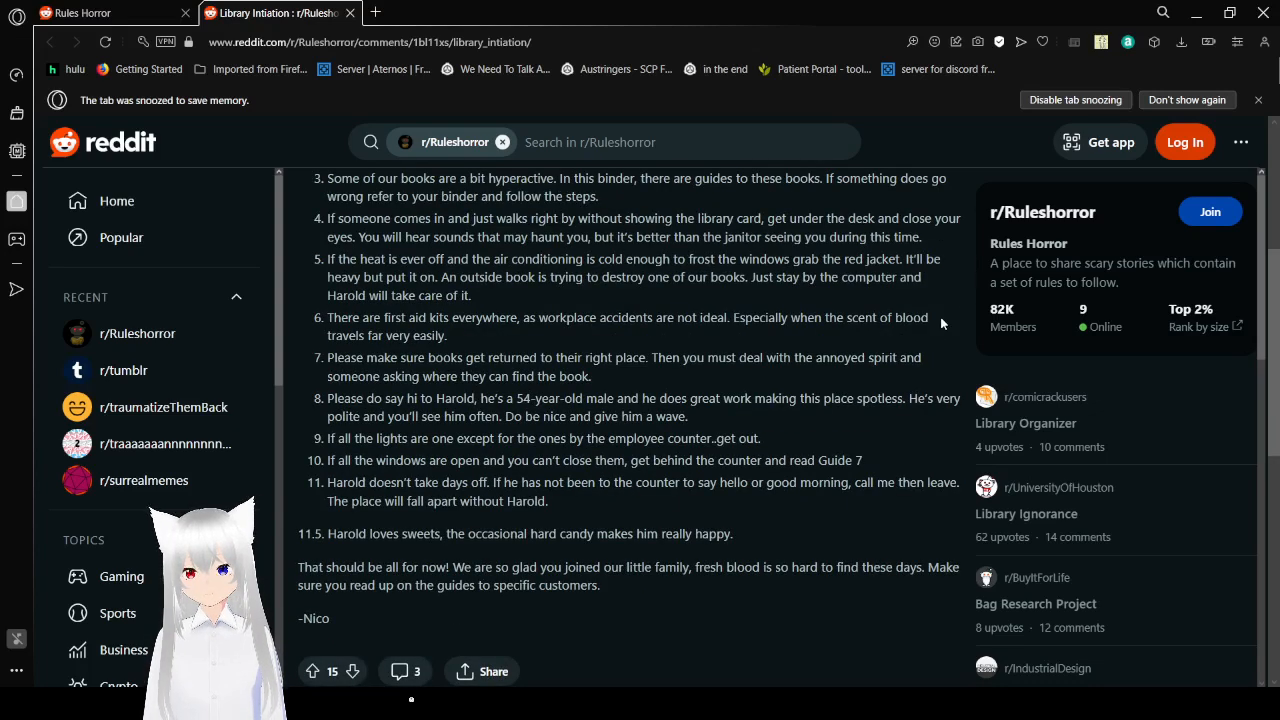